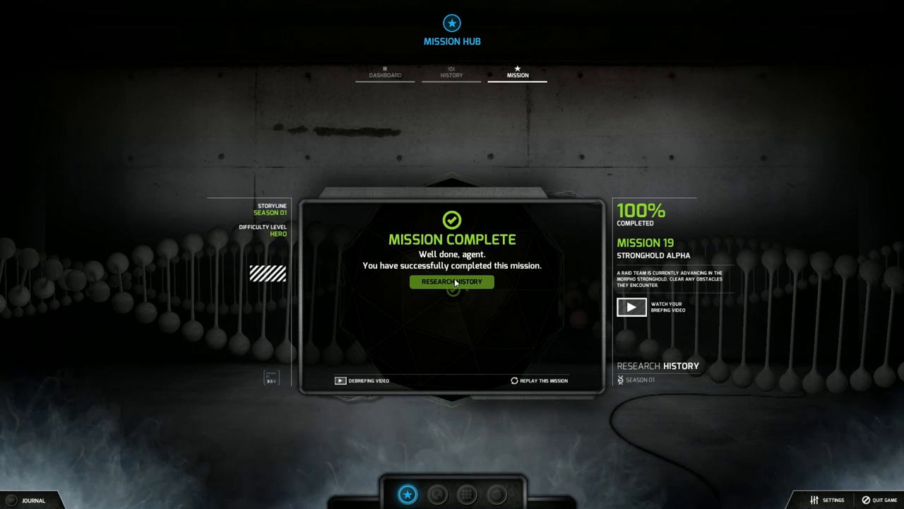
Open the research history showing Mission 19 Stronghold Alpha at 100% on Hero.
left_click(451, 281)
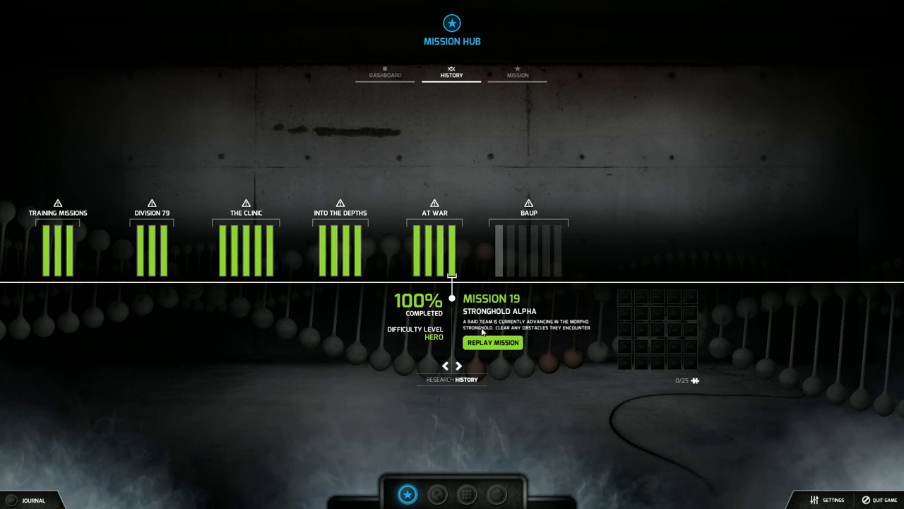
mouse_move(570, 191)
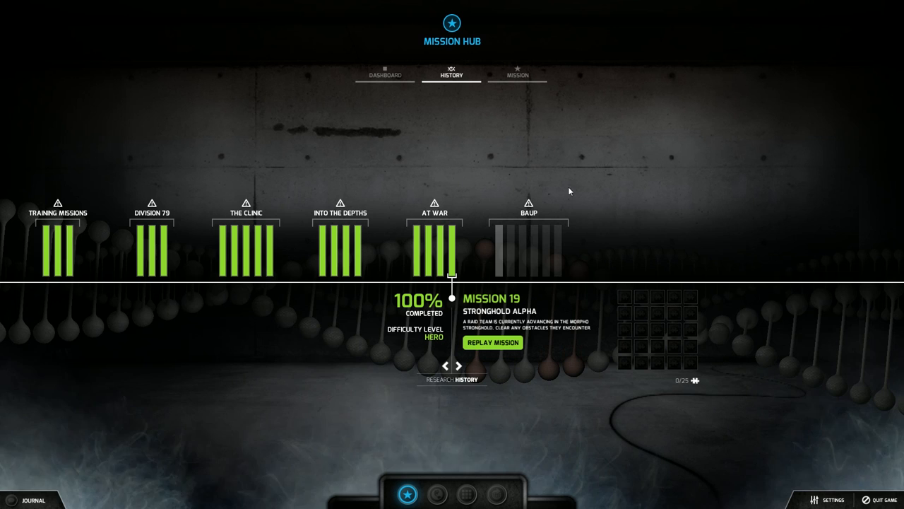
mouse_move(523, 275)
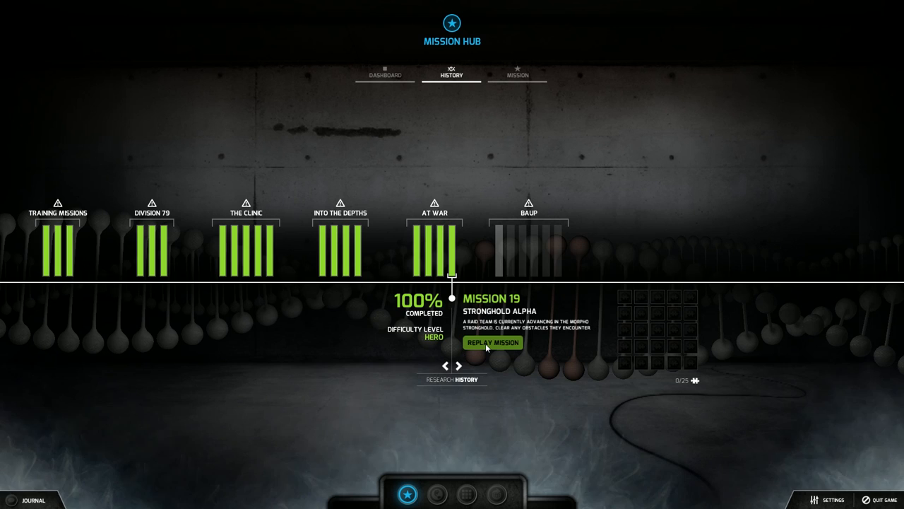
Replay Mission 19, Stronghold Alpha, resetting it to 5%.
left_click(493, 343)
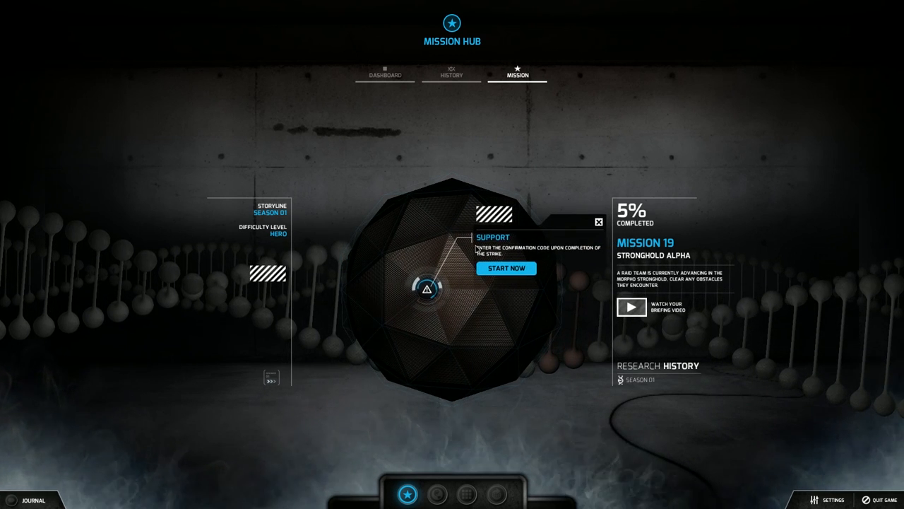
Start the Support investigation and read both evidence files, including call number HW92T1.
left_click(598, 222)
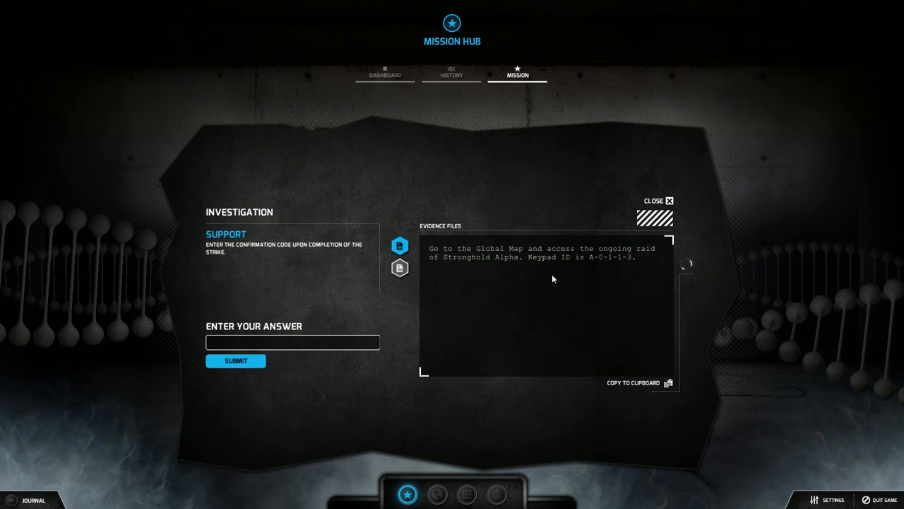
mouse_move(606, 268)
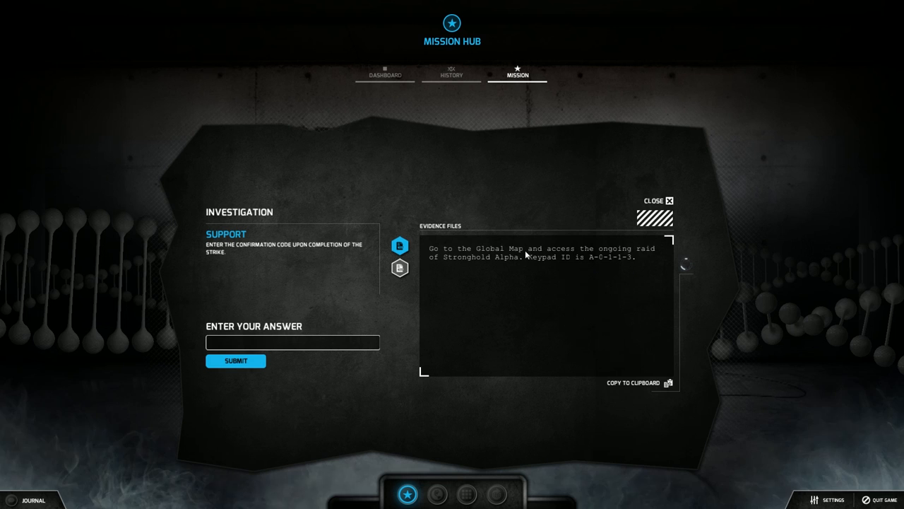
mouse_move(481, 264)
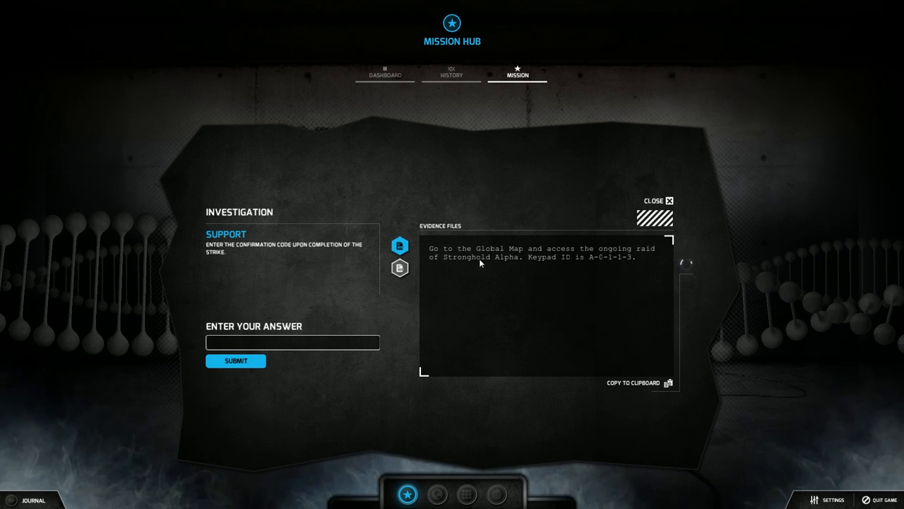
left_click(438, 494)
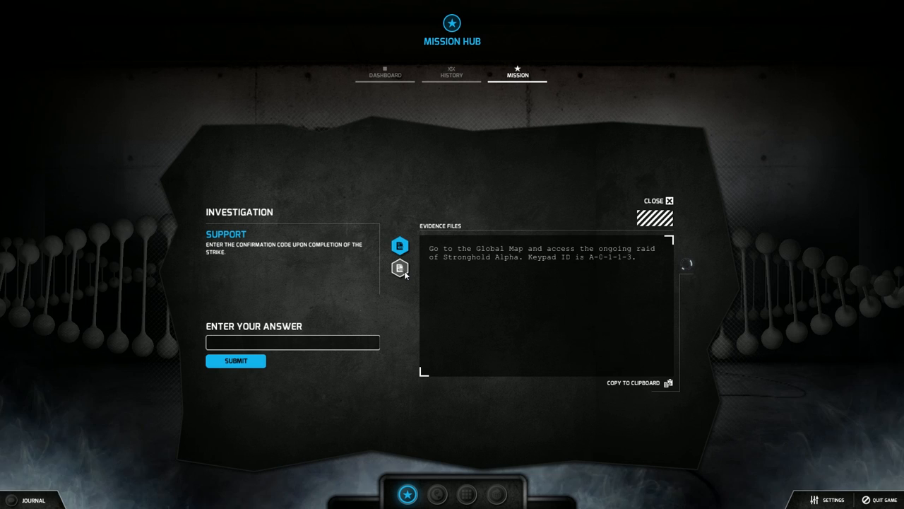
left_click(400, 268)
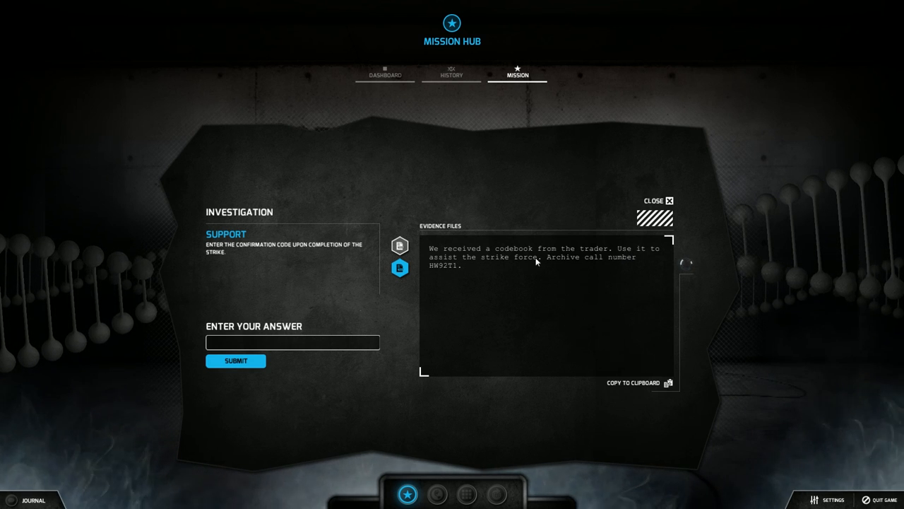
mouse_move(440, 277)
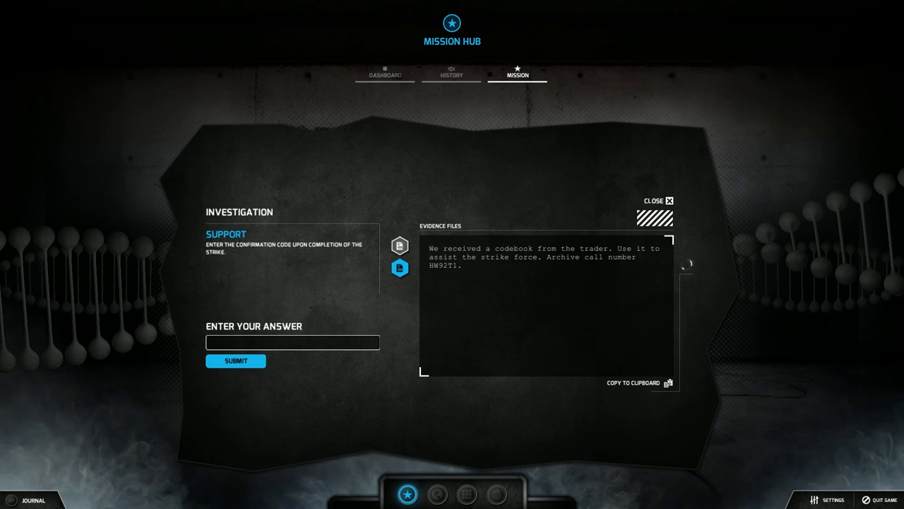
Switch to the Archive site to look up call number HW92T1.
left_click(11, 500)
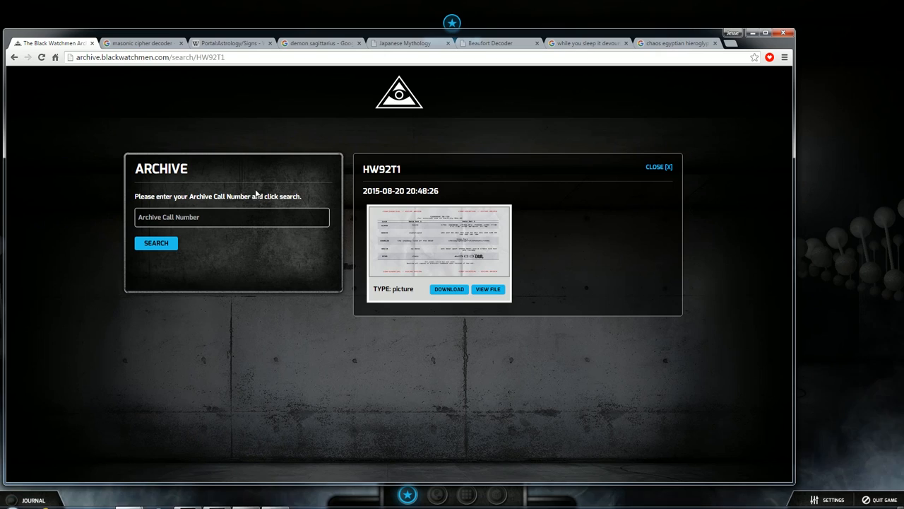
mouse_move(200, 118)
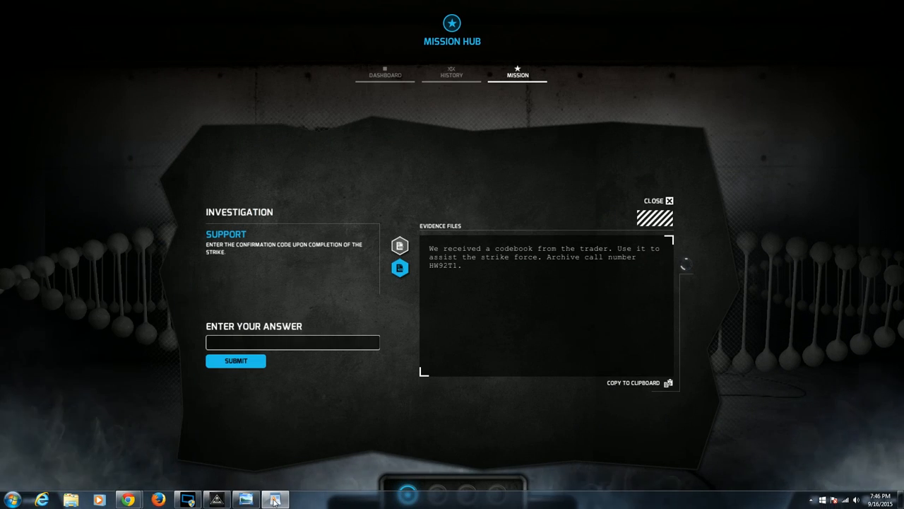
View codebook 30-F24 with Data Sets 1 and 2 for locks Alpha–Echo.
left_click(12, 500)
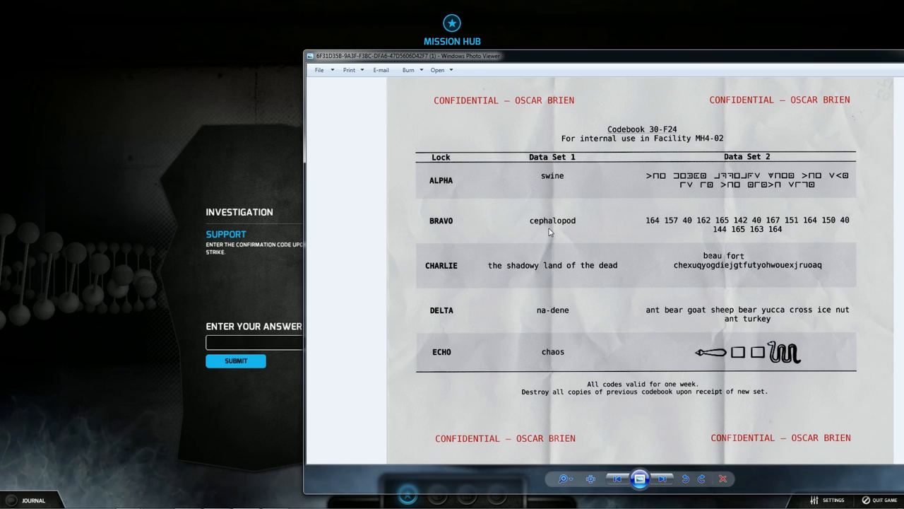
mouse_move(536, 277)
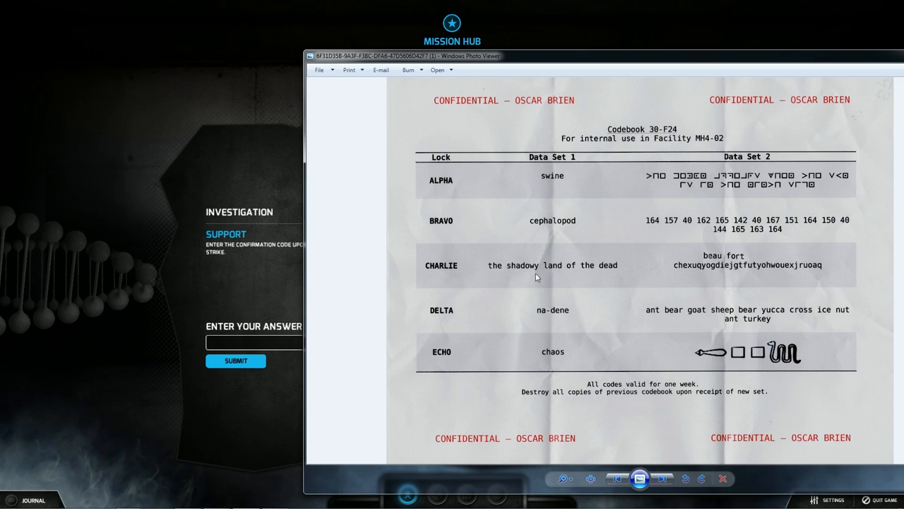
mouse_move(544, 323)
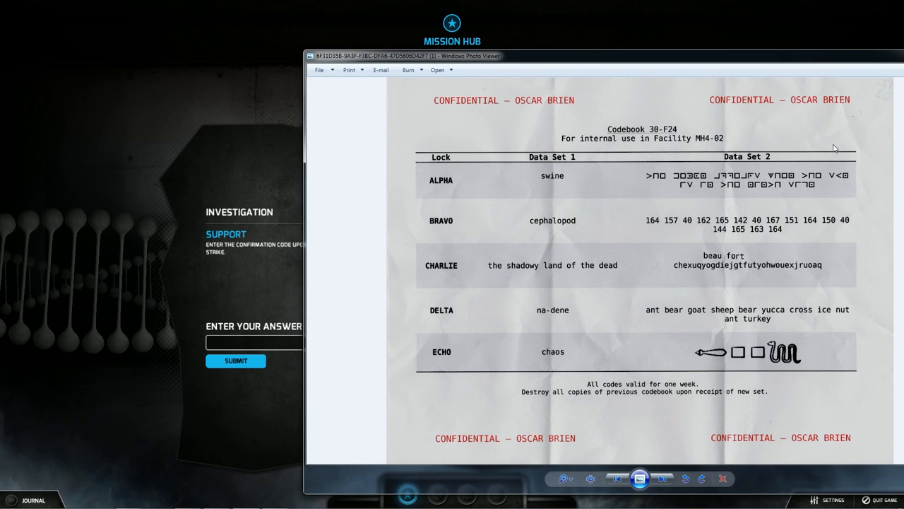
mouse_move(827, 129)
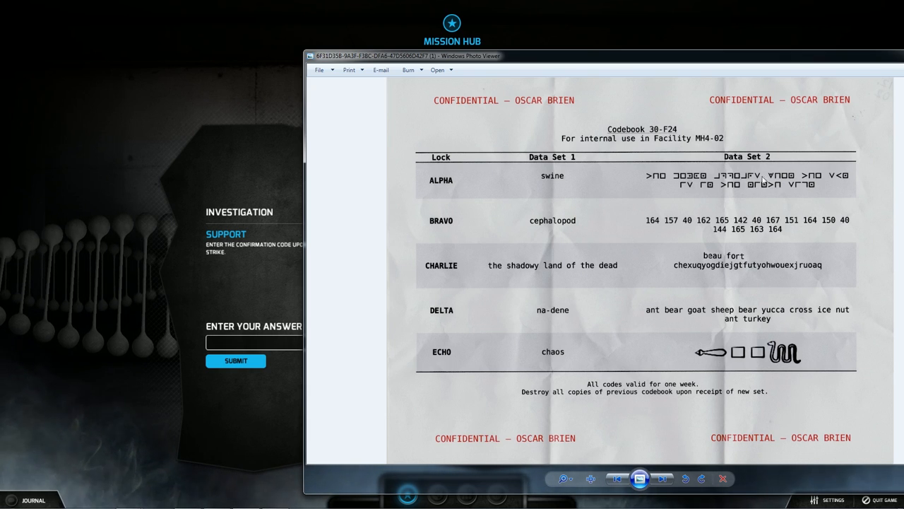
mouse_move(724, 204)
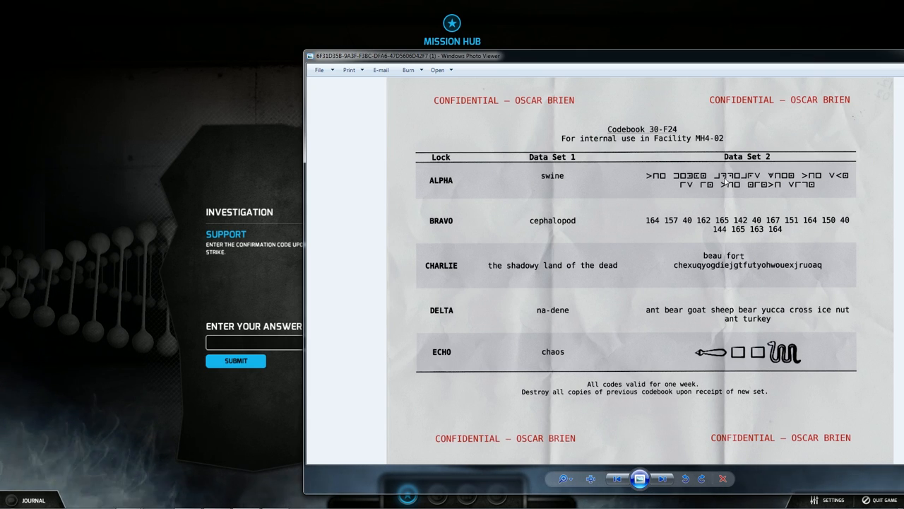
mouse_move(737, 309)
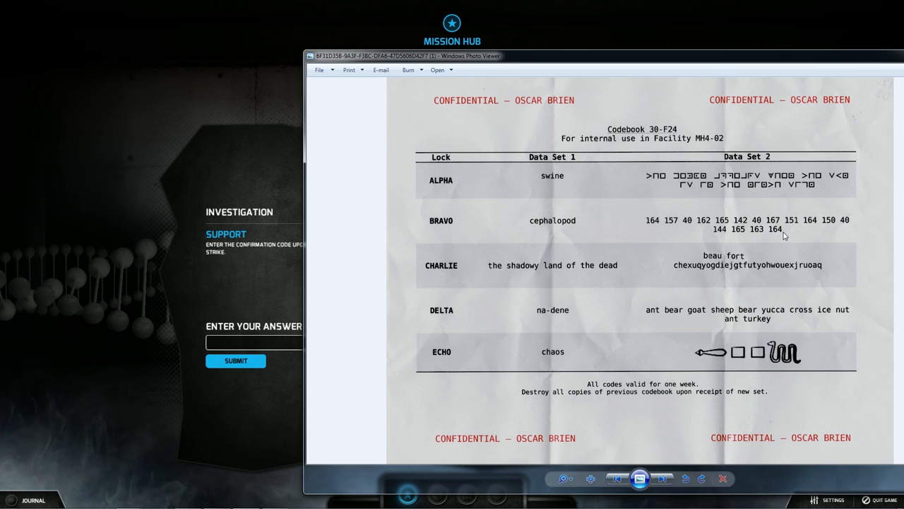
mouse_move(766, 340)
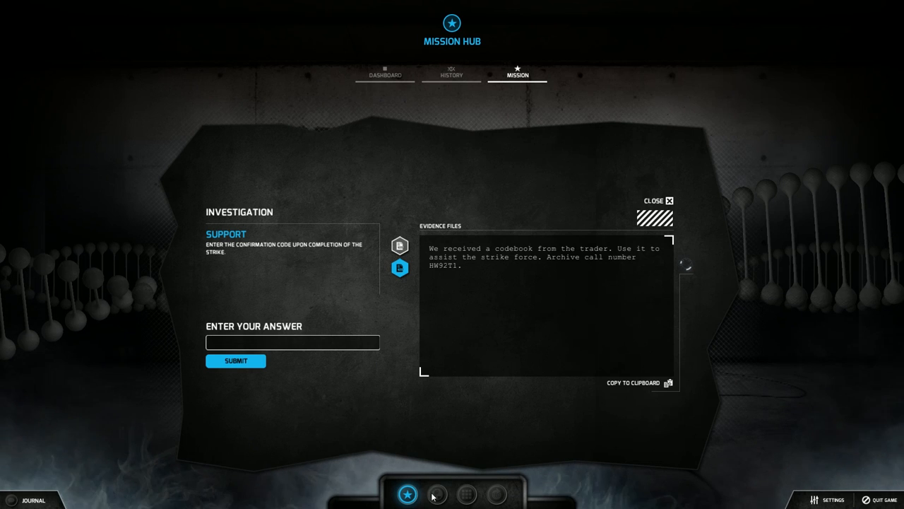
Replay Stronghold Raid from the agent map and select its Front Door task.
left_click(436, 493)
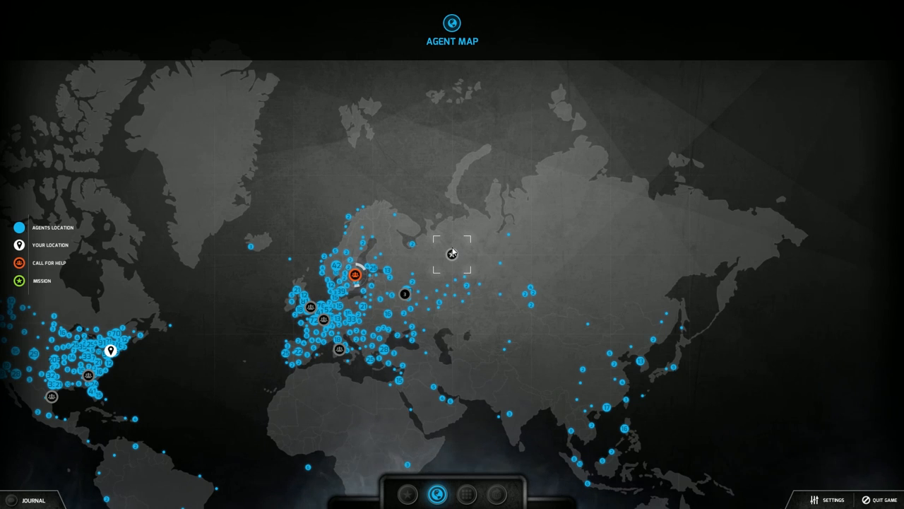
left_click(451, 254)
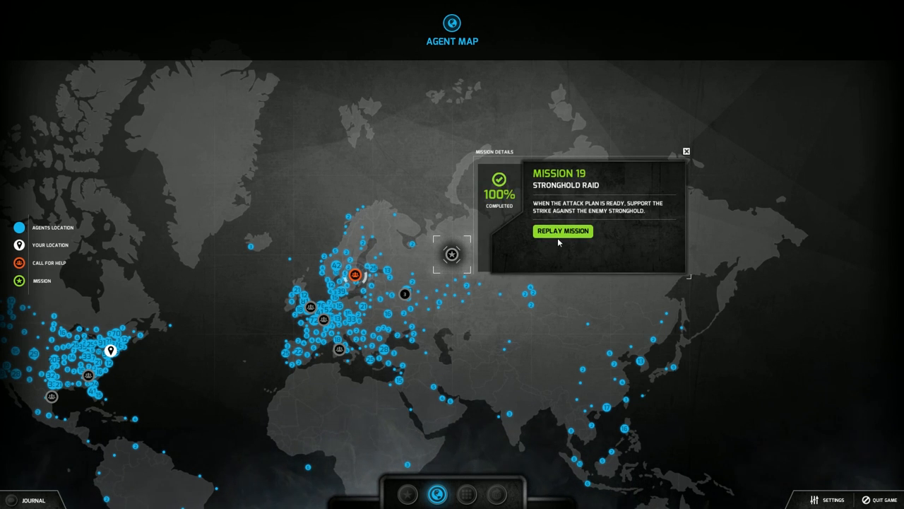
left_click(563, 231)
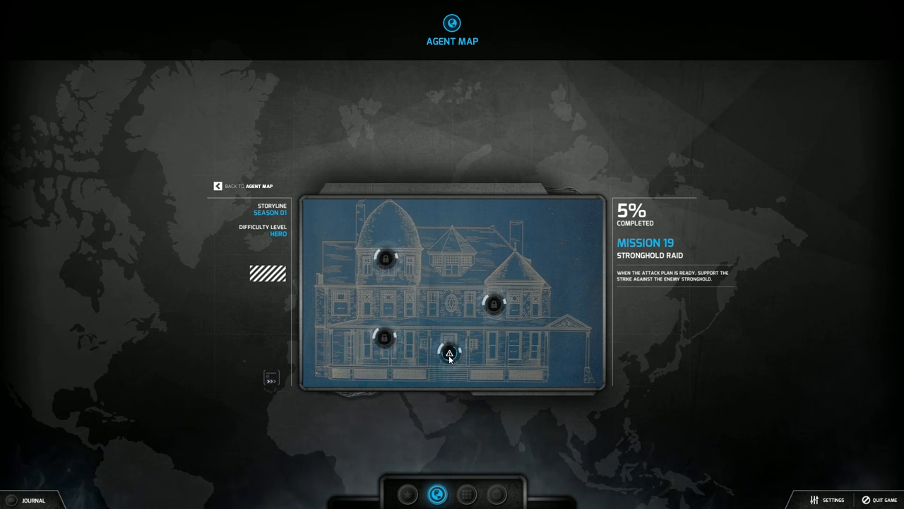
left_click(450, 352)
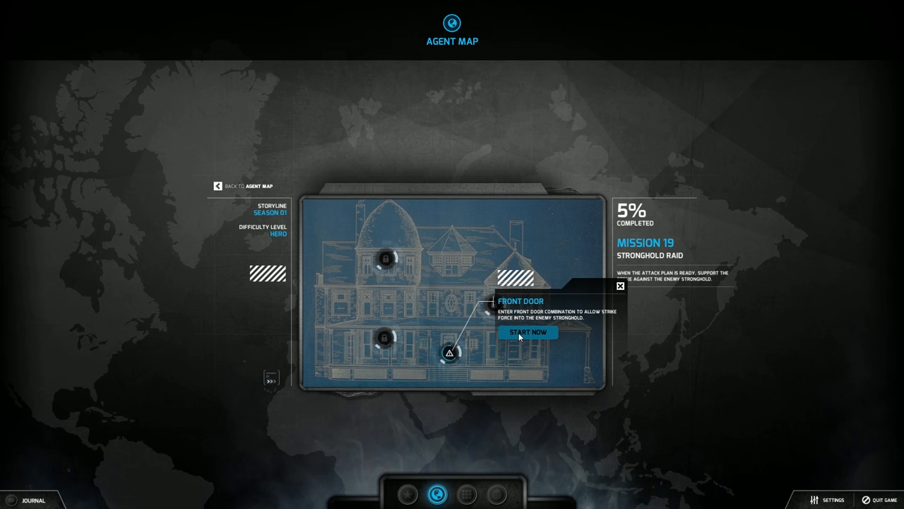
Solve the Front Door with code a0113 and return to the blueprint.
left_click(528, 332)
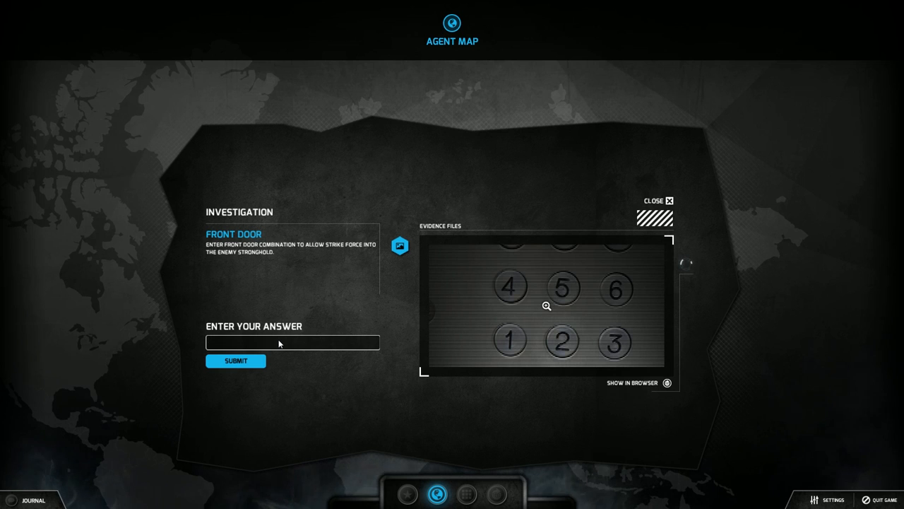
type("a0113")
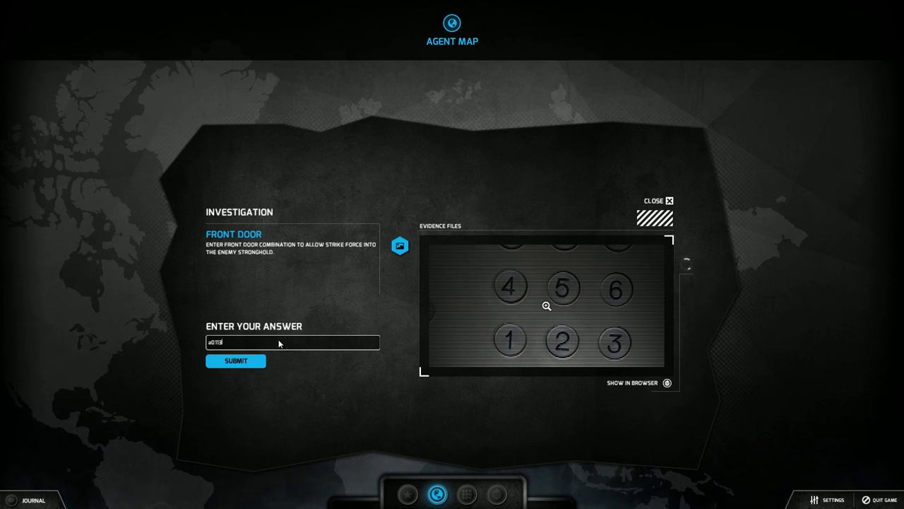
left_click(235, 361)
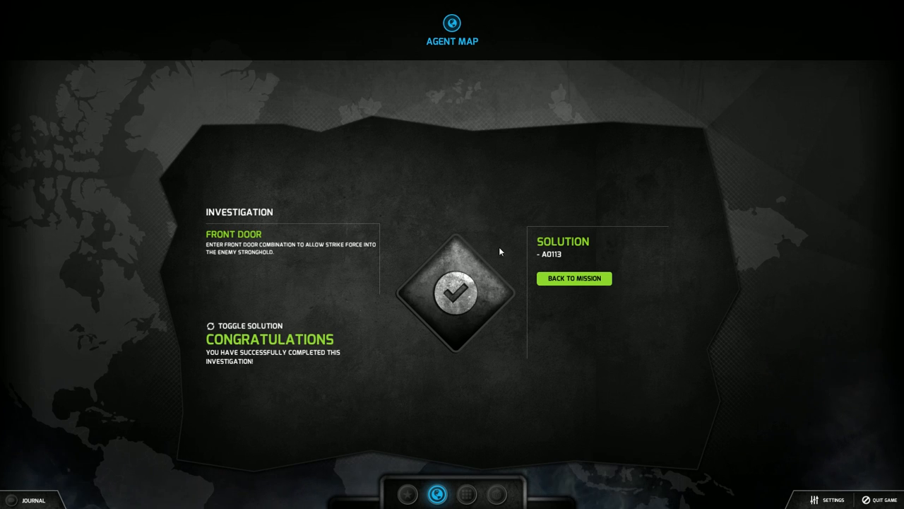
left_click(573, 277)
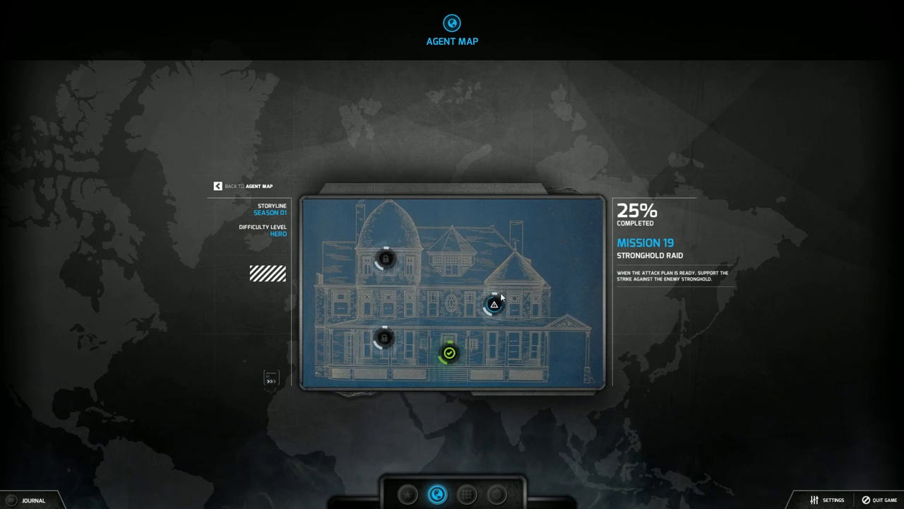
Open Room Alpha, view the keypad photo, then read the field update evidence.
left_click(494, 303)
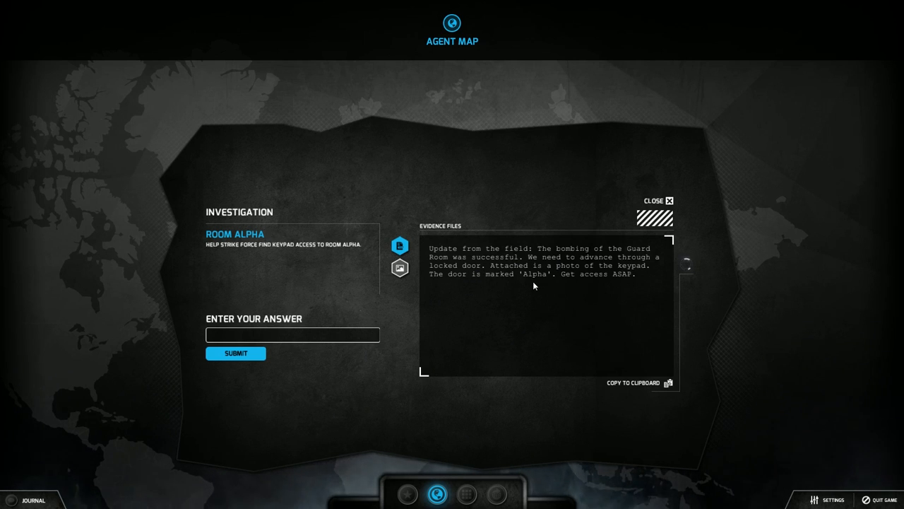
mouse_move(377, 284)
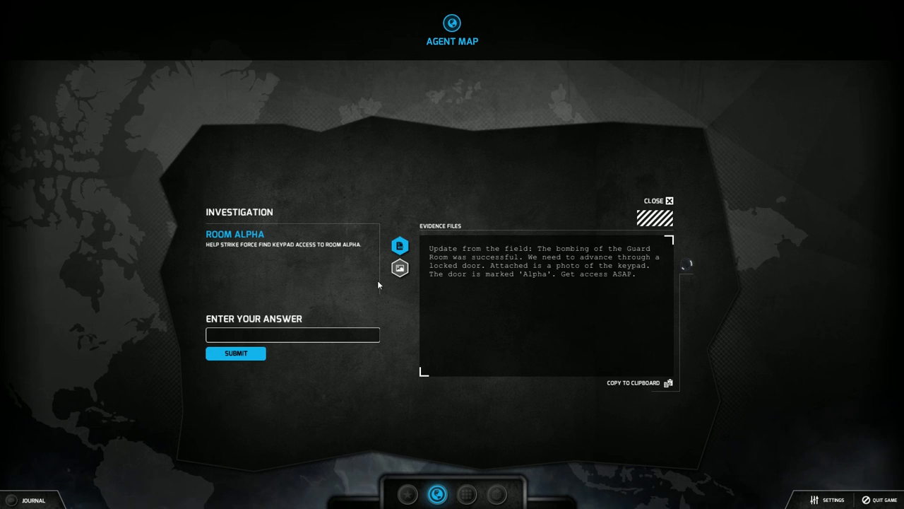
left_click(400, 268)
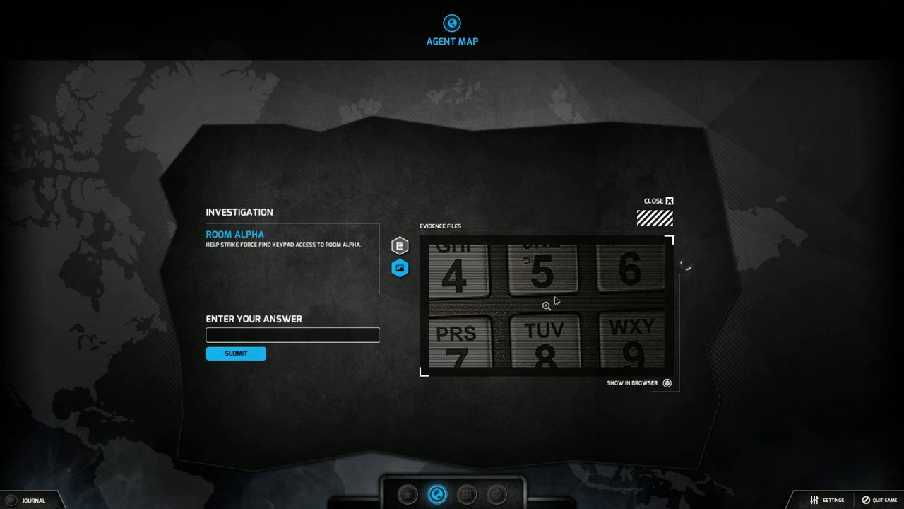
left_click(547, 305)
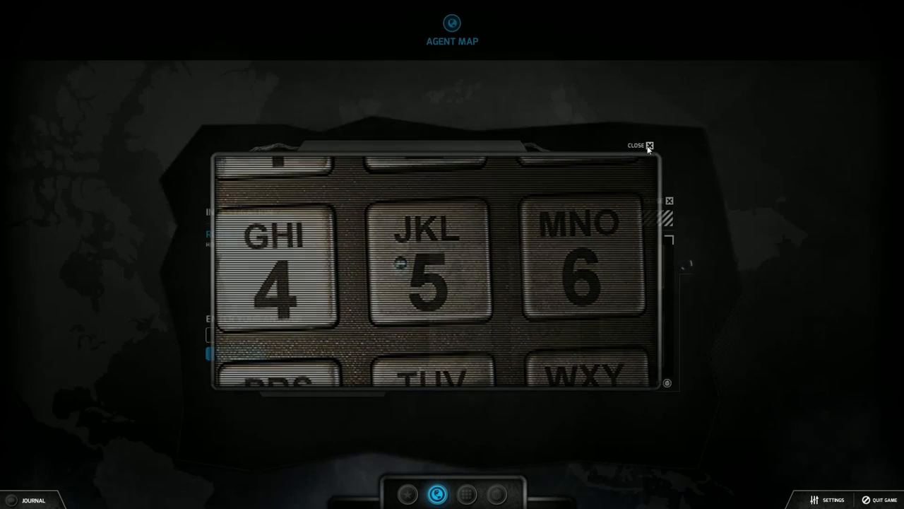
left_click(641, 146)
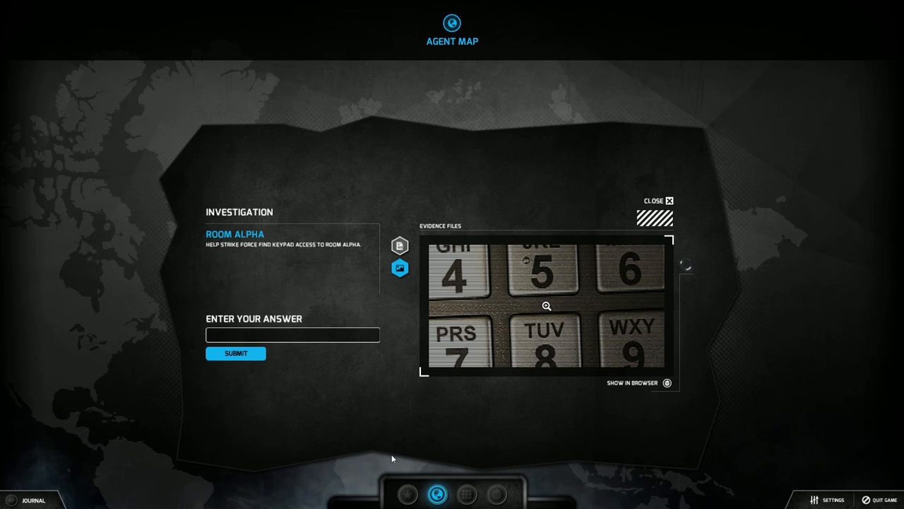
left_click(400, 245)
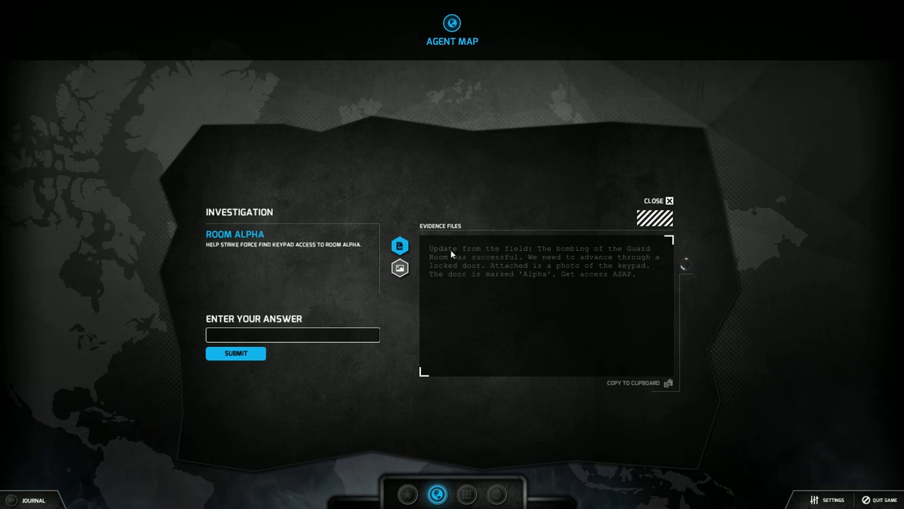
Reopen codebook 30-F24, then bring the HW92T1 archive record forward.
left_click(11, 499)
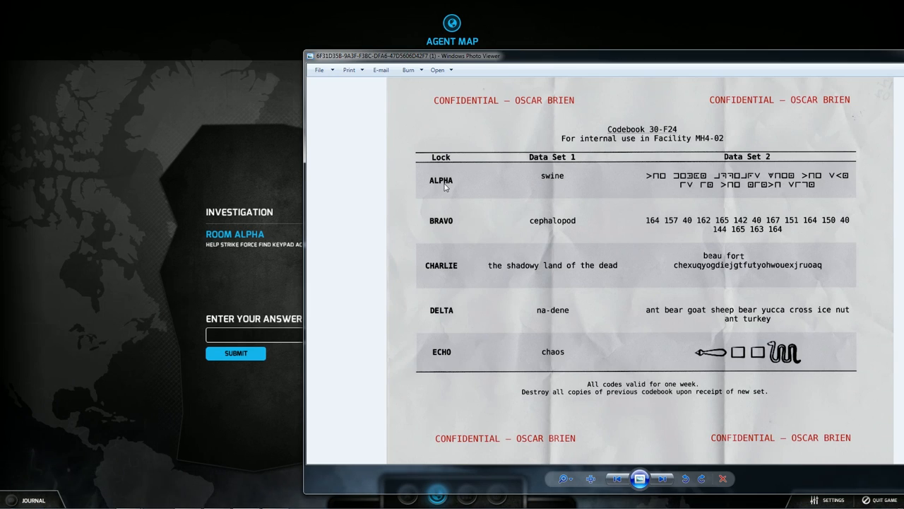
mouse_move(403, 186)
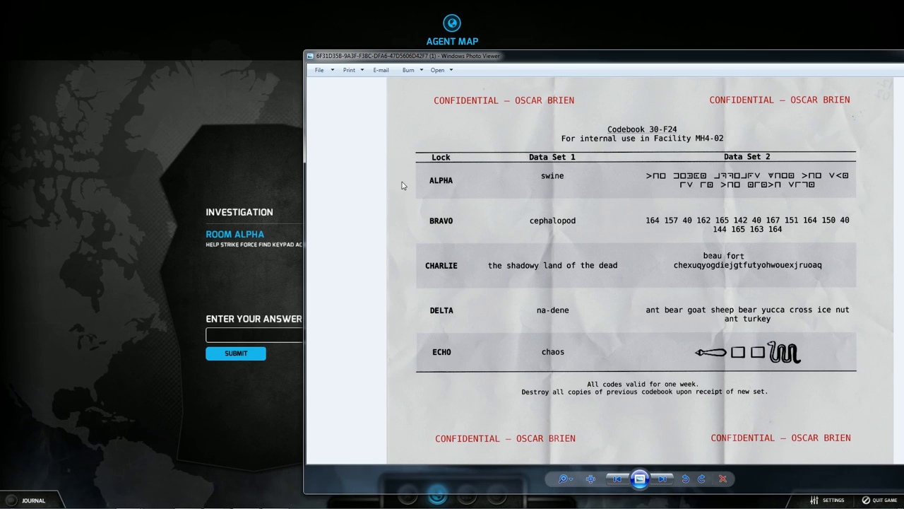
mouse_move(527, 189)
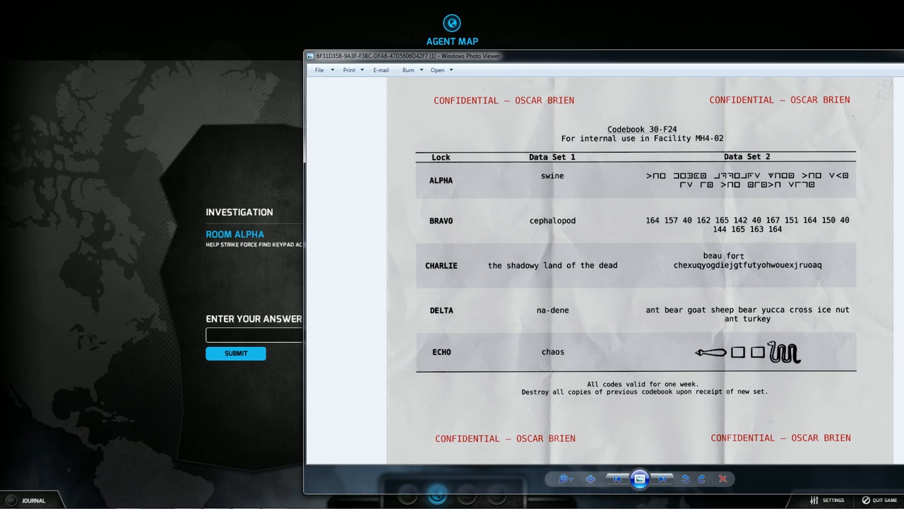
left_click(12, 499)
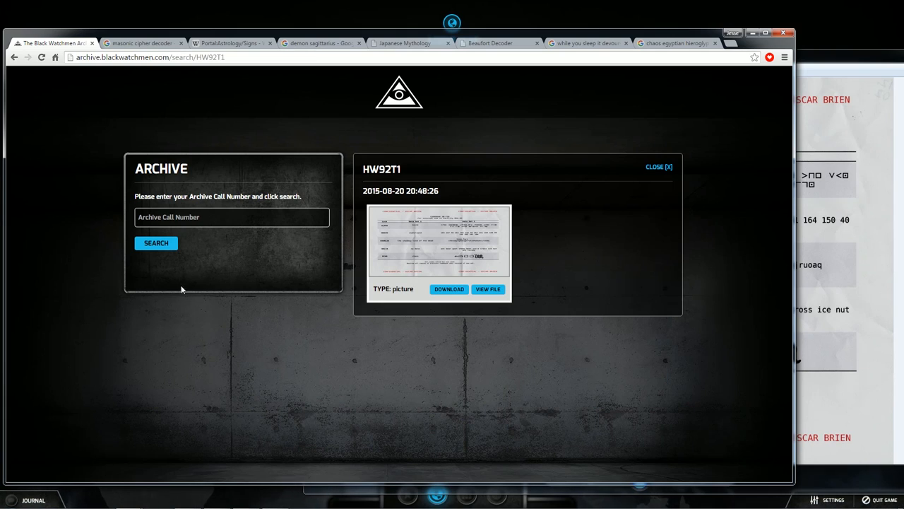
Browse the masonic cipher image results for the Pigpen Cipher chart.
left_click(141, 43)
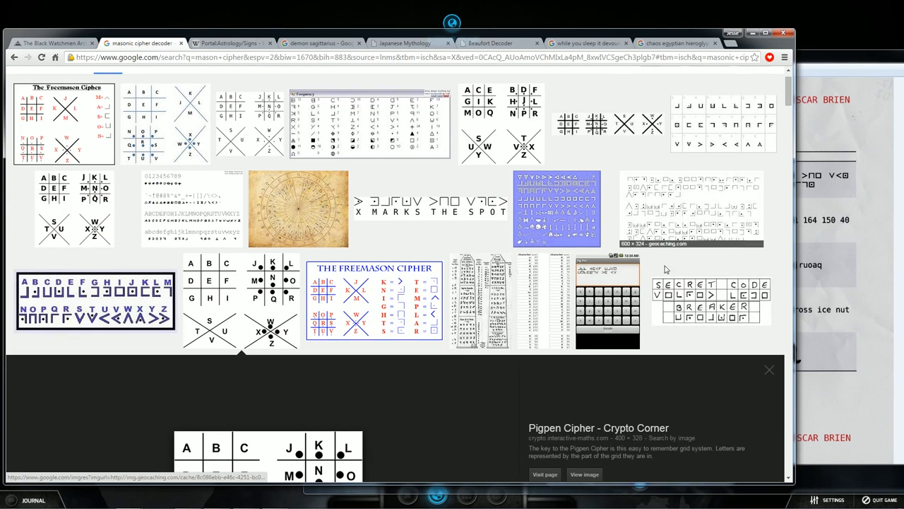
mouse_move(366, 154)
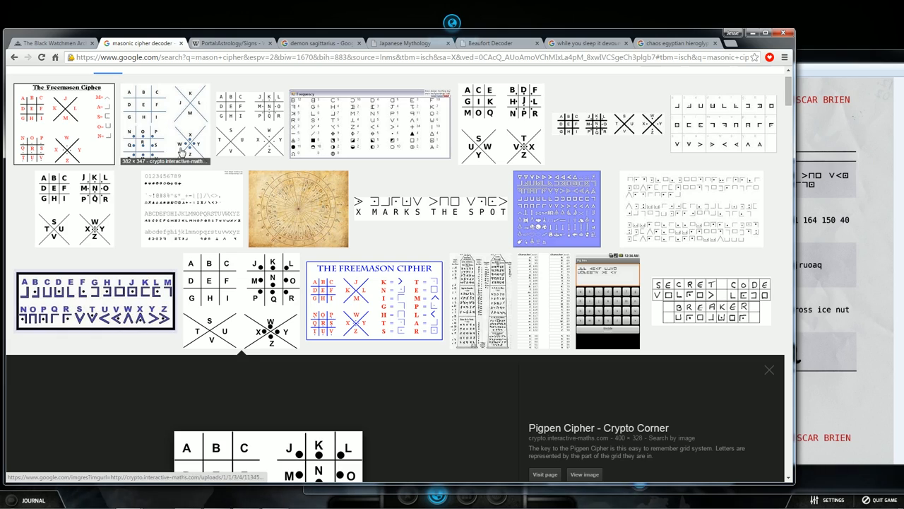
mouse_move(572, 140)
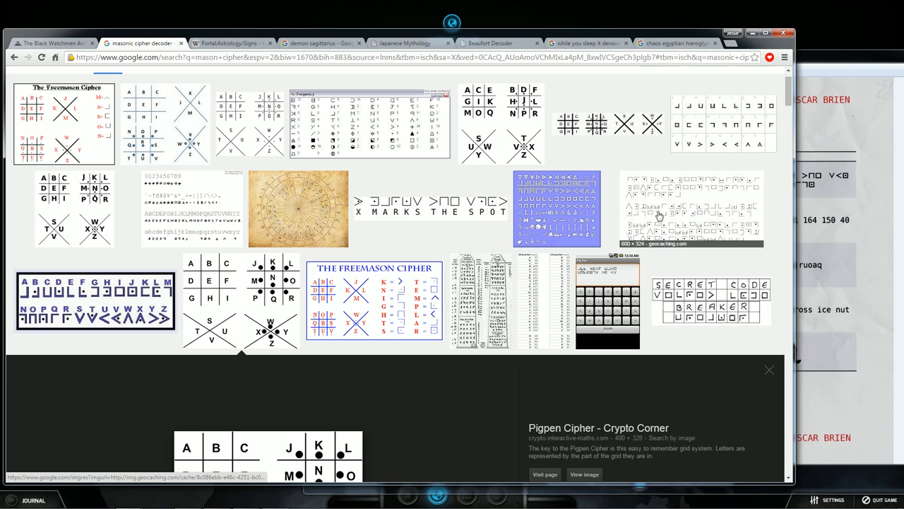
scroll("down", 3)
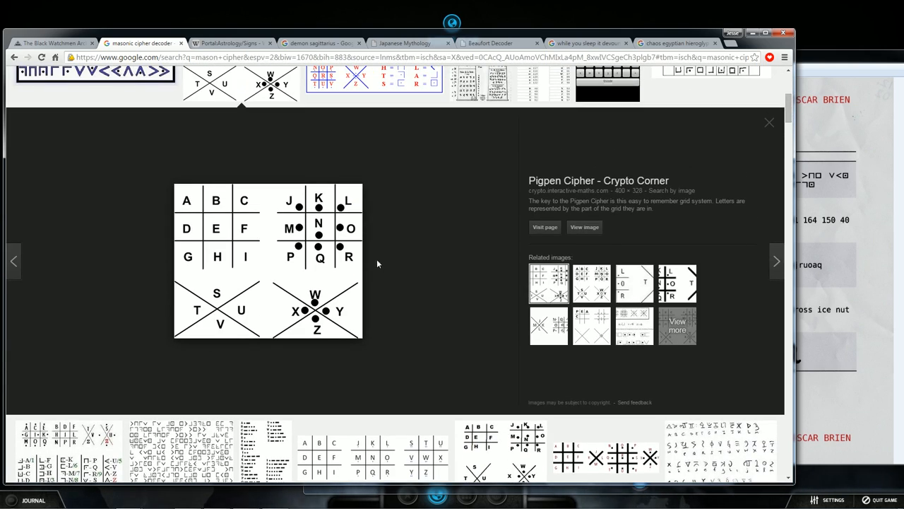
mouse_move(207, 232)
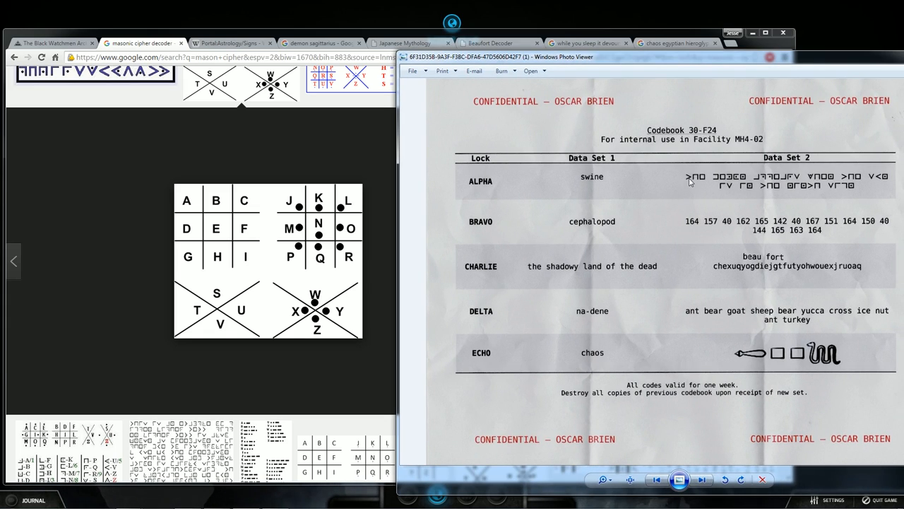
mouse_move(209, 308)
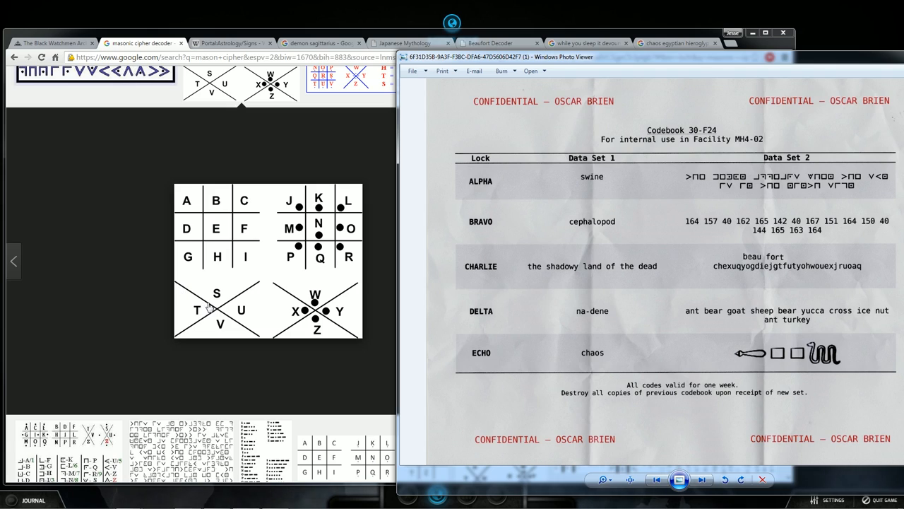
mouse_move(204, 316)
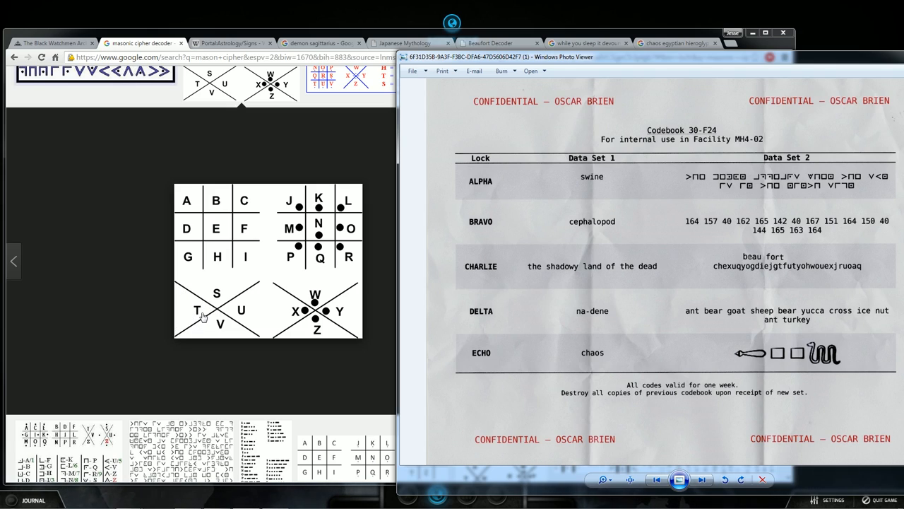
mouse_move(306, 292)
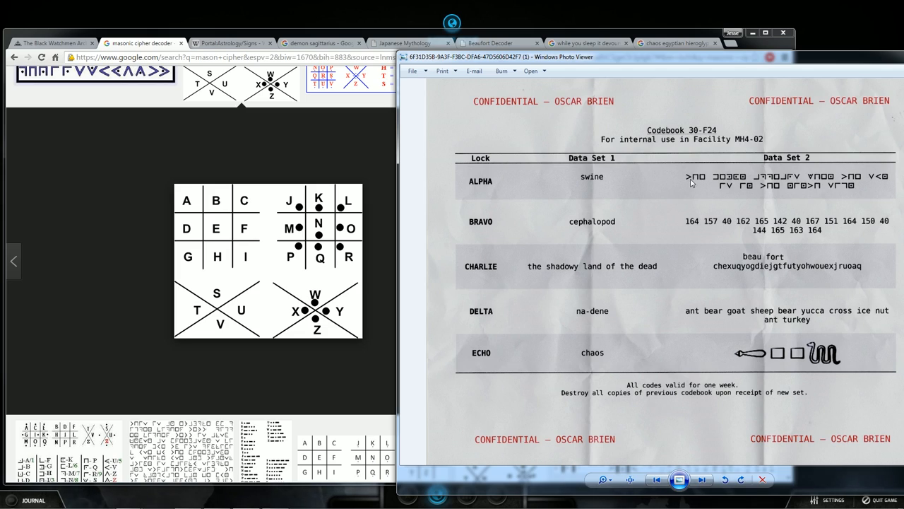
mouse_move(232, 272)
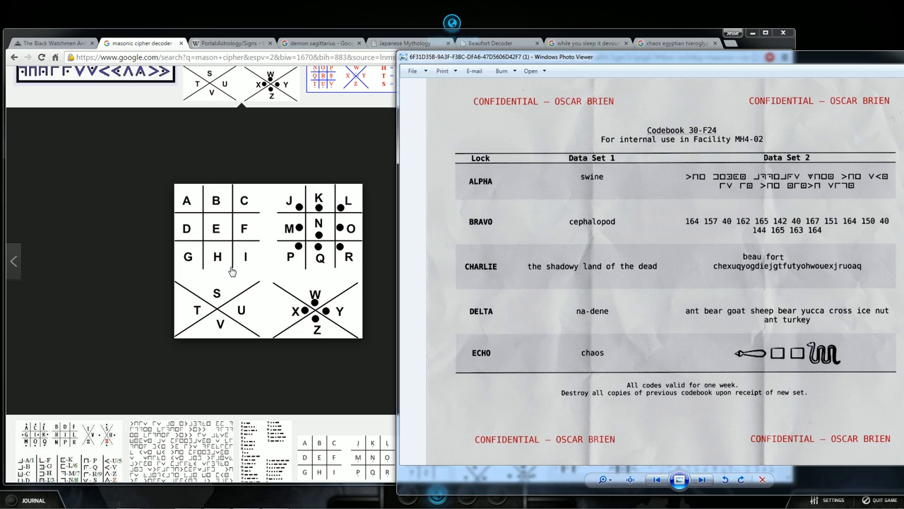
mouse_move(204, 266)
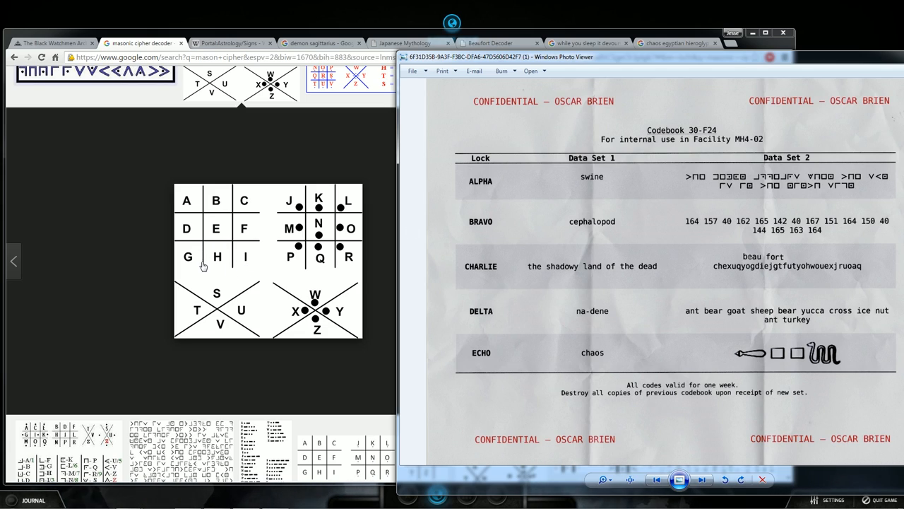
mouse_move(723, 190)
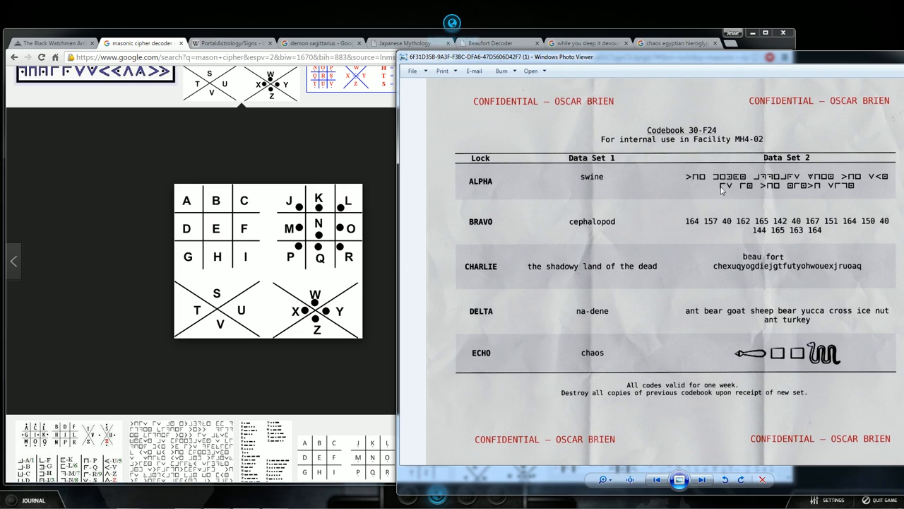
mouse_move(712, 177)
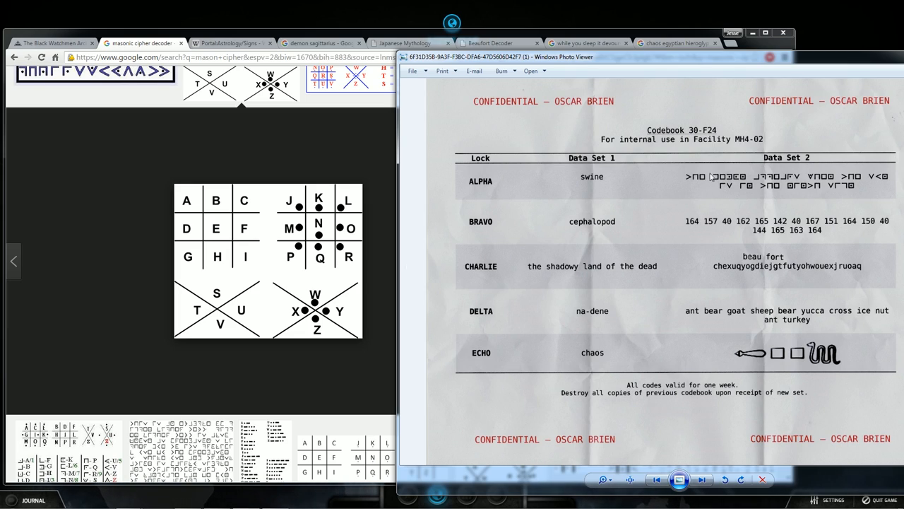
mouse_move(213, 233)
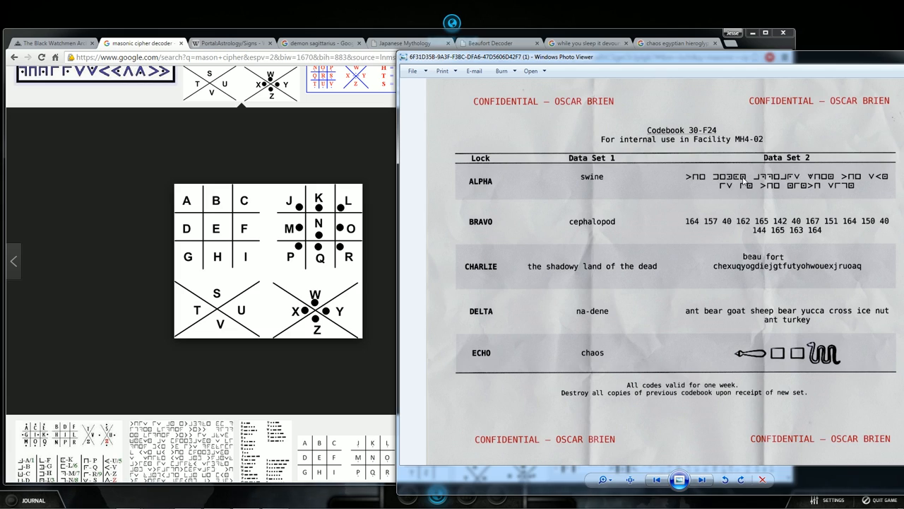
mouse_move(220, 228)
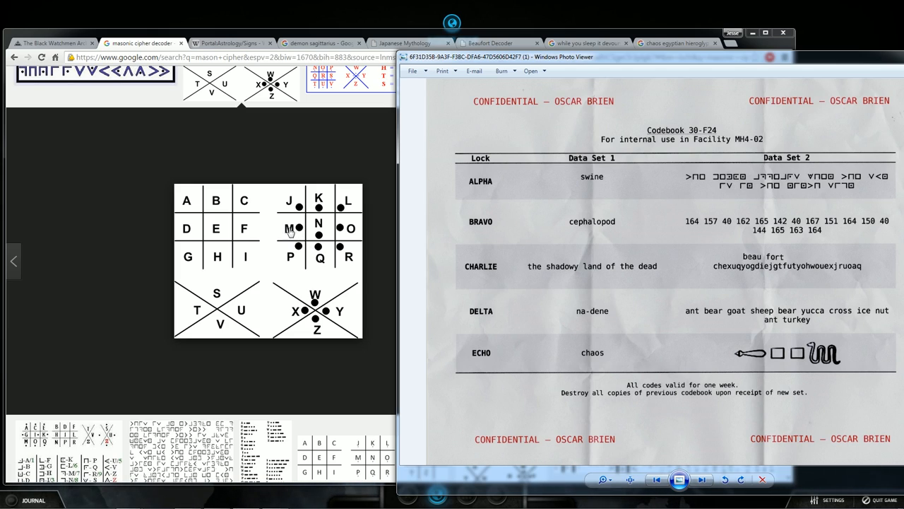
mouse_move(731, 182)
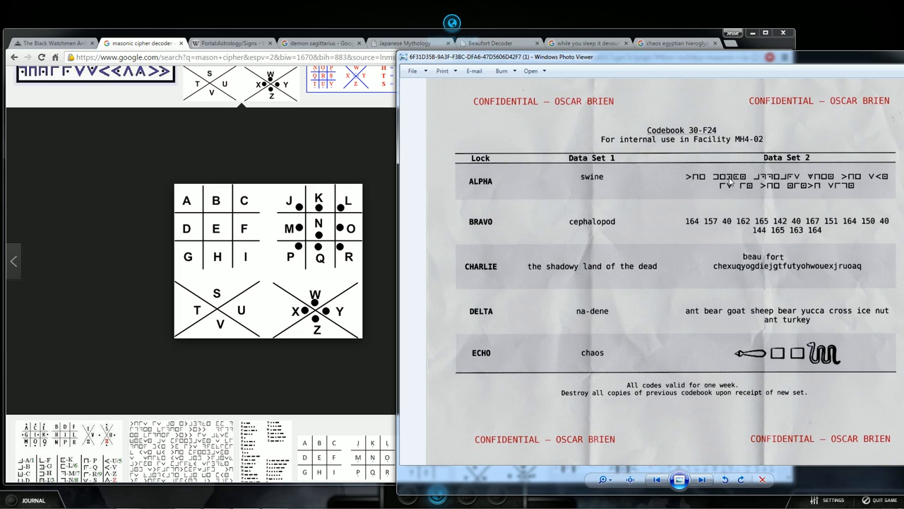
mouse_move(353, 209)
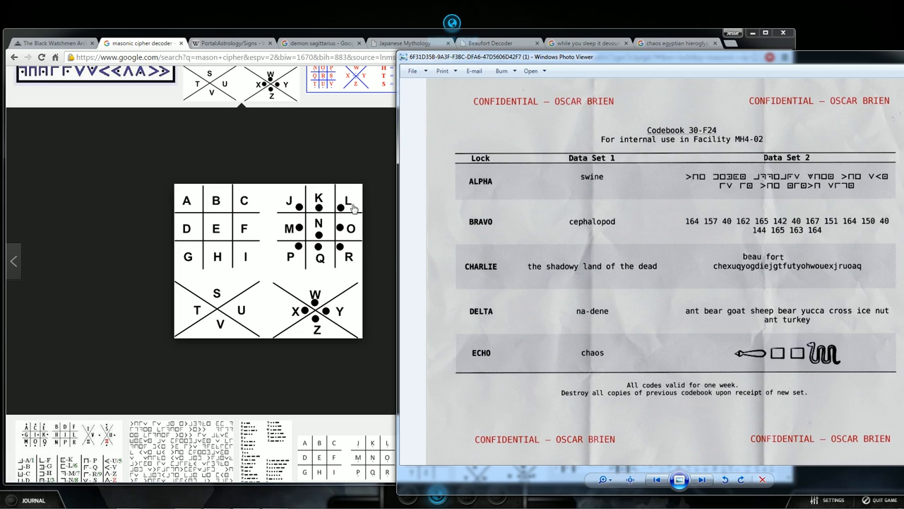
mouse_move(198, 302)
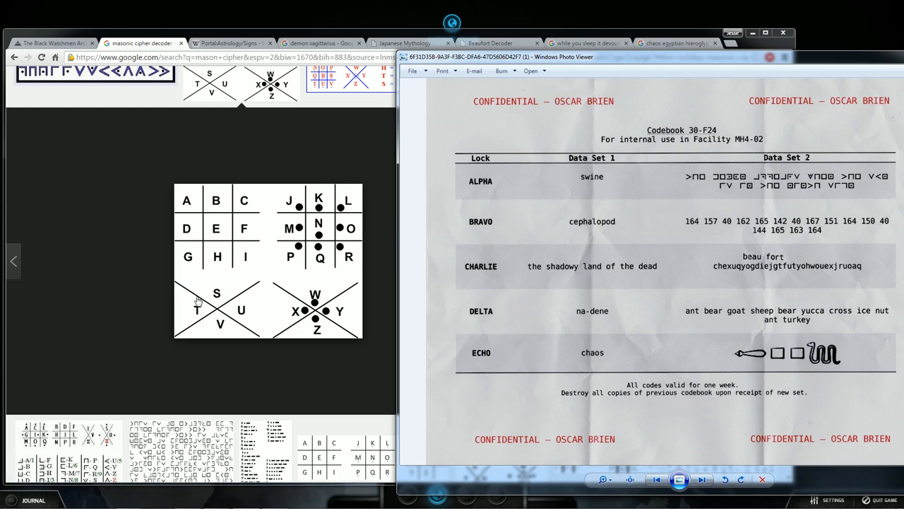
mouse_move(821, 195)
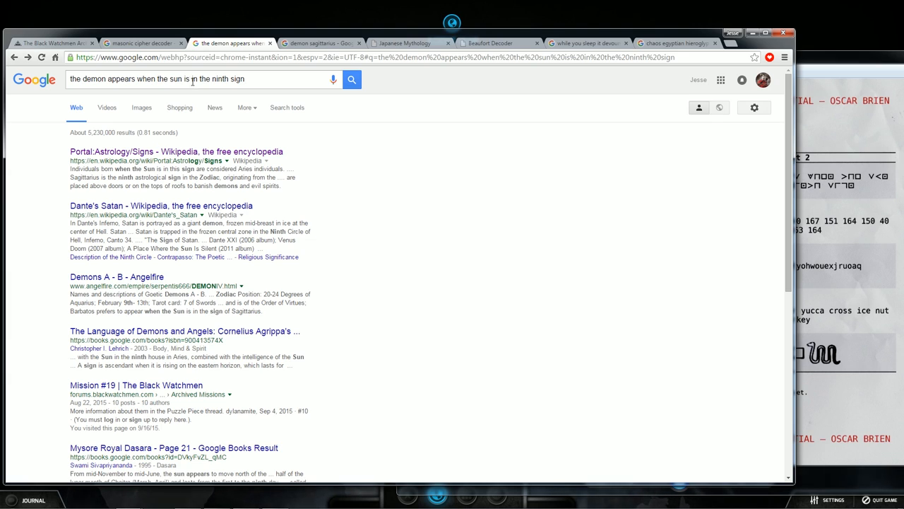
Open Wikipedia's Portal:Astrology/Signs and scroll to Sagittarius, the ninth sign.
left_click(176, 151)
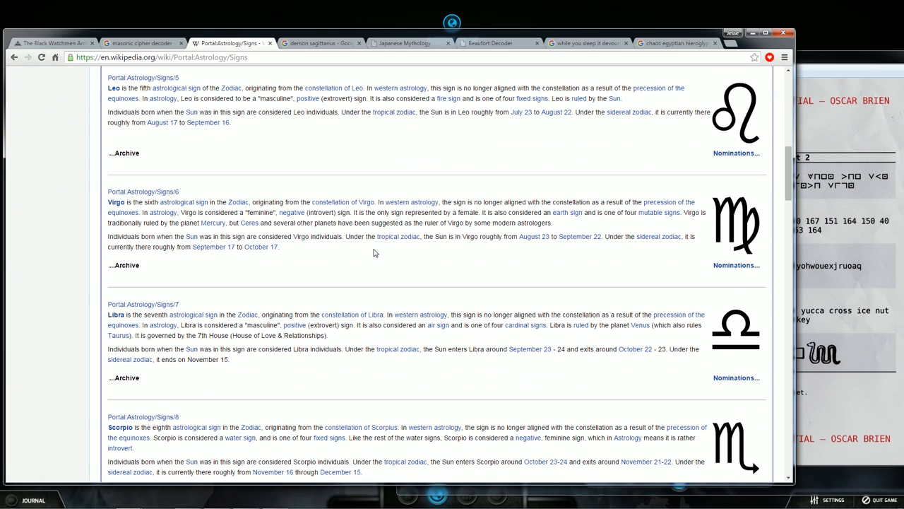
scroll("down", 3)
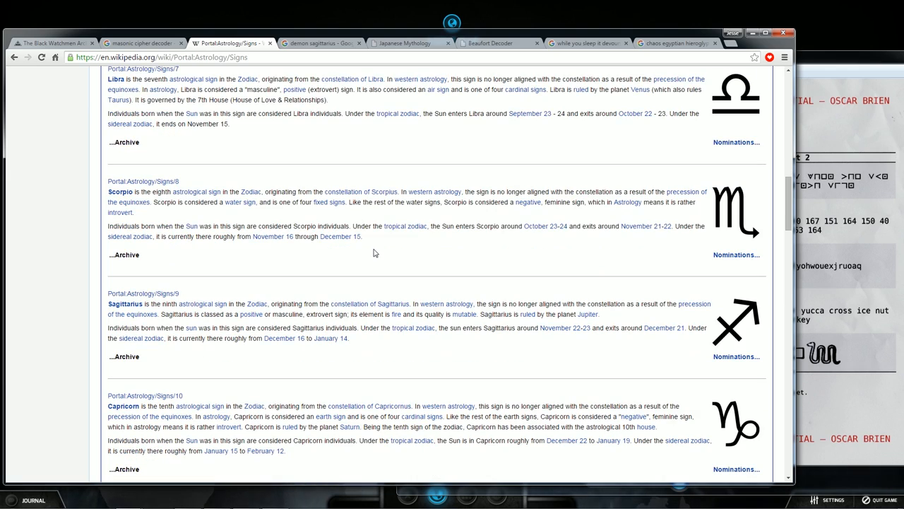
mouse_move(230, 283)
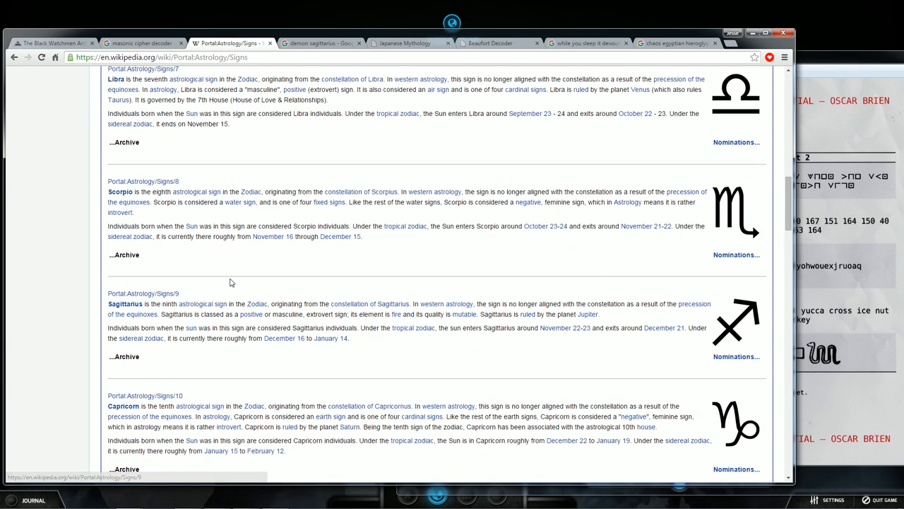
scroll("down", 3)
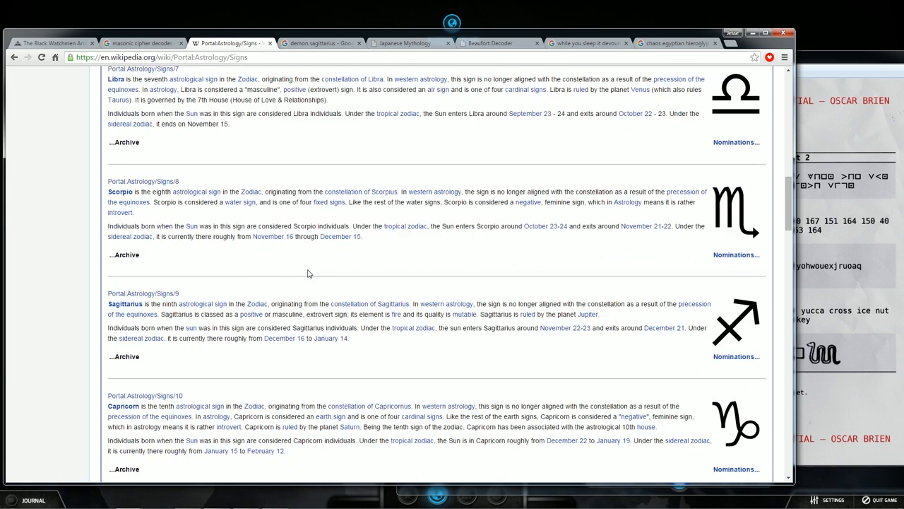
scroll("down", 3)
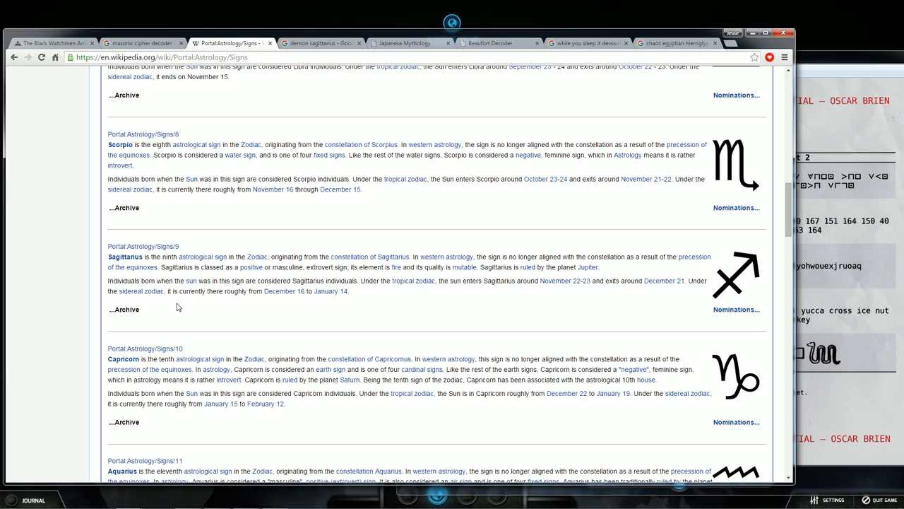
mouse_move(203, 256)
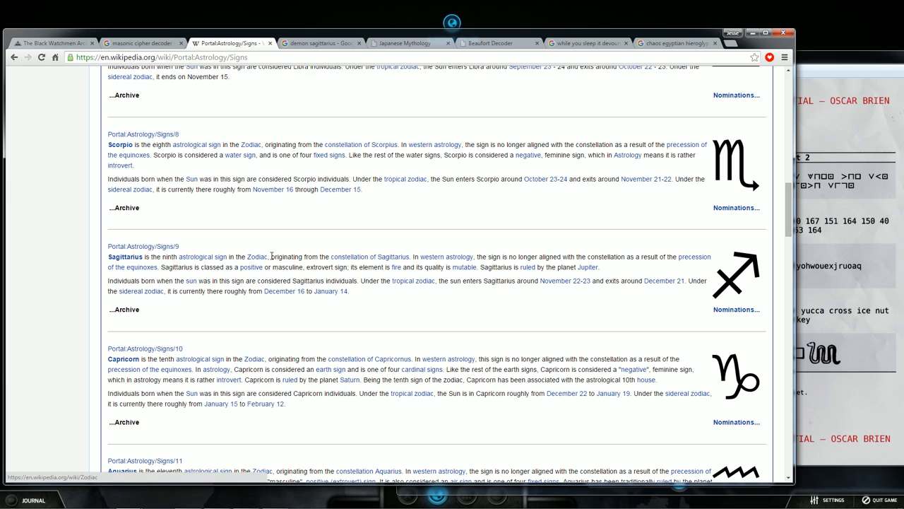
mouse_move(369, 256)
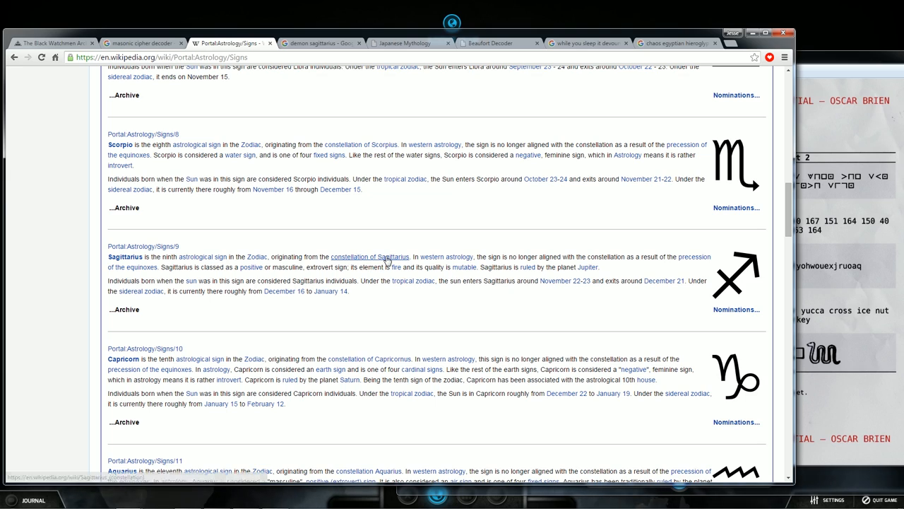
mouse_move(345, 144)
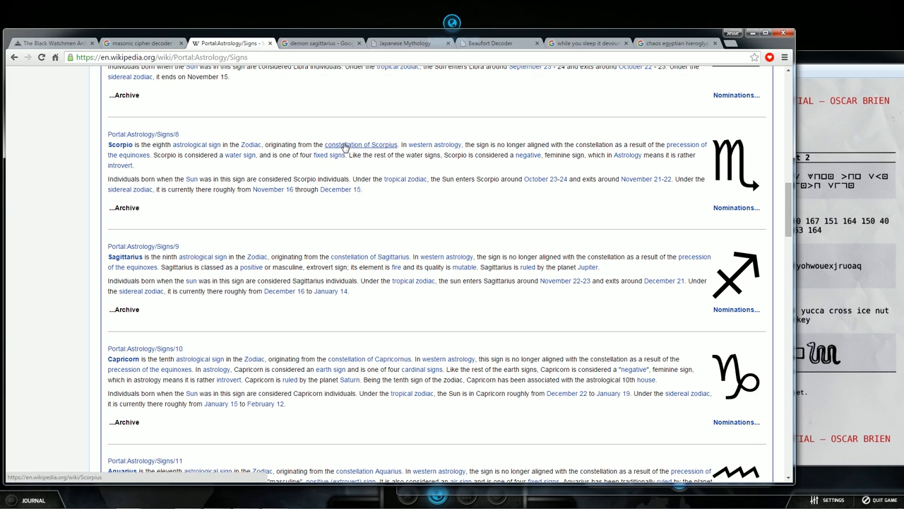
mouse_move(265, 413)
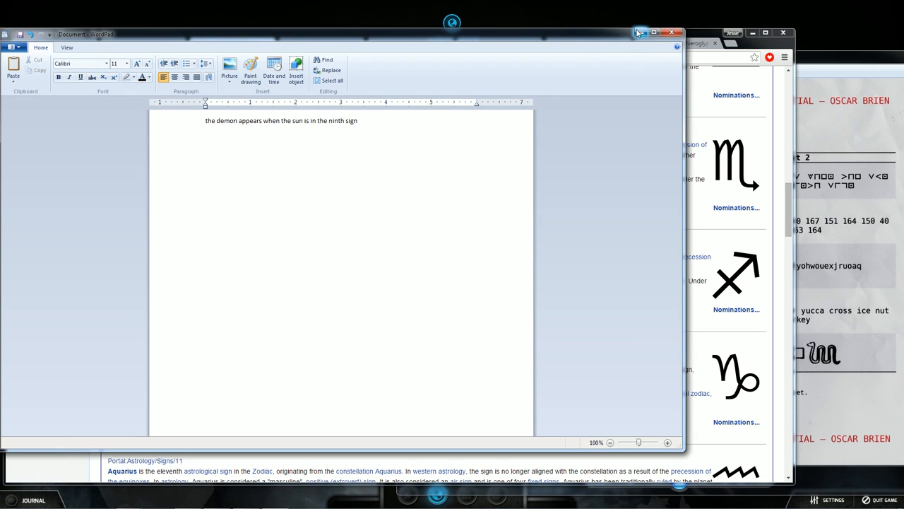
Return to the 'demon sagittarius' Google results and open the Buer (demon) Wikipedia article.
left_click(653, 32)
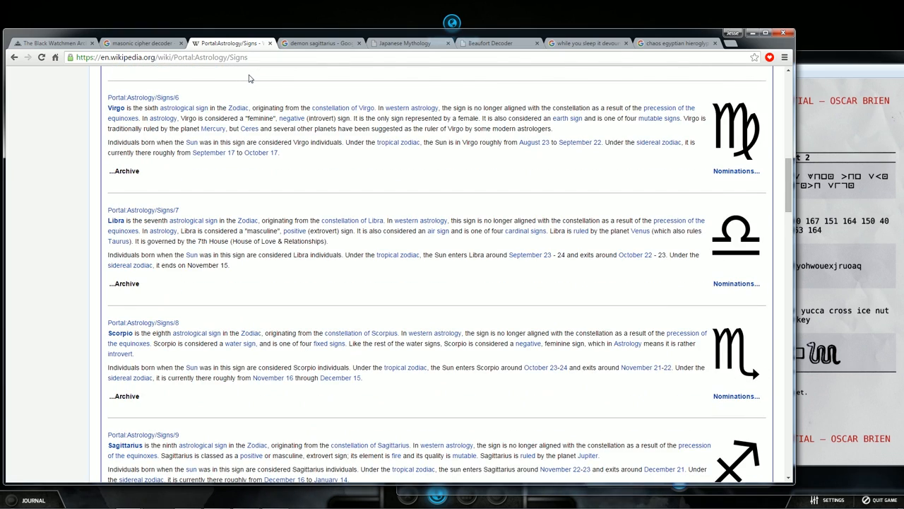
left_click(319, 43)
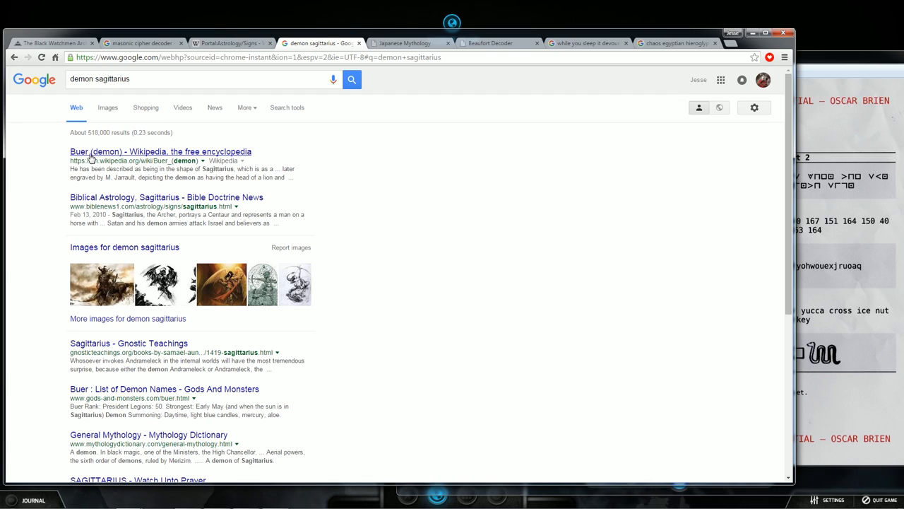
left_click(161, 151)
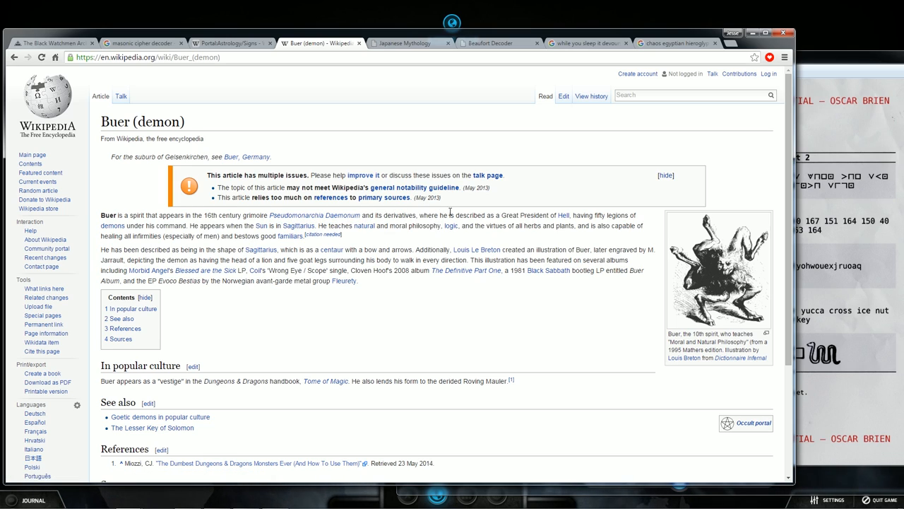
mouse_move(704, 284)
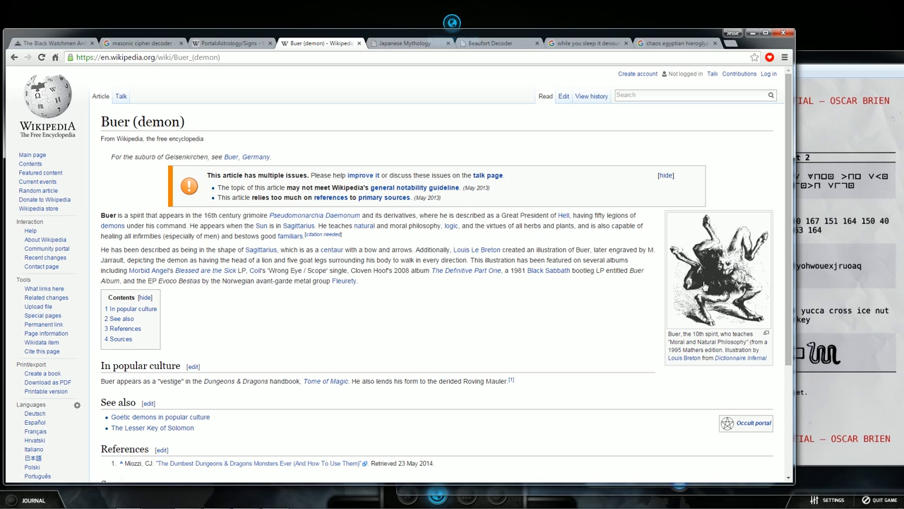
mouse_move(485, 277)
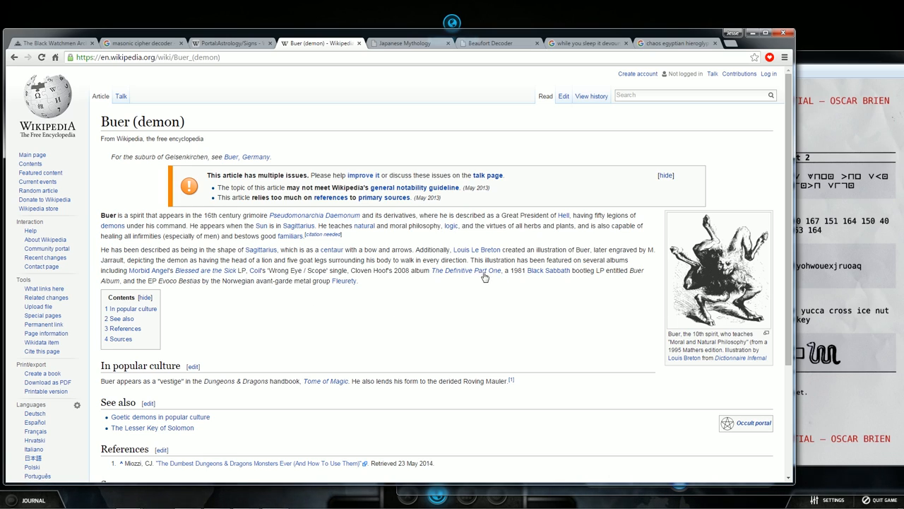
mouse_move(441, 336)
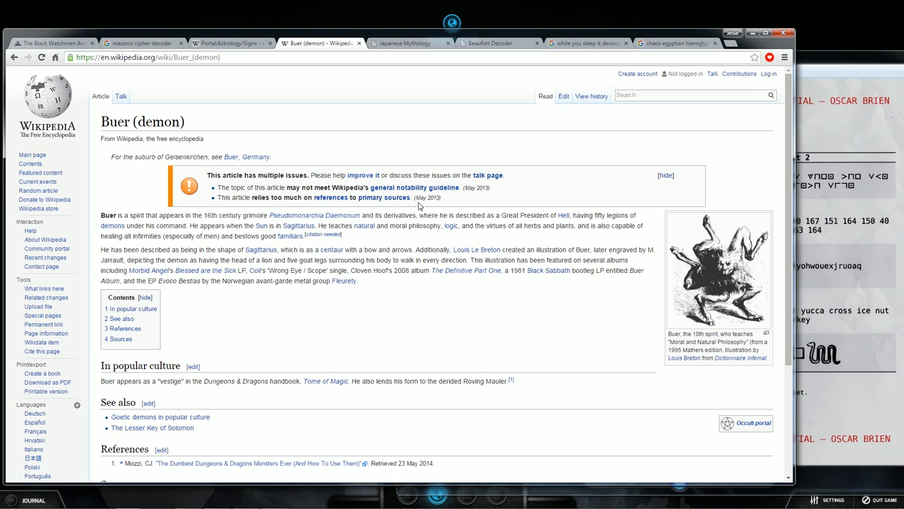
mouse_move(158, 188)
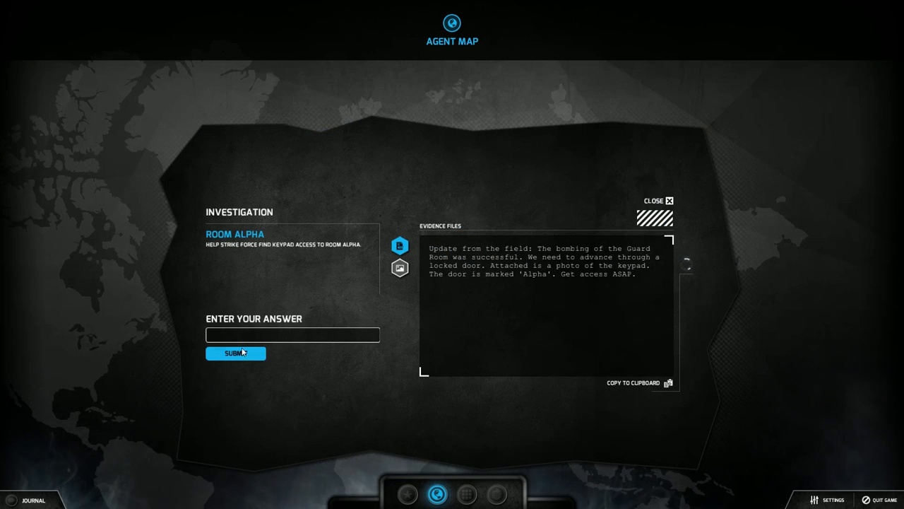
Check the keypad photo, submit code 2837 for Room Alpha, and return to the map.
left_click(400, 269)
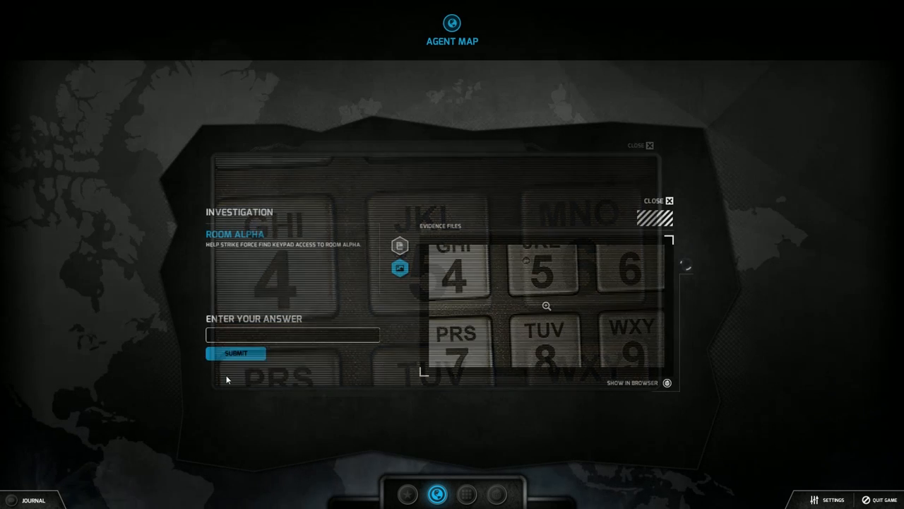
type("28")
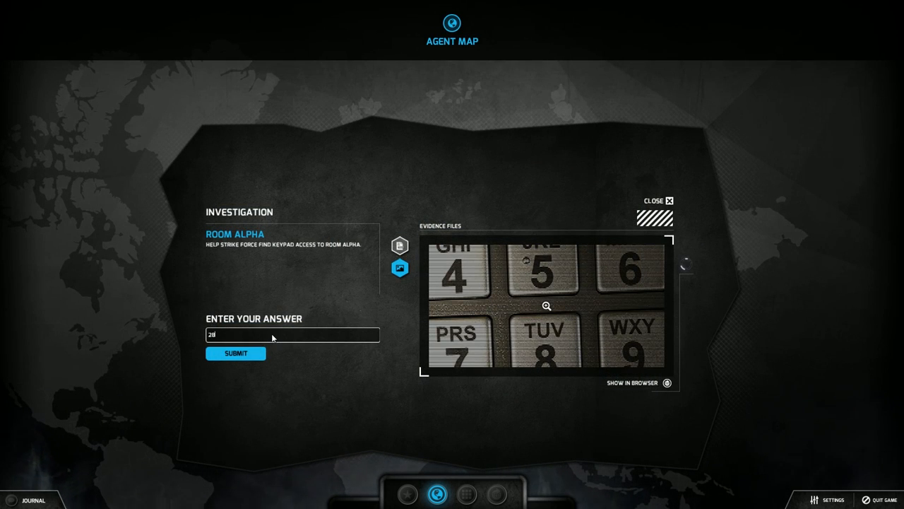
left_click(236, 352)
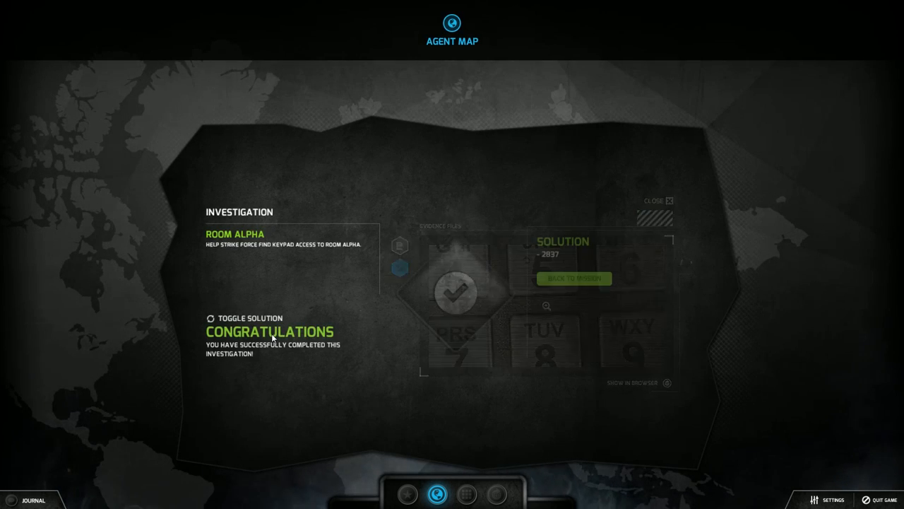
left_click(573, 277)
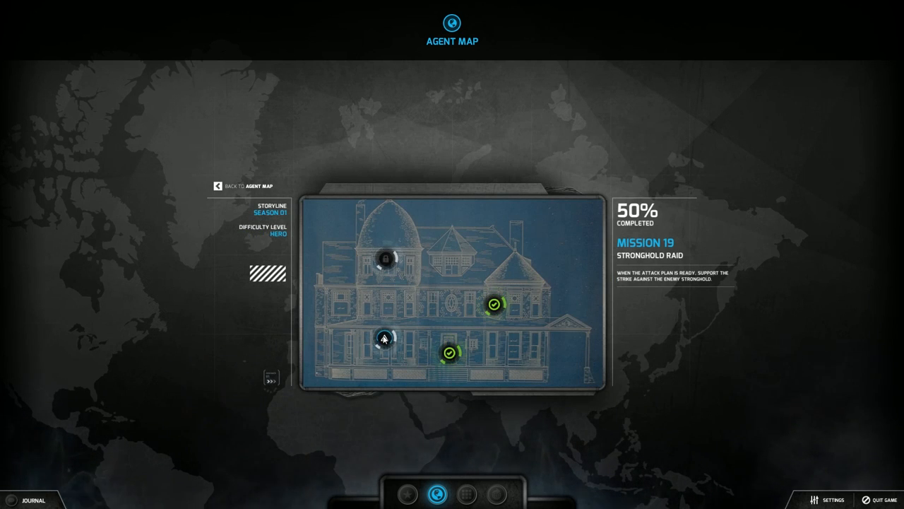
Start the Room Charlie investigation from its map marker and enlarge its keypad photo.
left_click(385, 339)
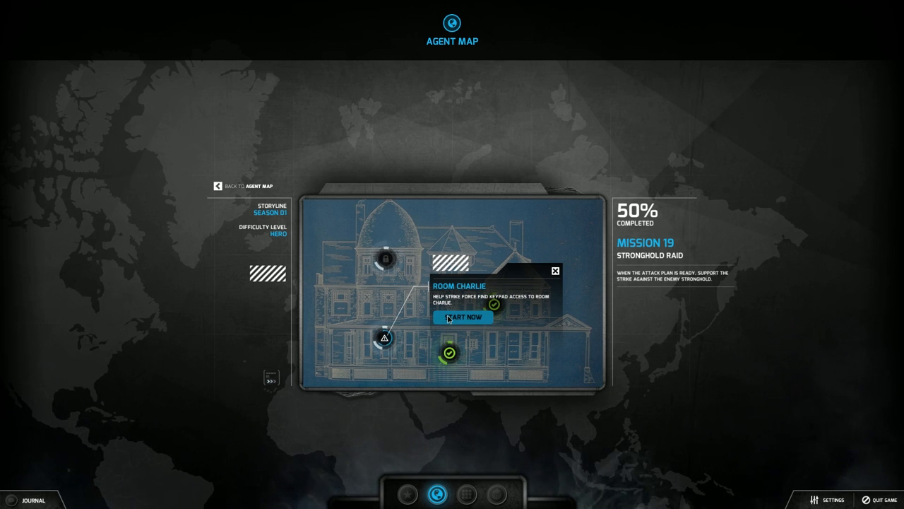
left_click(465, 318)
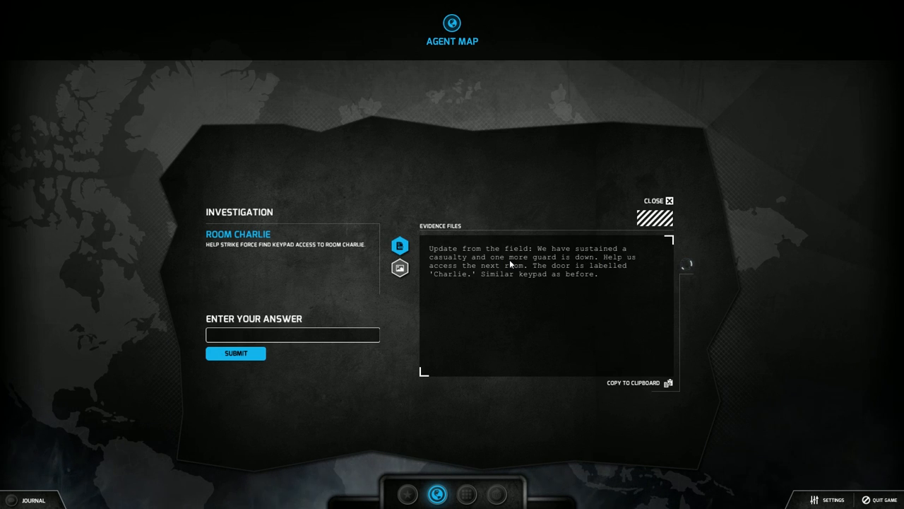
mouse_move(494, 271)
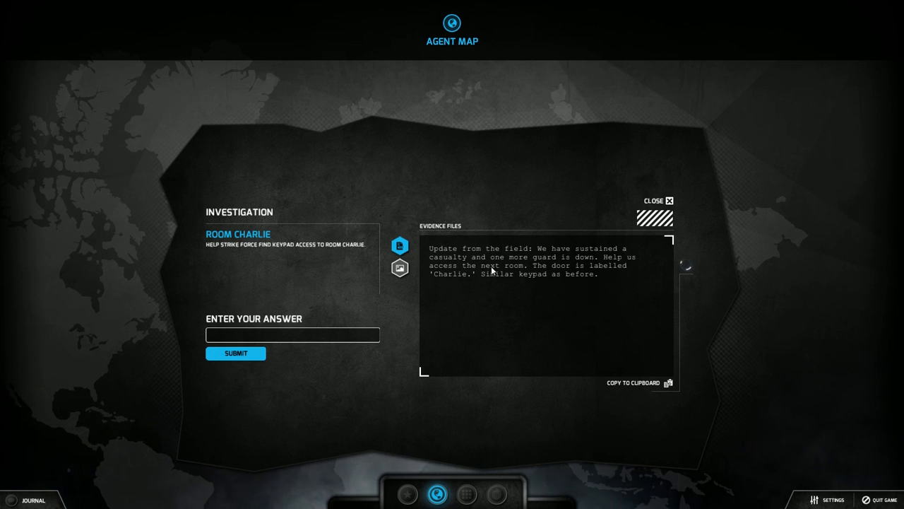
mouse_move(479, 285)
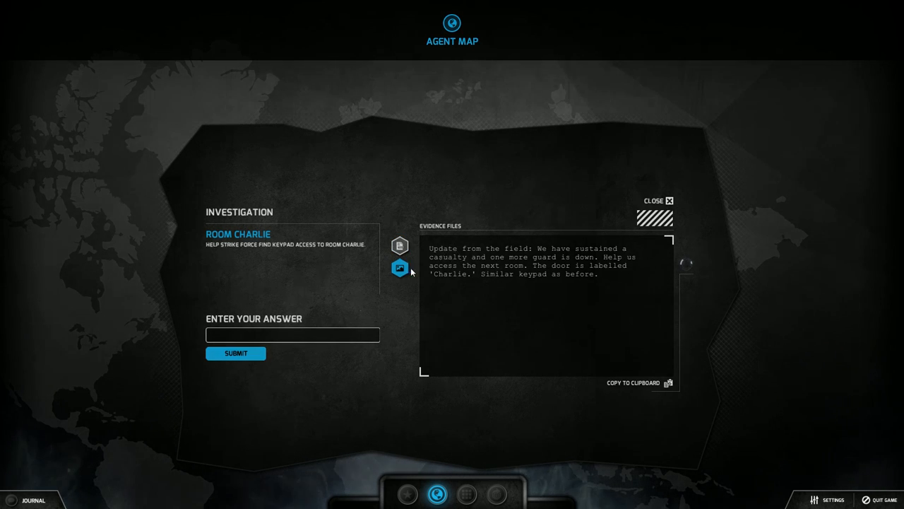
left_click(400, 269)
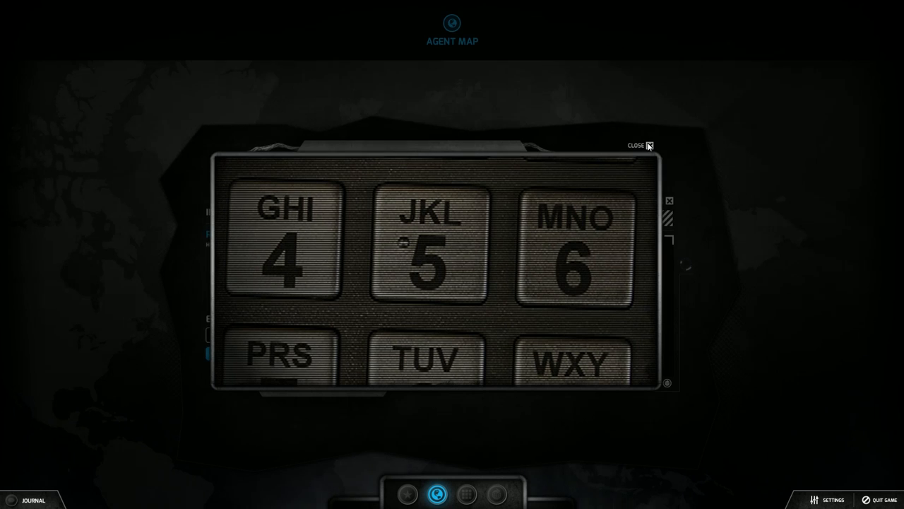
Close the enlarged Room Charlie keypad photo.
left_click(11, 499)
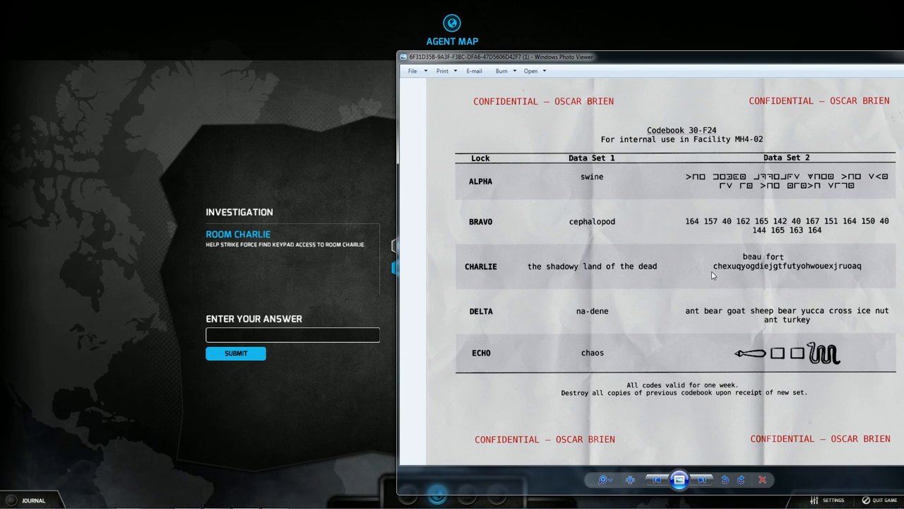
mouse_move(846, 247)
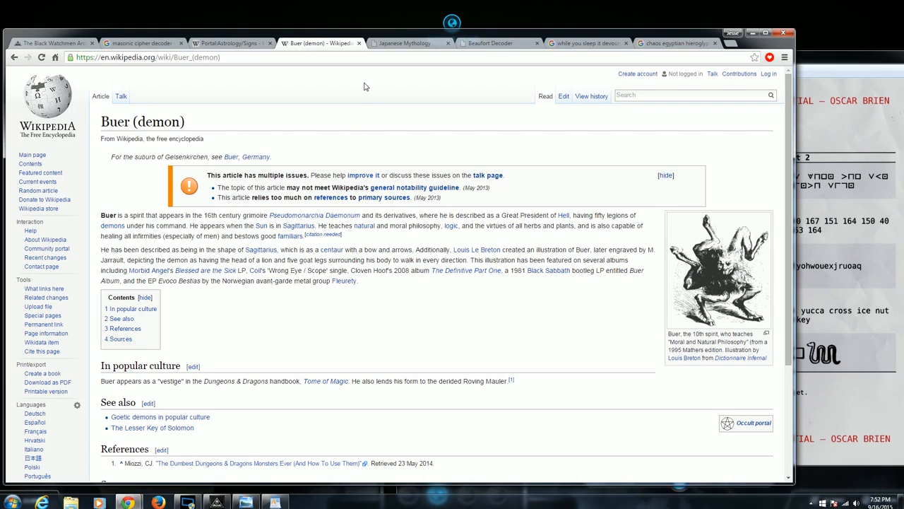
Open the Japanese Mythology Shadowland of the Dead page and select the word 'Yomi'.
left_click(405, 43)
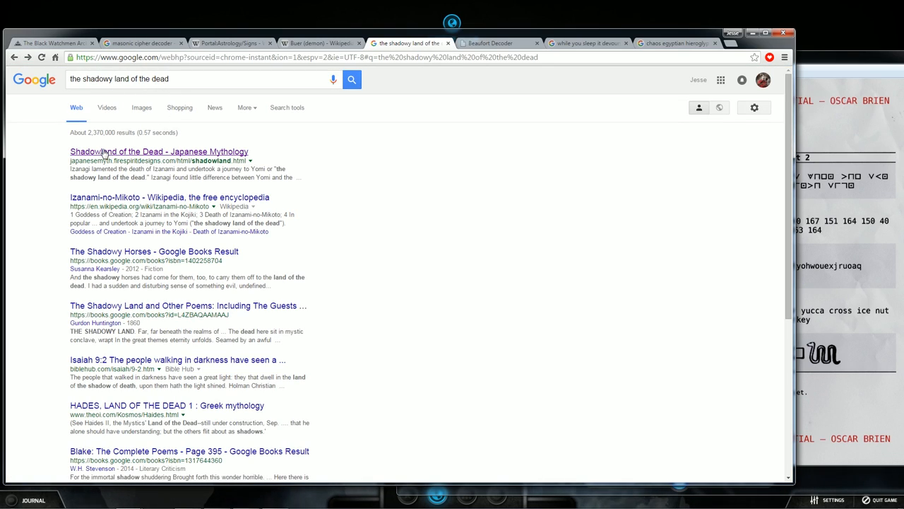
mouse_move(187, 155)
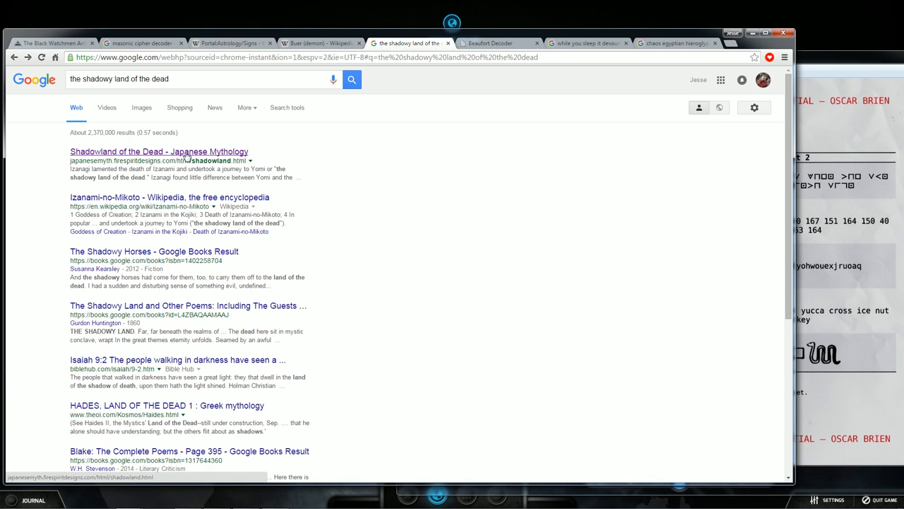
left_click(159, 151)
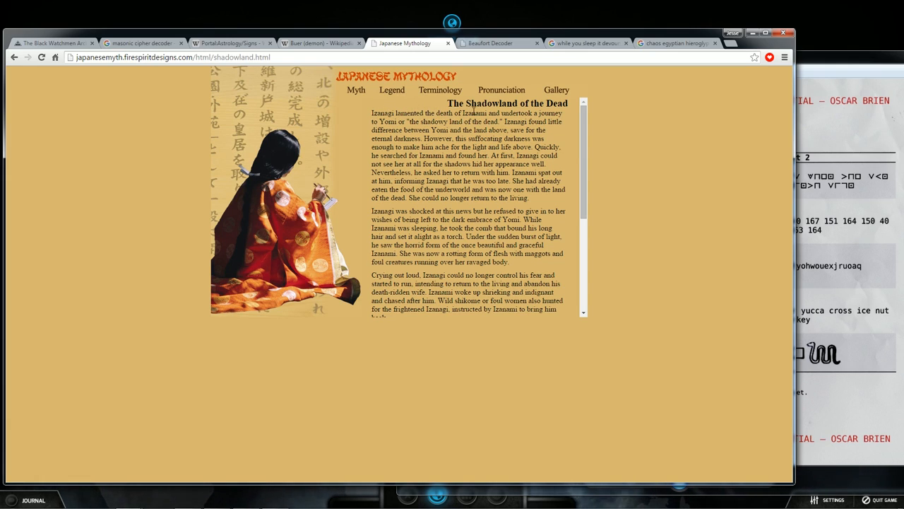
mouse_move(398, 124)
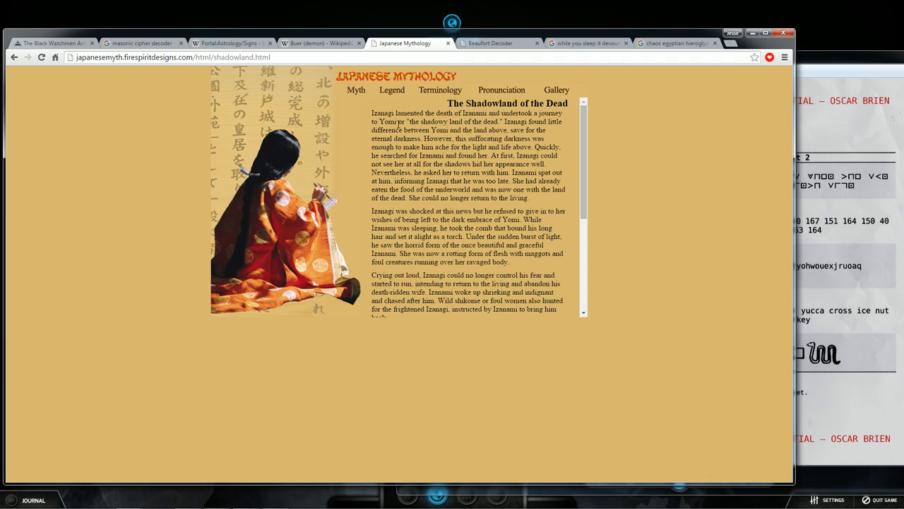
mouse_move(422, 122)
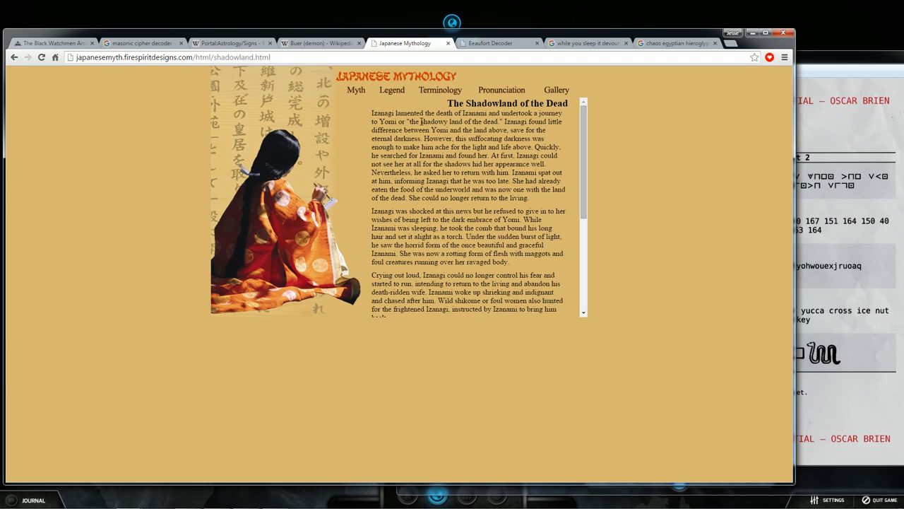
double_click(387, 121)
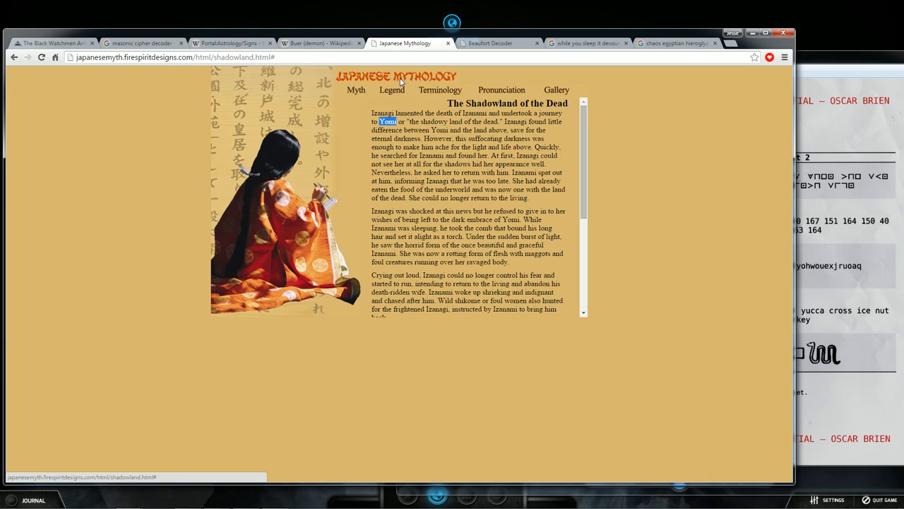
mouse_move(356, 407)
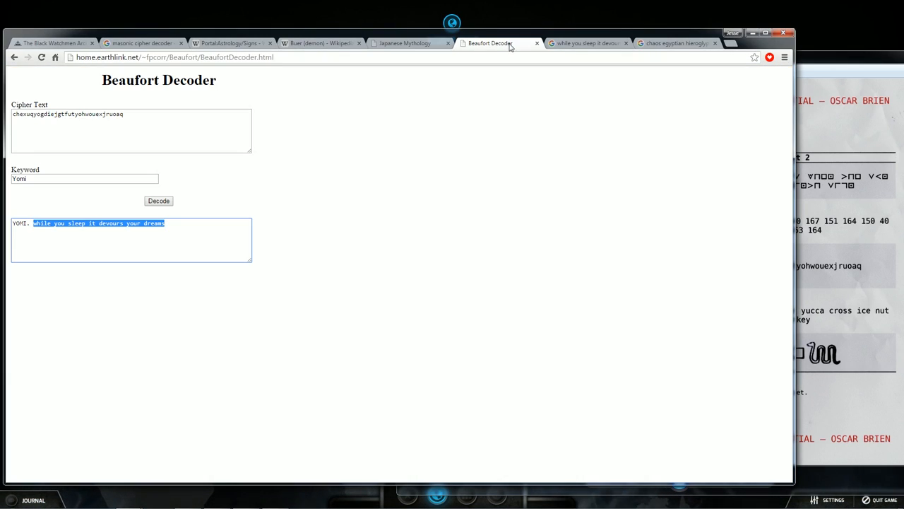
Recheck Charlie's codebook row, then bring back the 'beau fort cipher decoder' results.
left_click(14, 57)
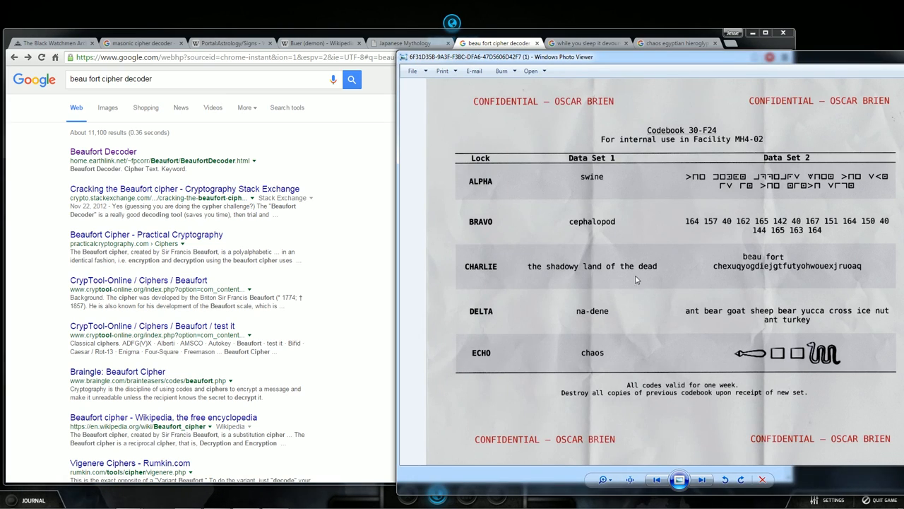
mouse_move(602, 277)
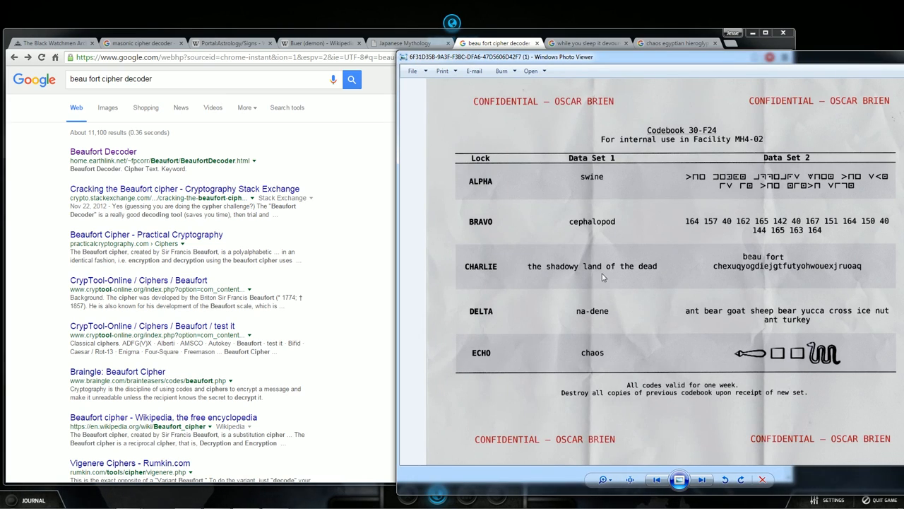
mouse_move(615, 274)
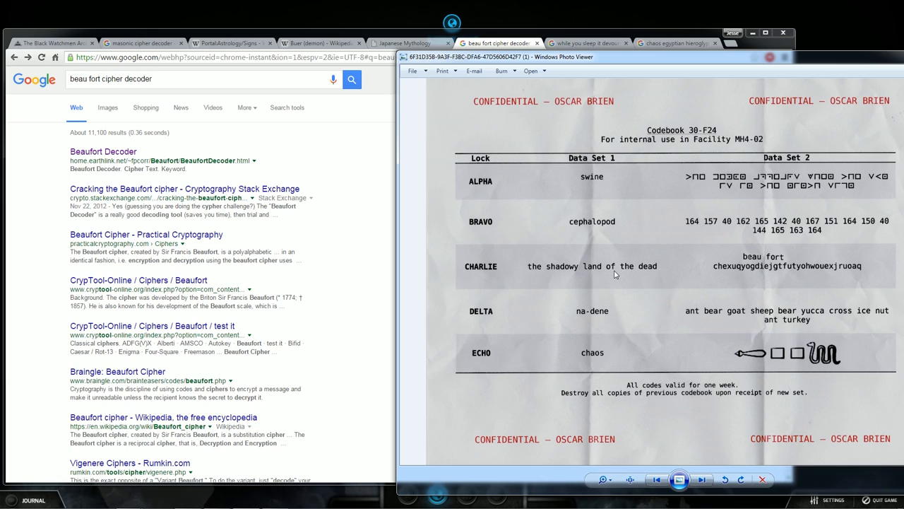
mouse_move(774, 265)
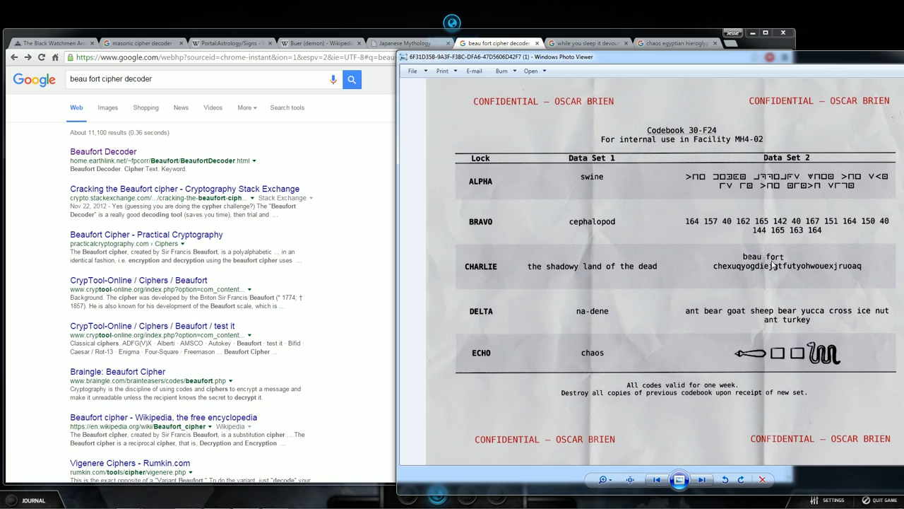
mouse_move(735, 274)
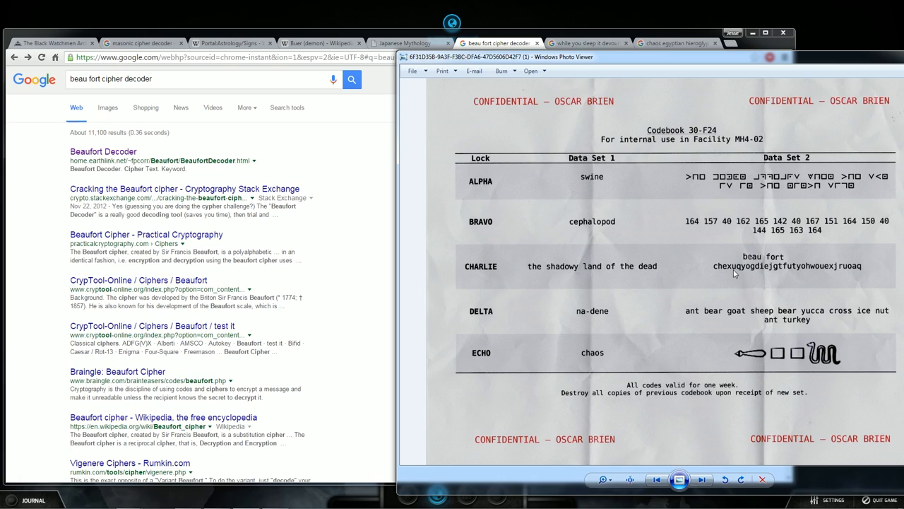
mouse_move(756, 286)
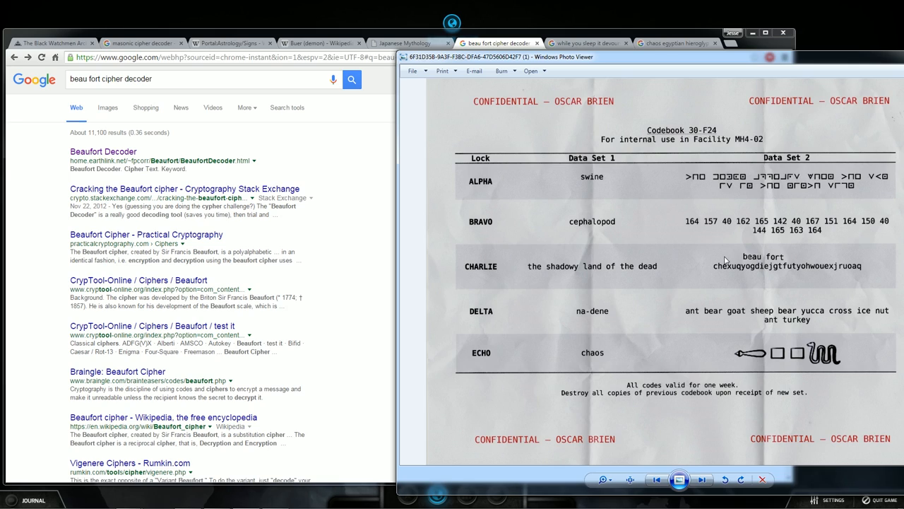
left_click(163, 78)
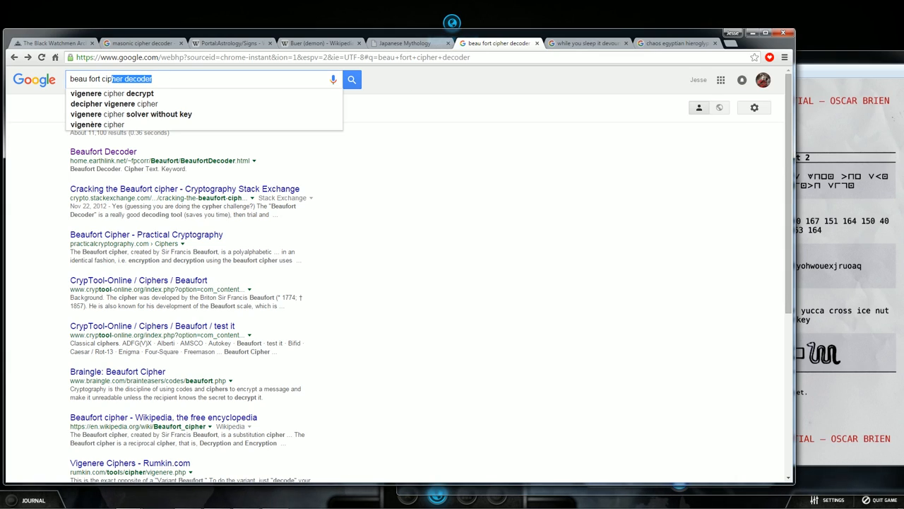
key("Backspace")
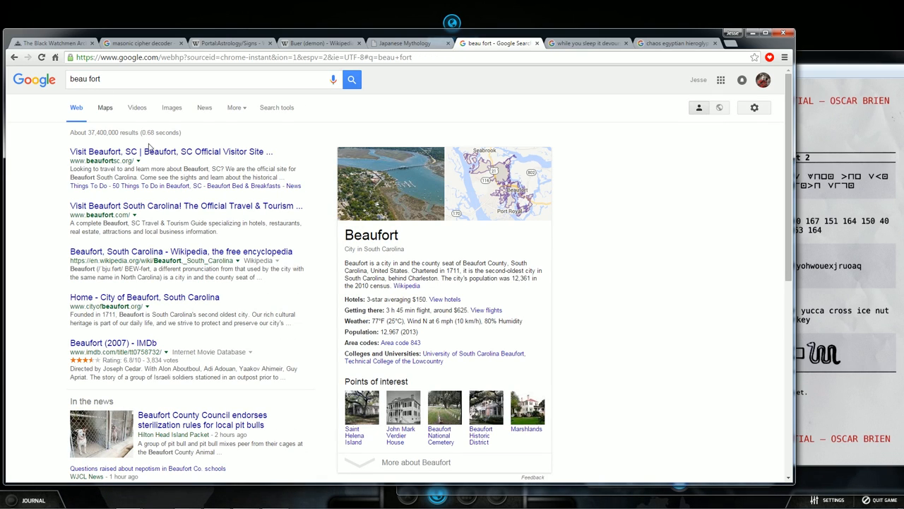
mouse_move(214, 185)
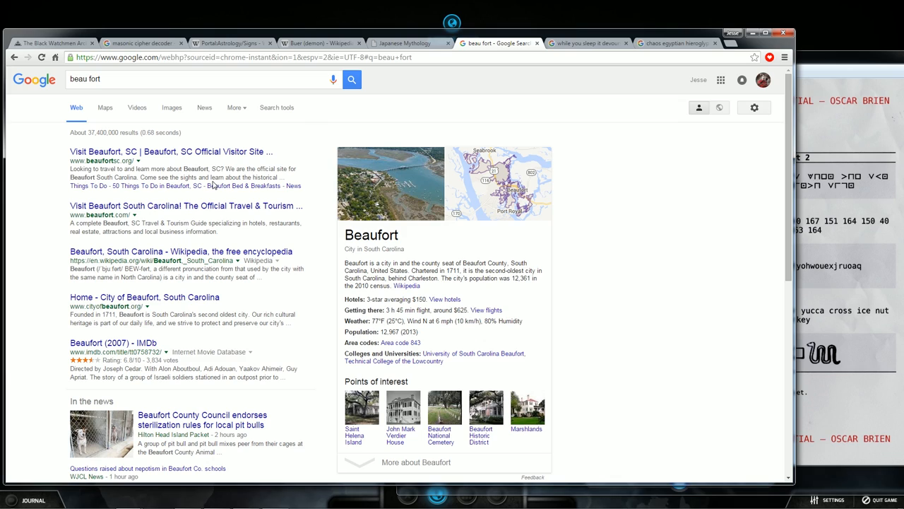
mouse_move(262, 176)
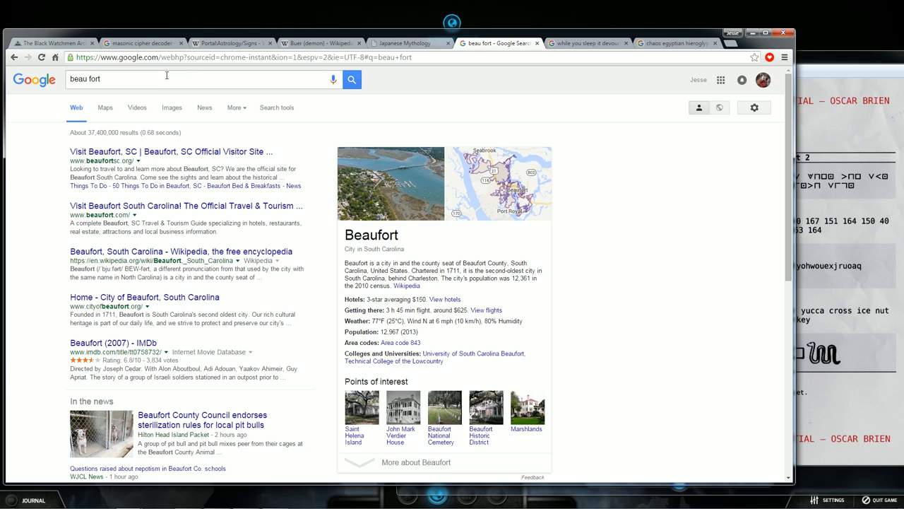
type("cipher decoder")
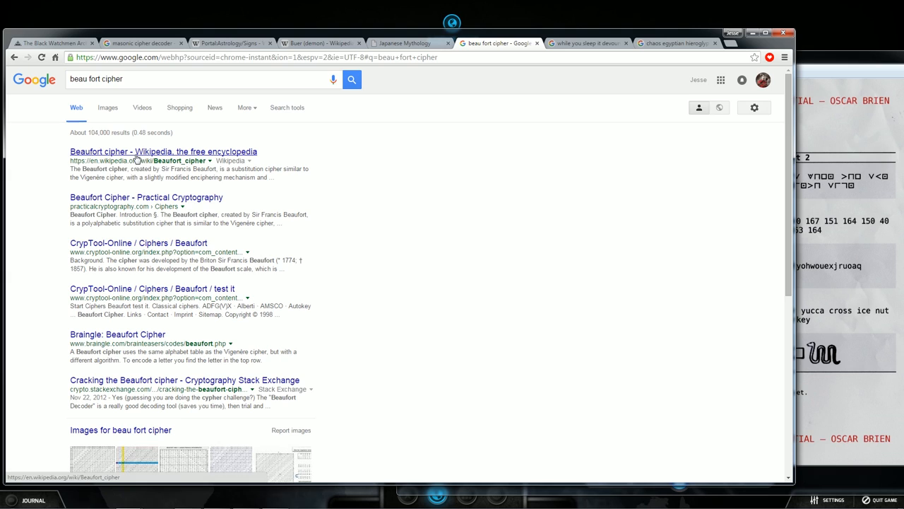
left_click(163, 151)
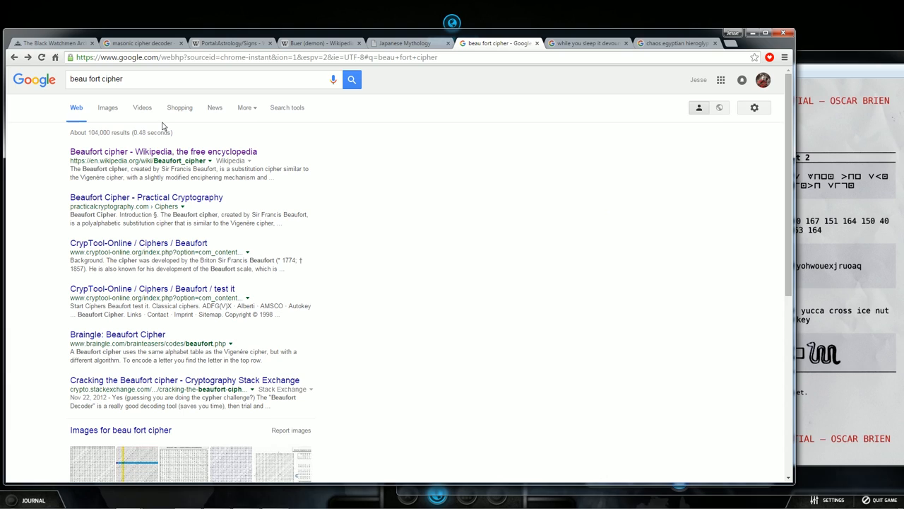
left_click(167, 78)
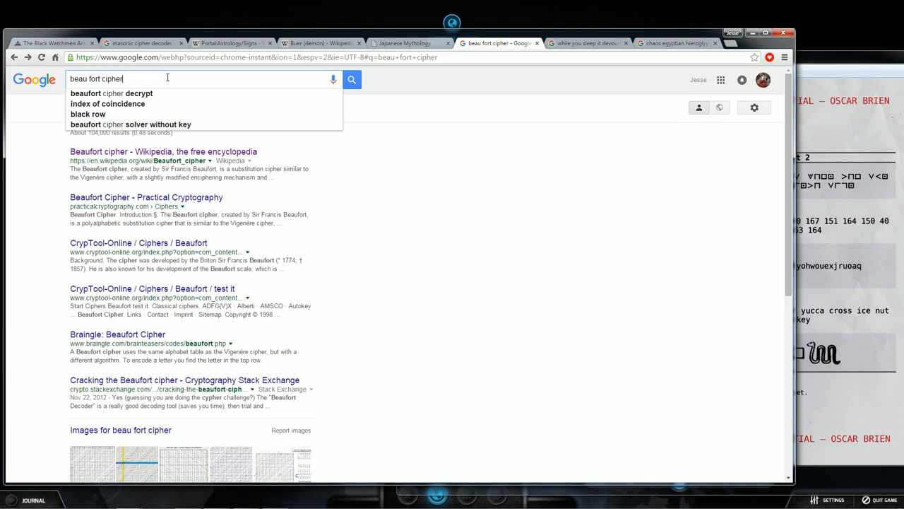
type("decoder")
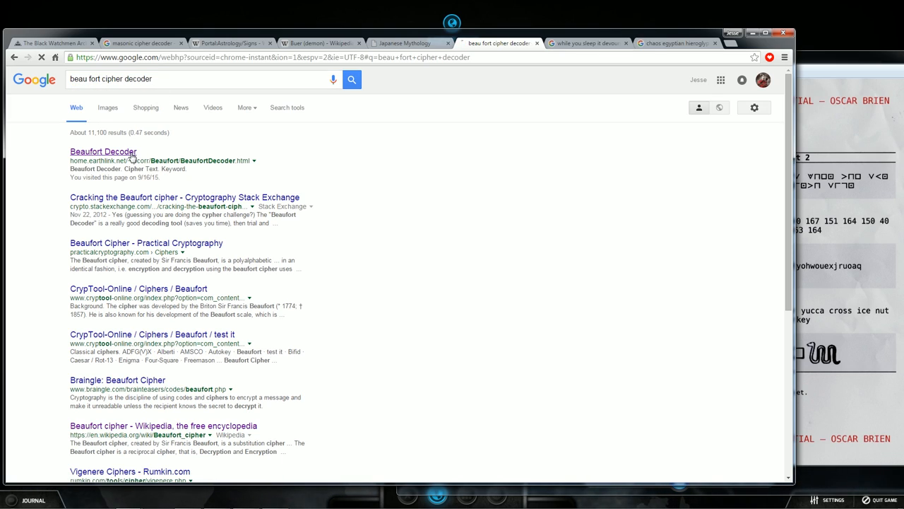
Open the Beaufort Decoder page and enter Charlie's ciphertext.
left_click(103, 151)
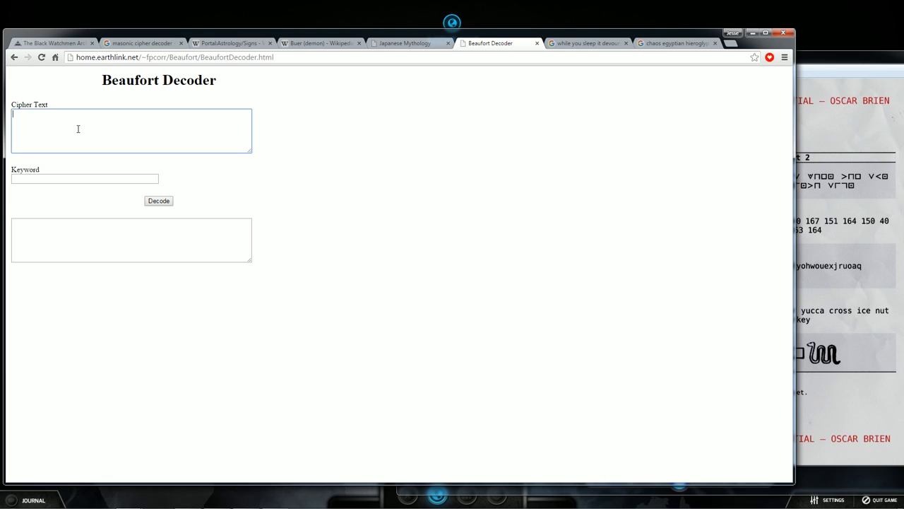
mouse_move(260, 137)
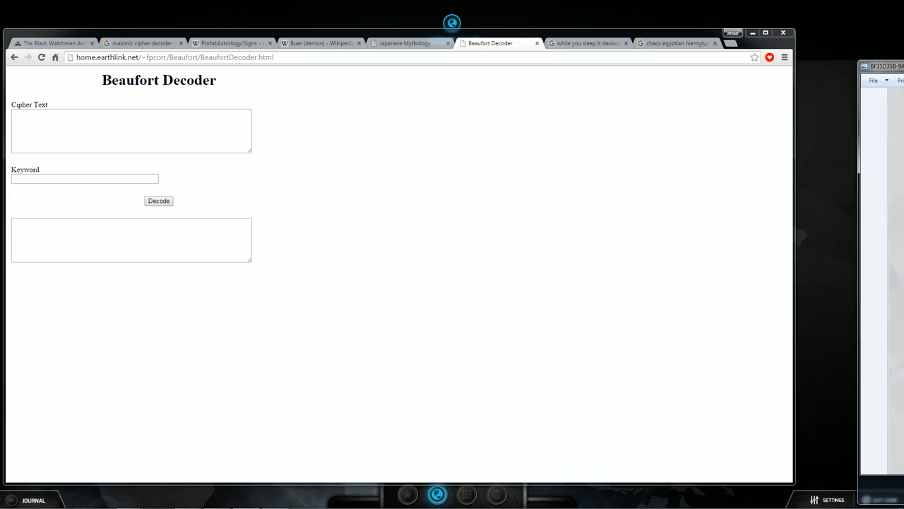
left_click(130, 131)
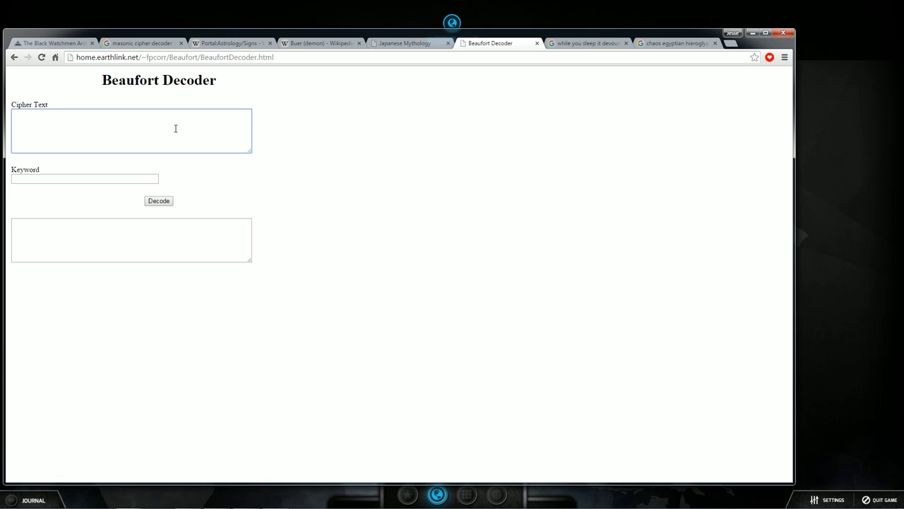
type("chexu")
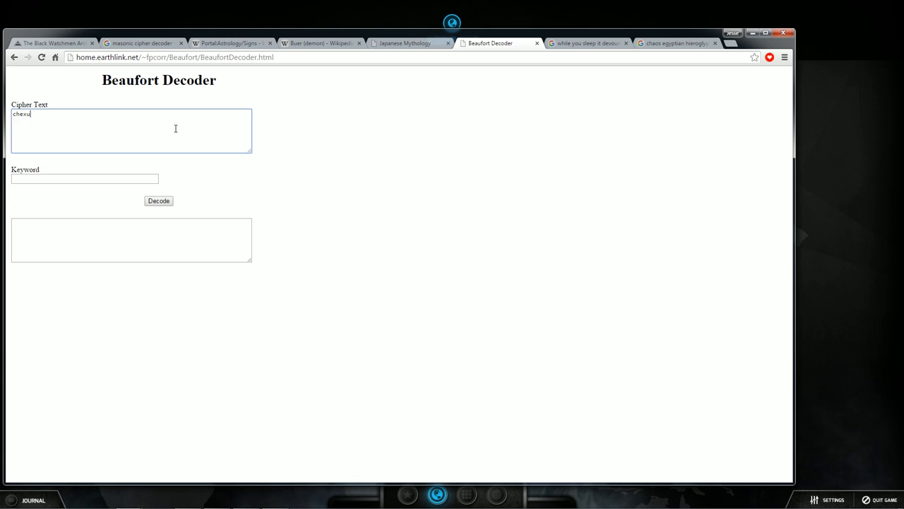
type("qyo")
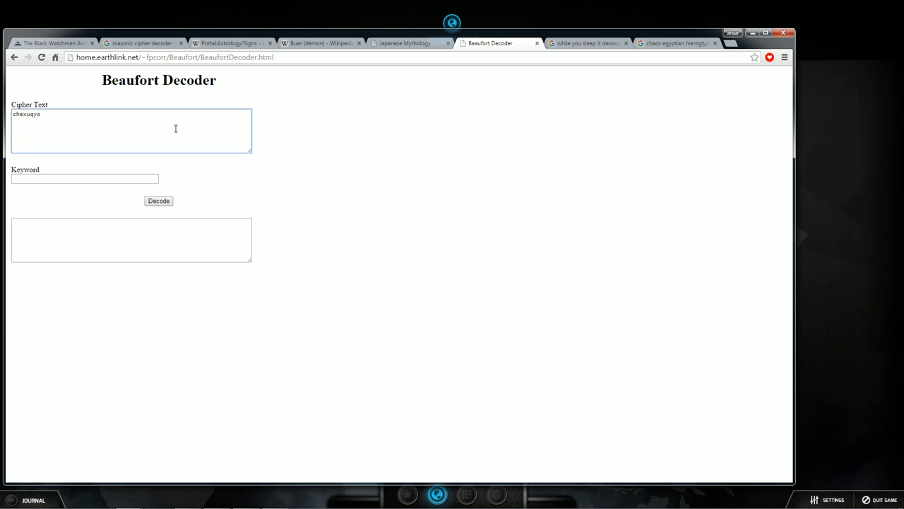
type("gdie")
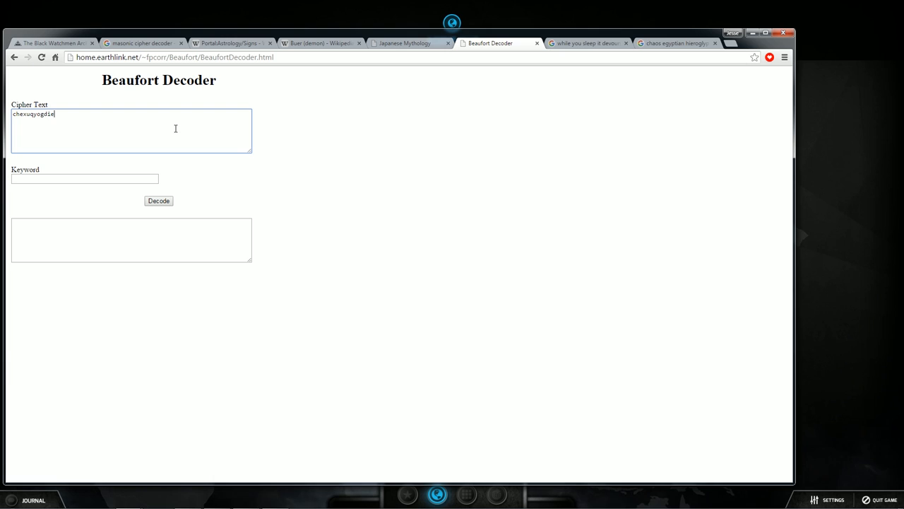
type("jgt")
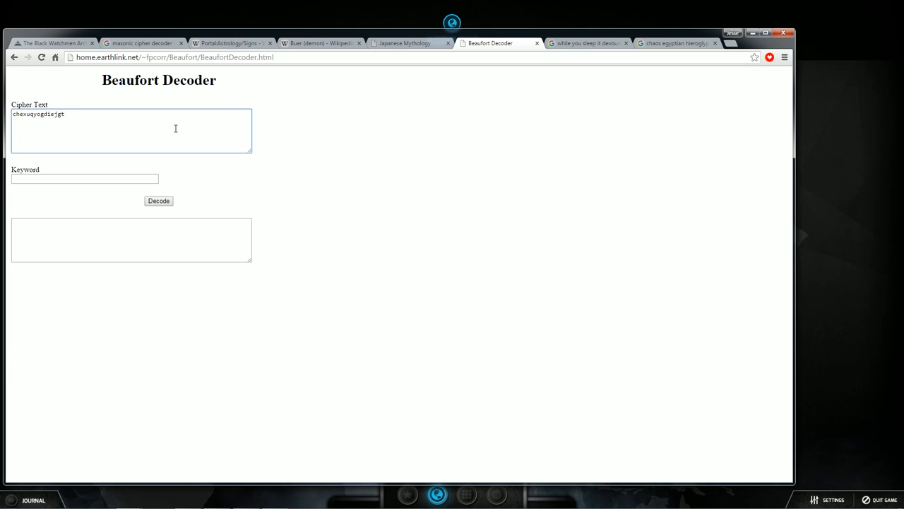
type("futyo")
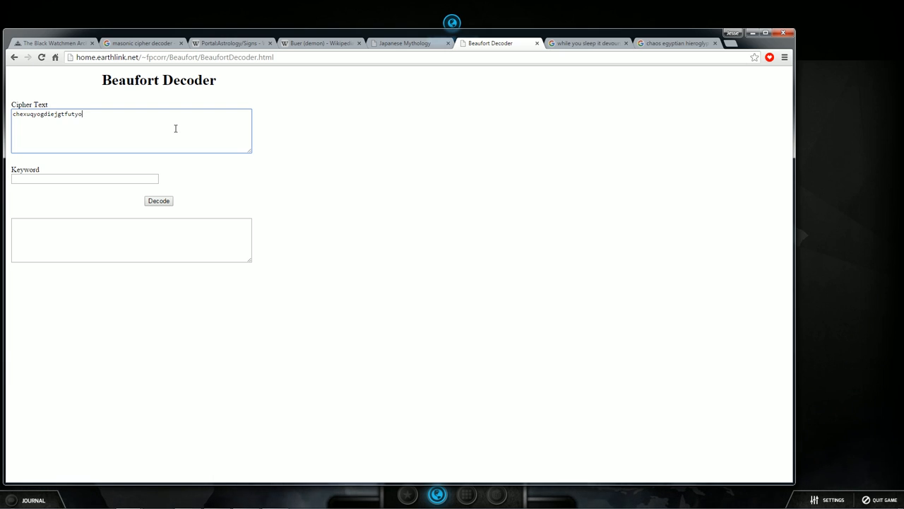
type("hwou")
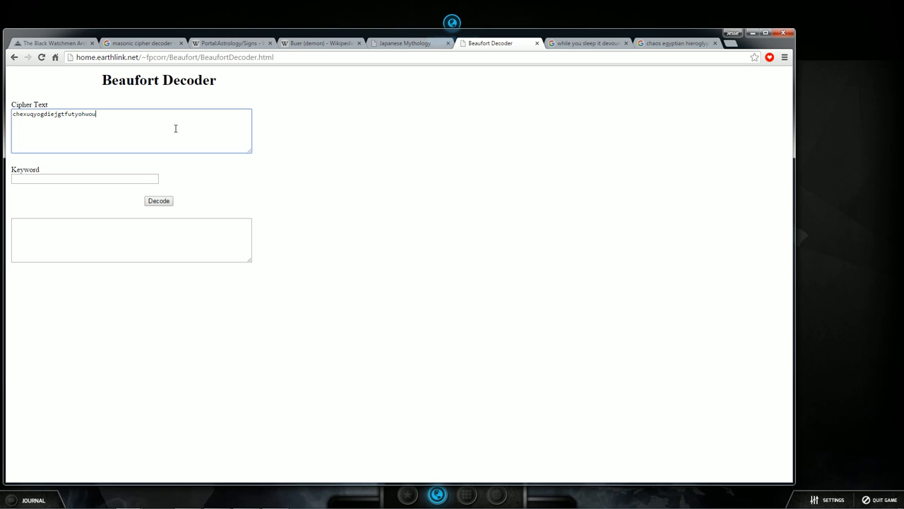
type("exjruoa")
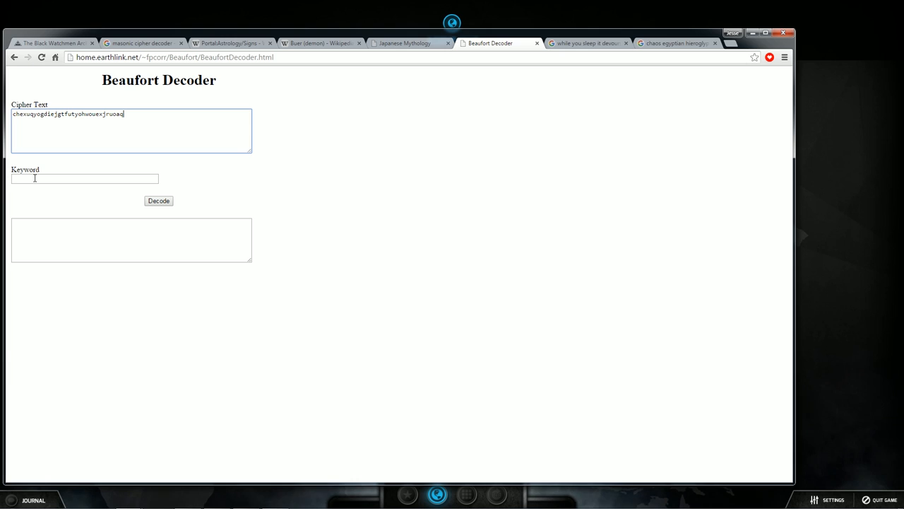
type("q")
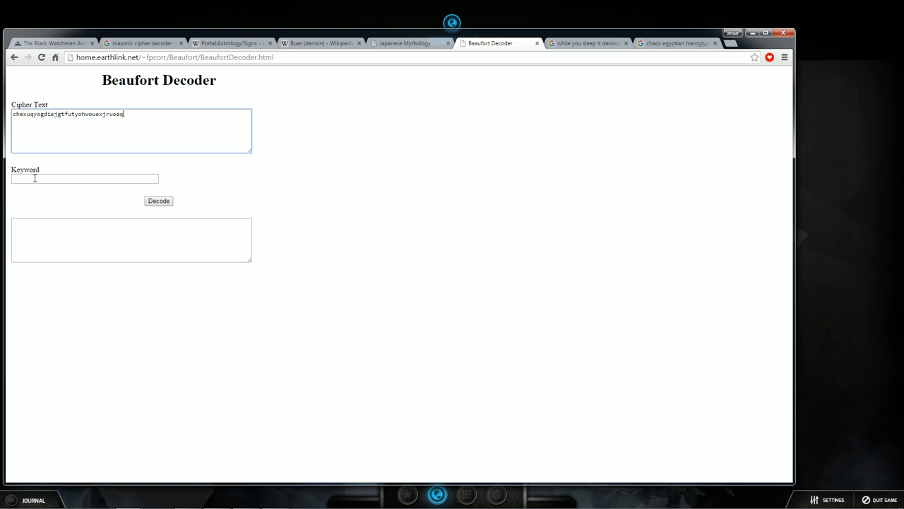
type("q")
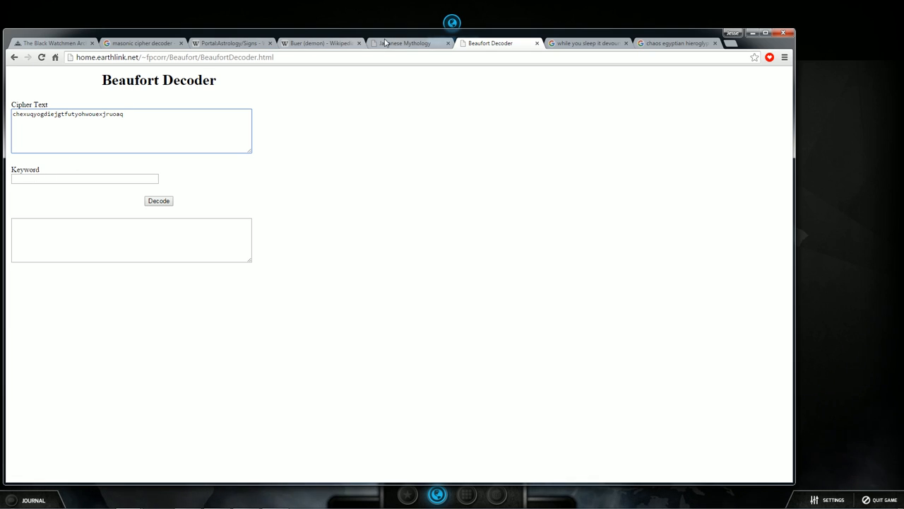
Decode with keyword Yomi, space out 'while you sleep it devours your dreams', and select it.
left_click(404, 43)
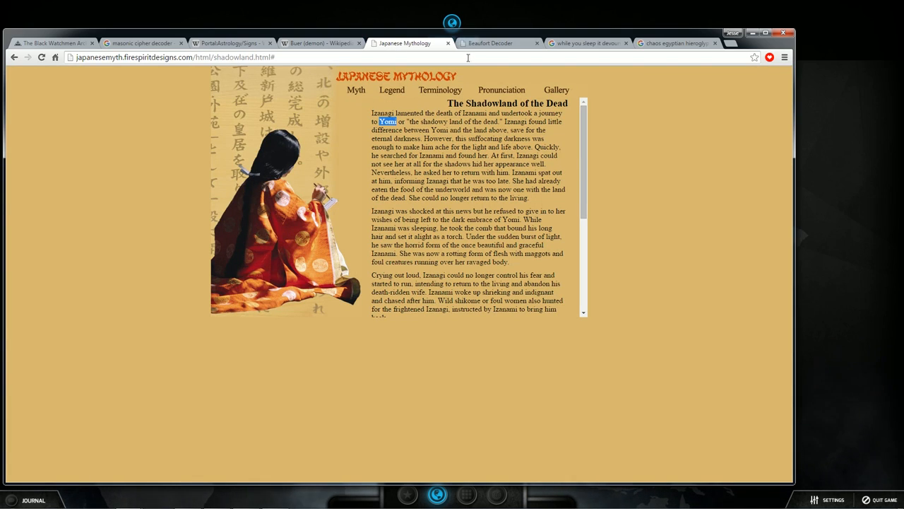
left_click(489, 43)
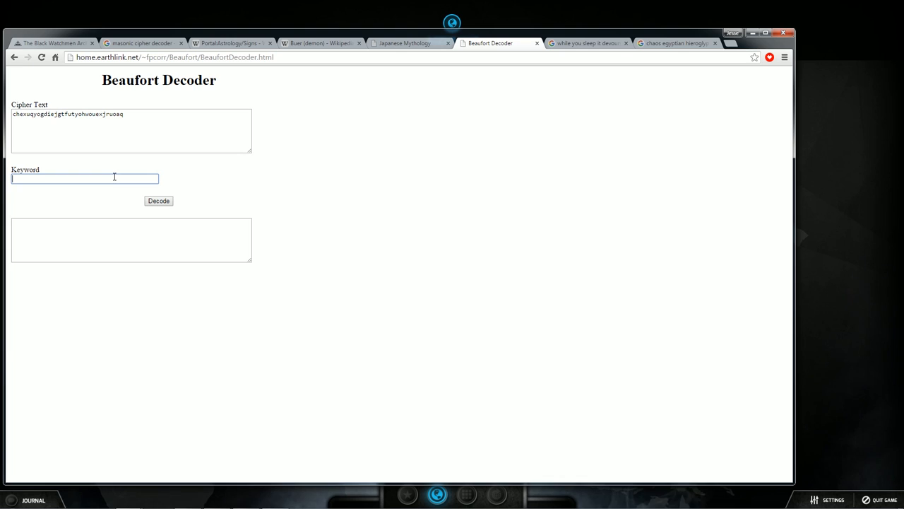
type("Yomi")
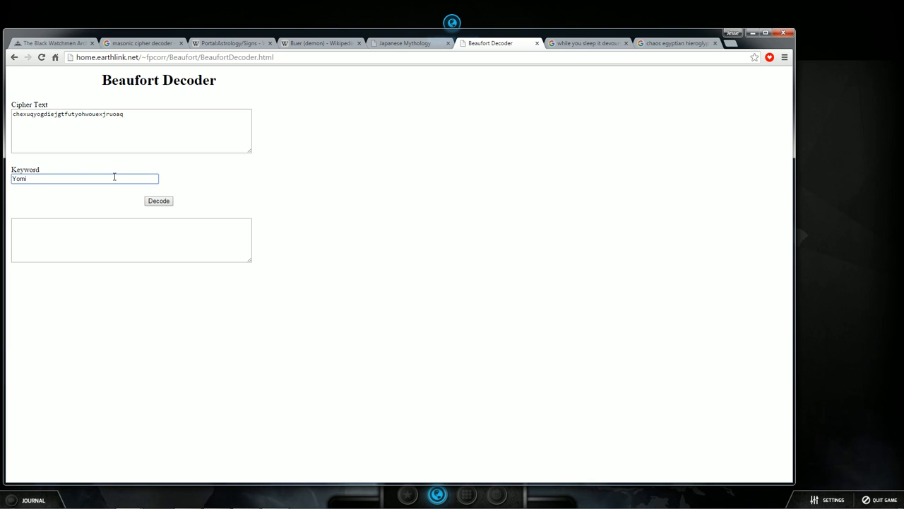
left_click(158, 200)
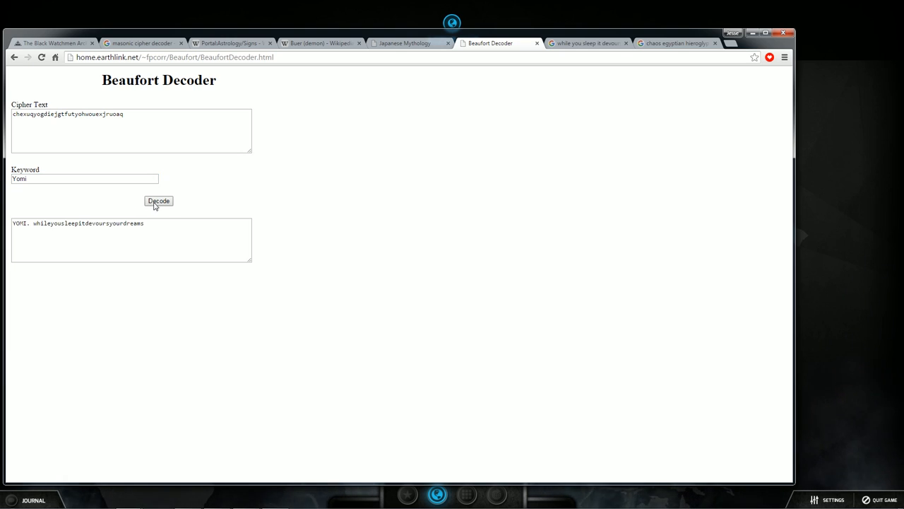
left_click(51, 223)
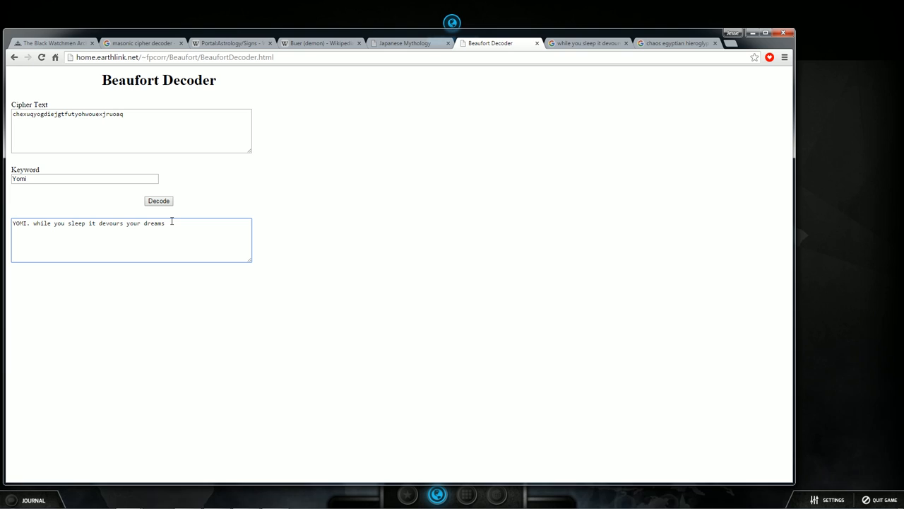
left_click_drag(34, 223, 165, 223)
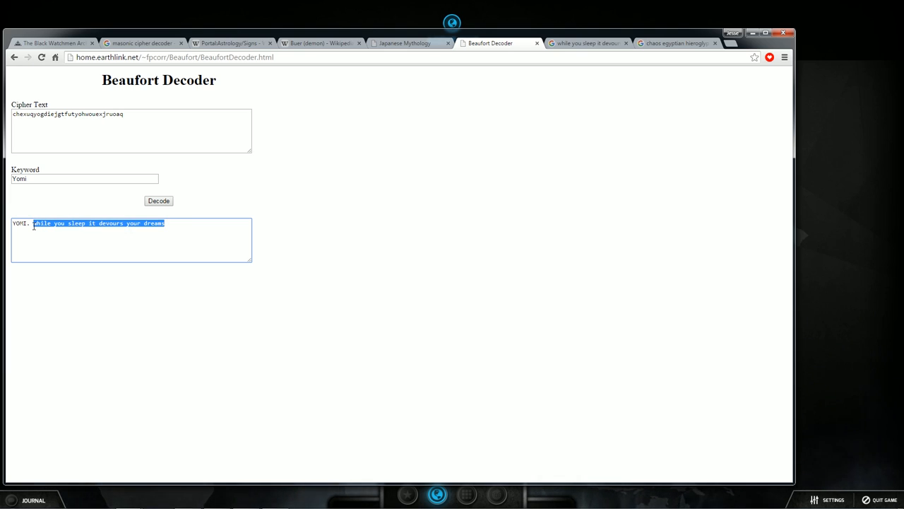
mouse_move(574, 29)
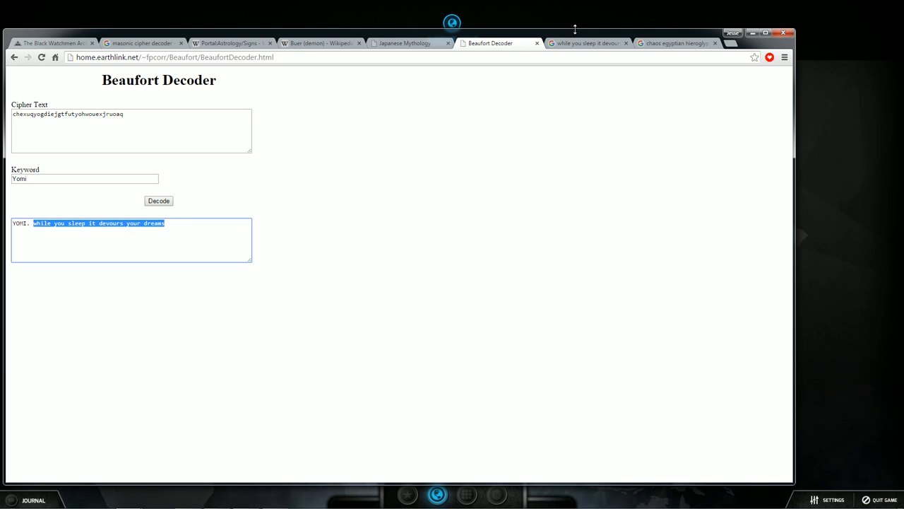
left_click(589, 43)
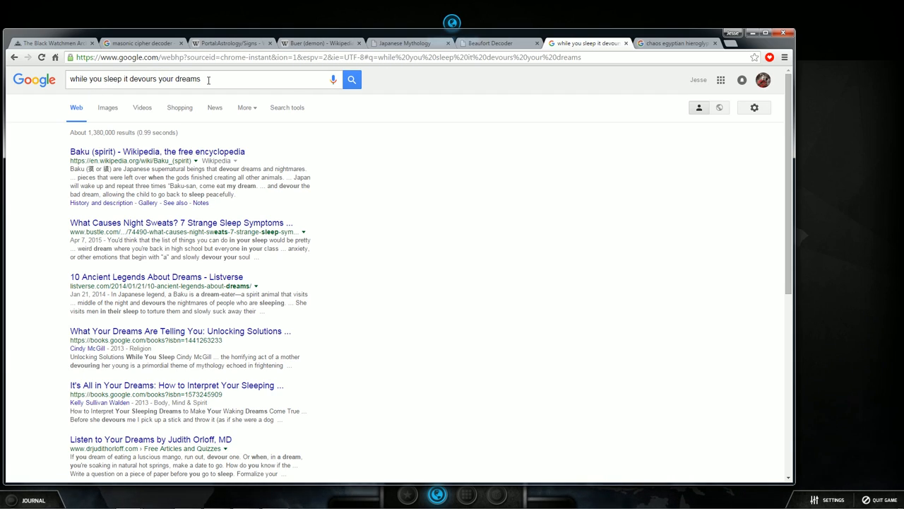
mouse_move(137, 155)
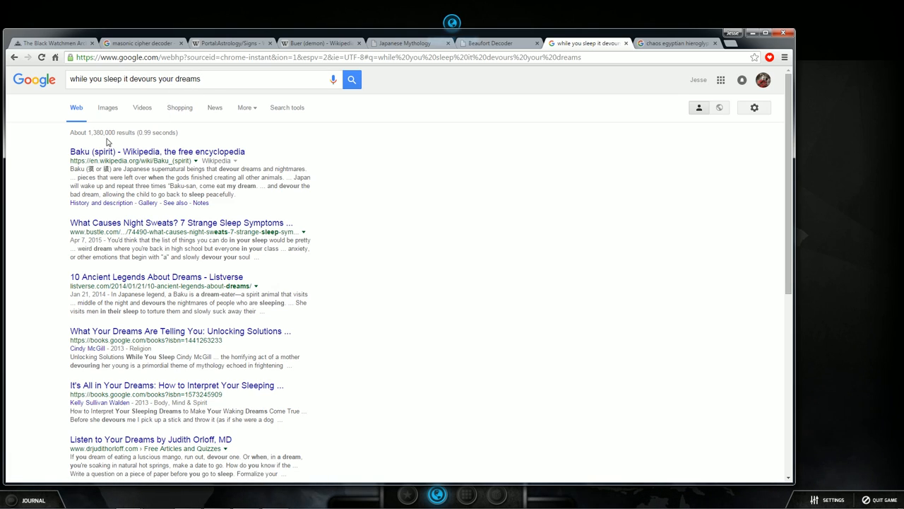
Open the 'Baku (spirit) - Wikipedia' result for the decoded phrase.
left_click(156, 151)
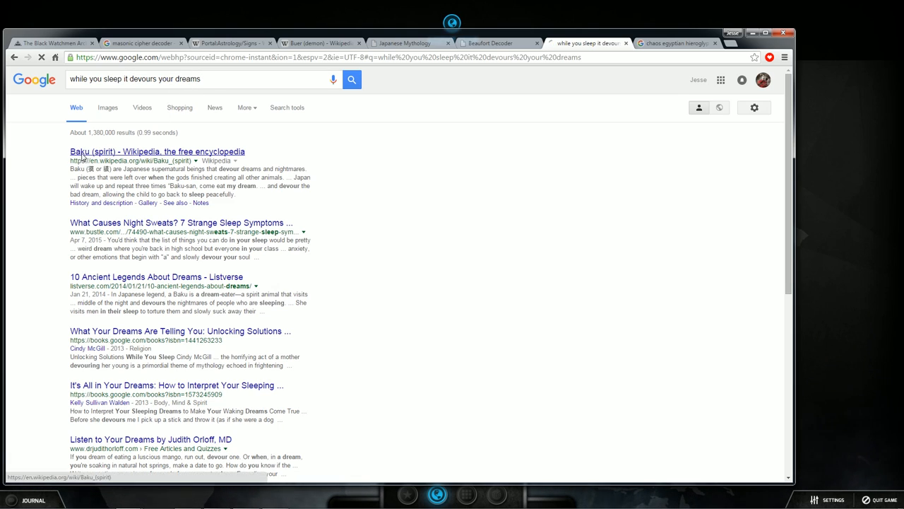
Load the Baku (spirit) Wikipedia article about dream-devouring Japanese spirits.
left_click(157, 151)
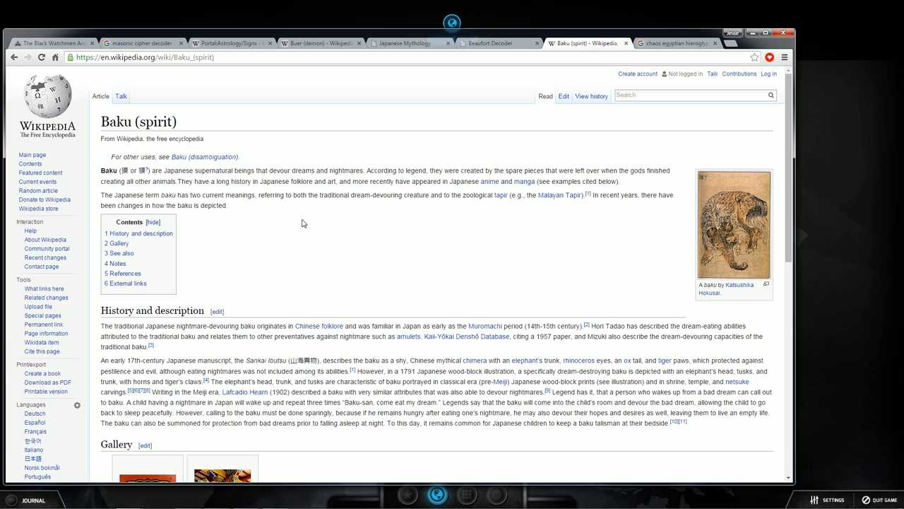
mouse_move(273, 219)
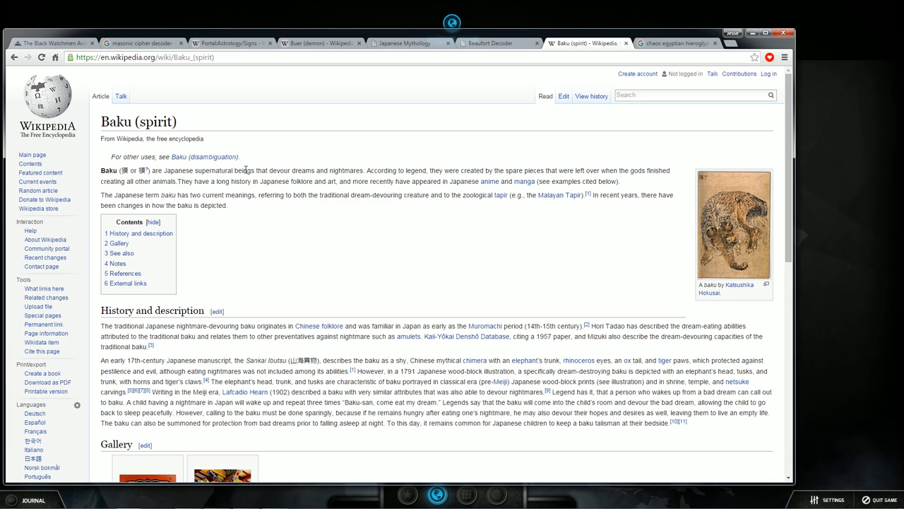
mouse_move(406, 168)
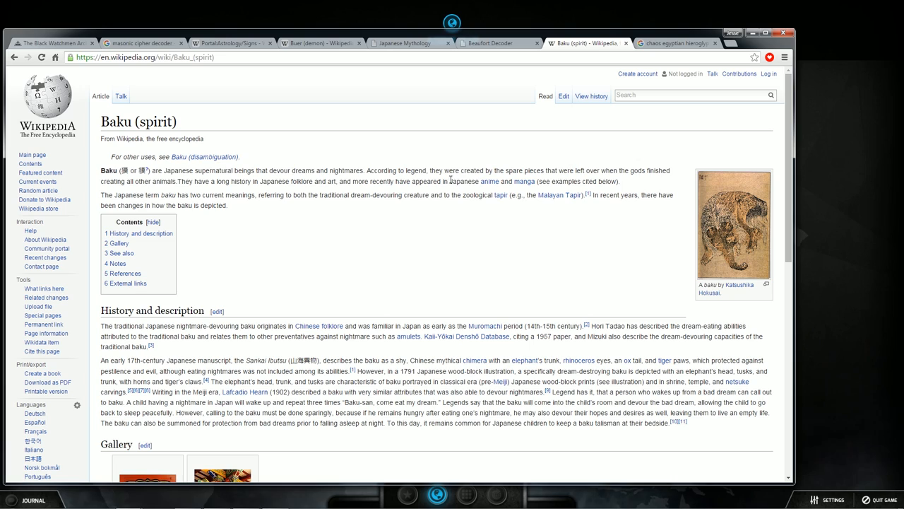
mouse_move(524, 182)
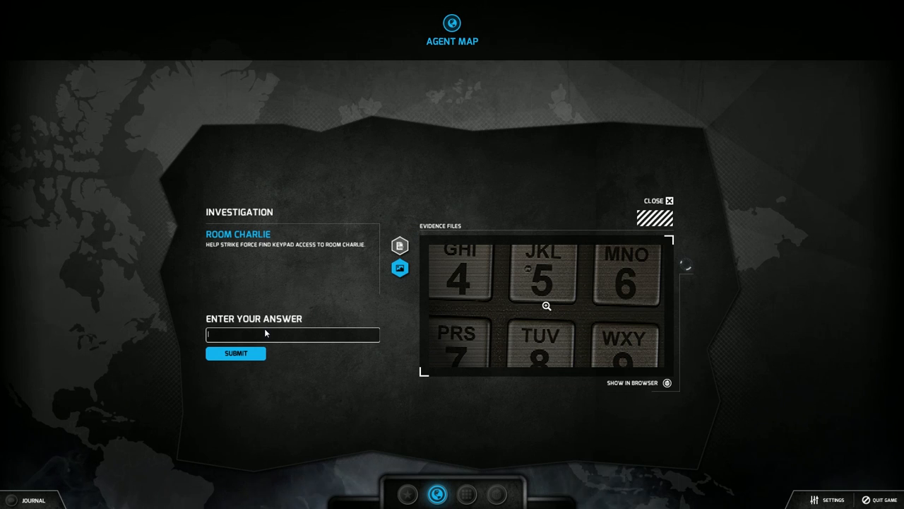
Submit keypad code 2258 for Room Charlie, then open the Room Echo briefing.
left_click(235, 353)
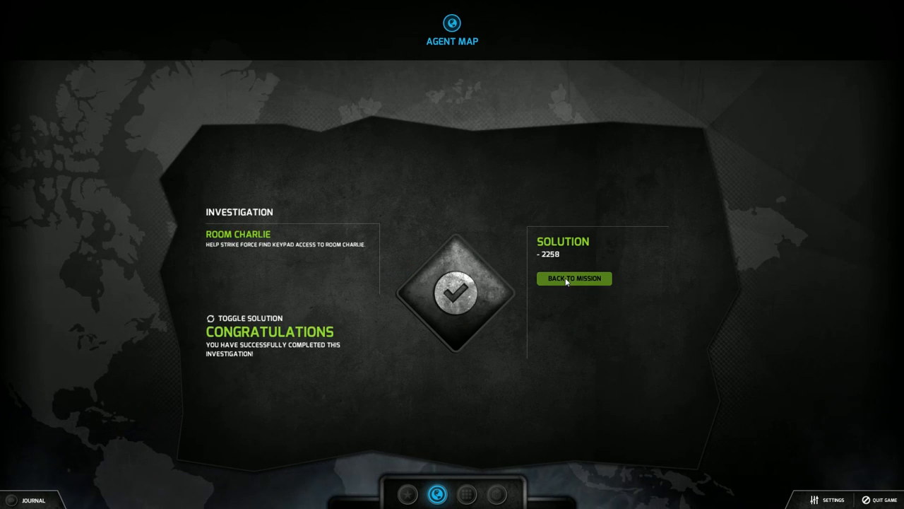
left_click(574, 278)
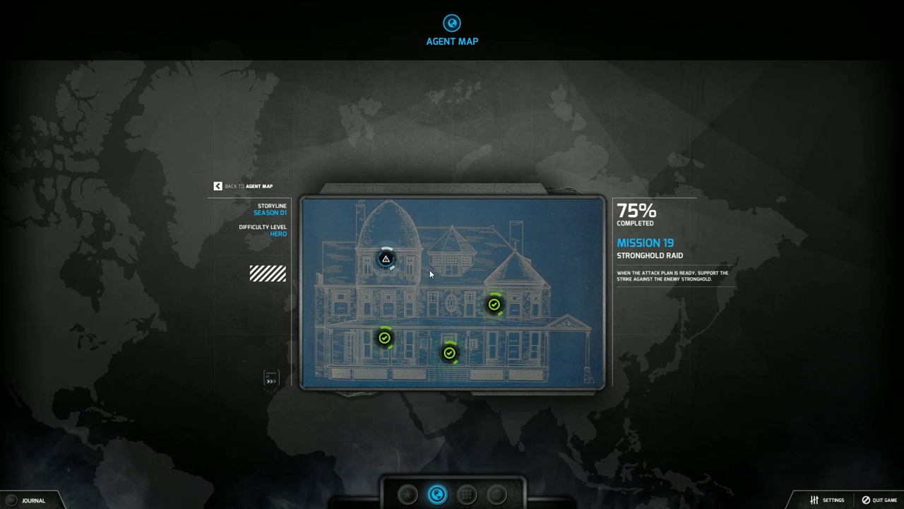
left_click(387, 259)
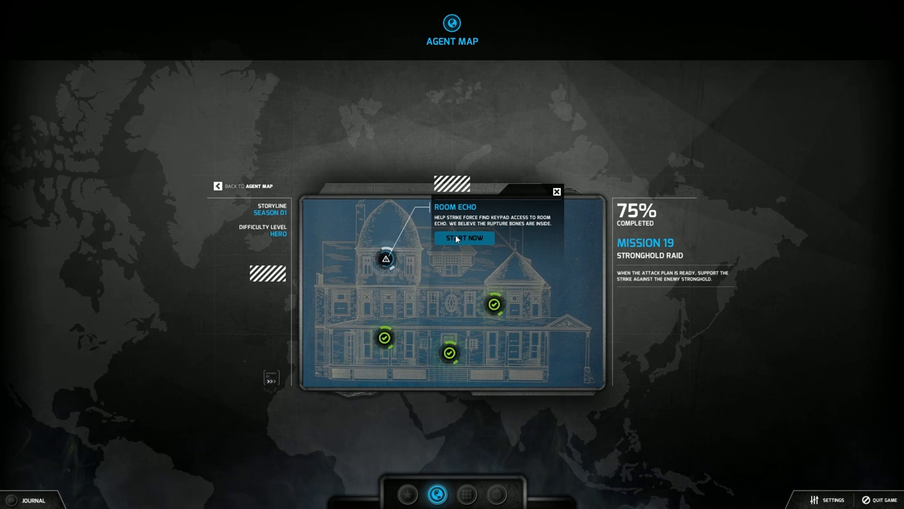
Start the Room Echo investigation and view its 'chaos' codebook image evidence.
left_click(465, 238)
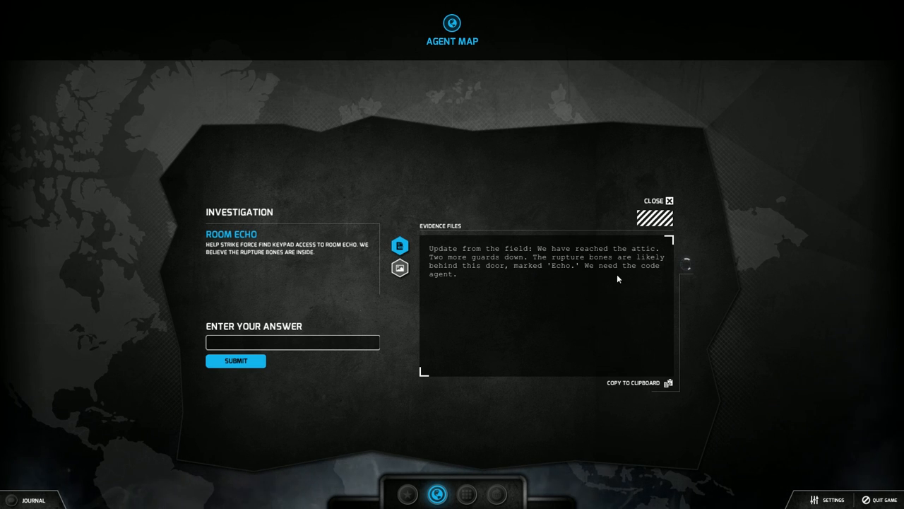
left_click(400, 268)
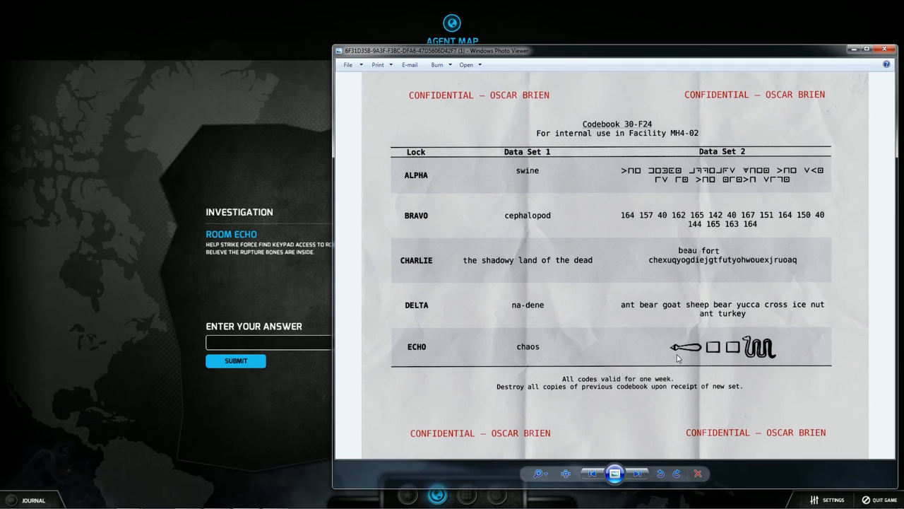
mouse_move(787, 379)
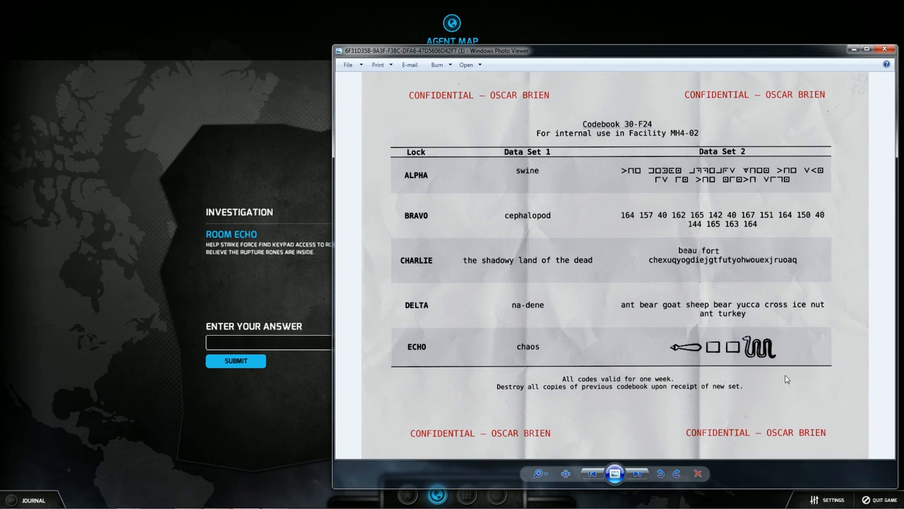
mouse_move(452, 434)
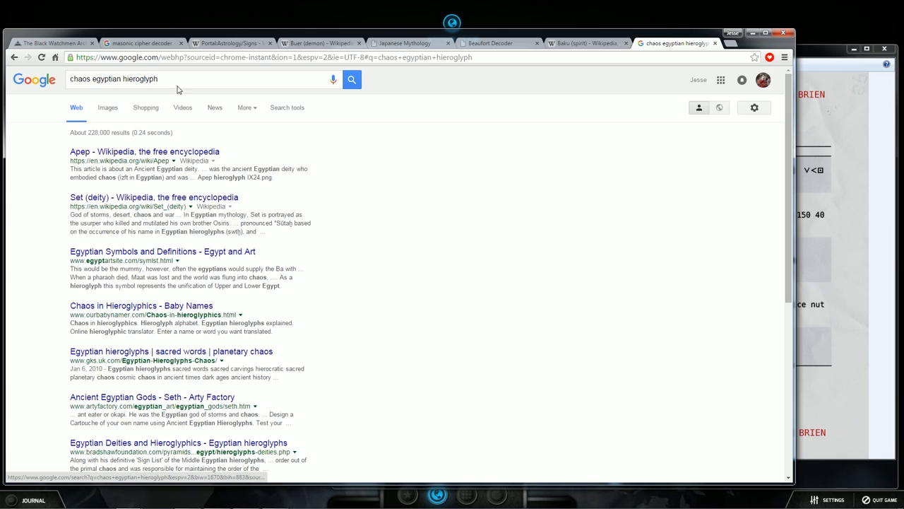
mouse_move(184, 108)
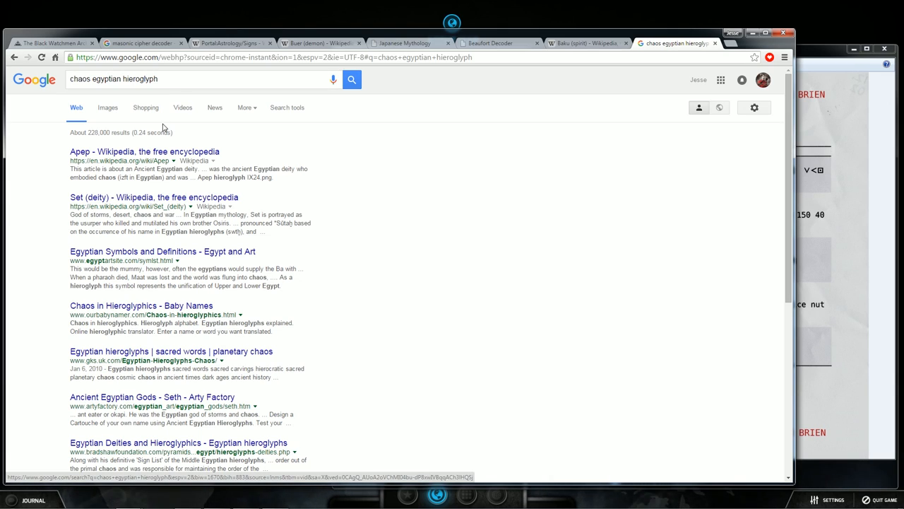
mouse_move(65, 163)
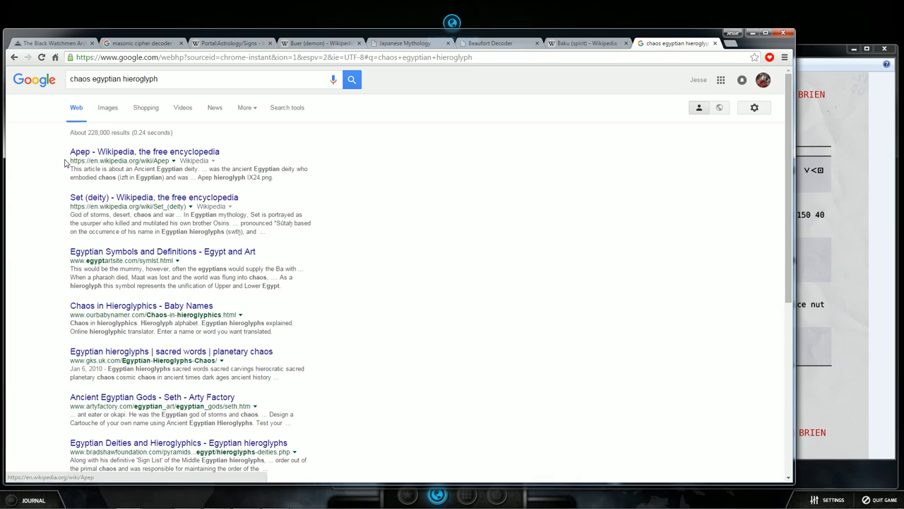
mouse_move(97, 168)
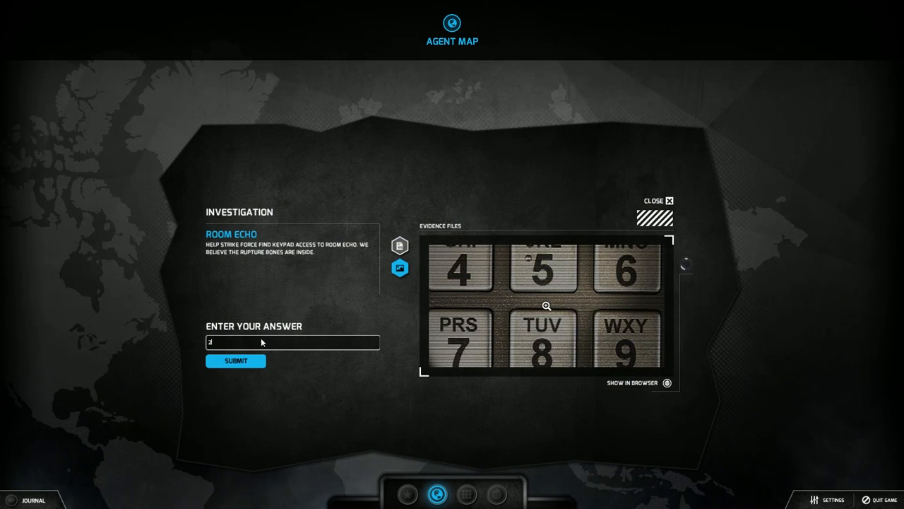
Submit code 2737 for Room Echo, skip the HQ video, and return to Mission 19.
type("737")
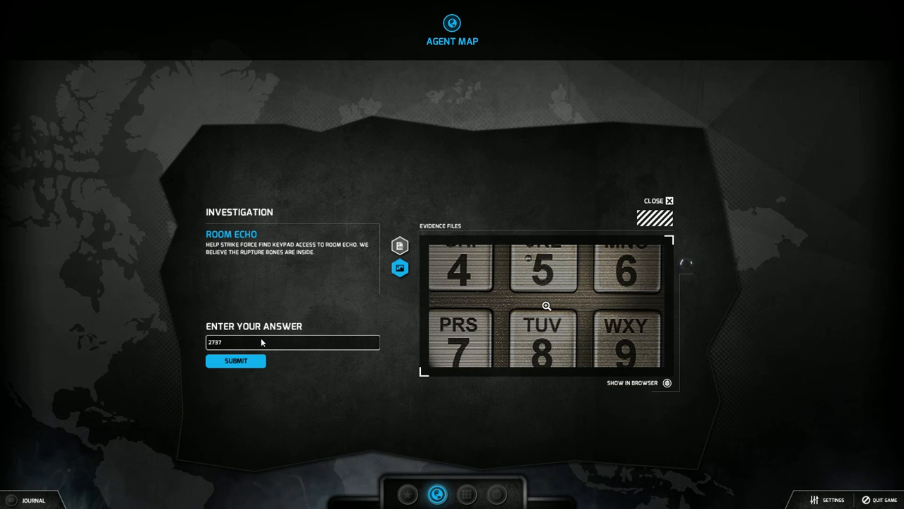
left_click(235, 360)
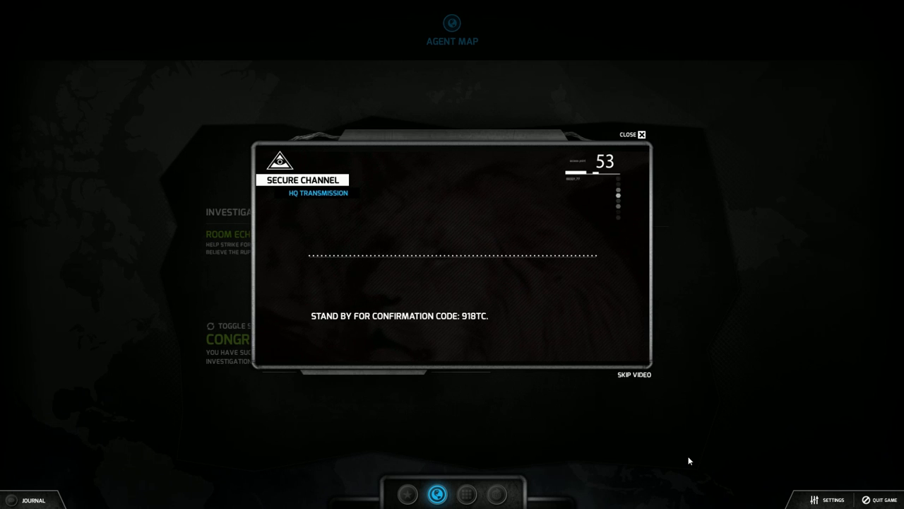
left_click(642, 134)
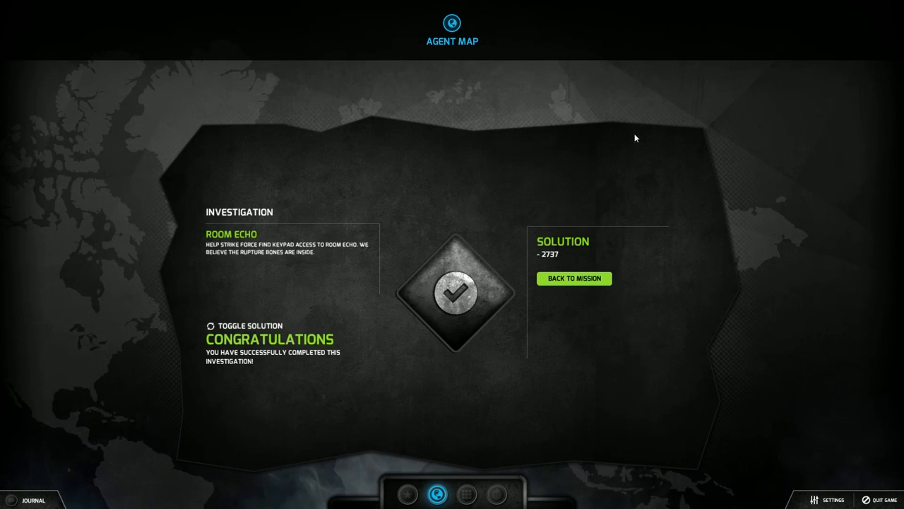
left_click(574, 277)
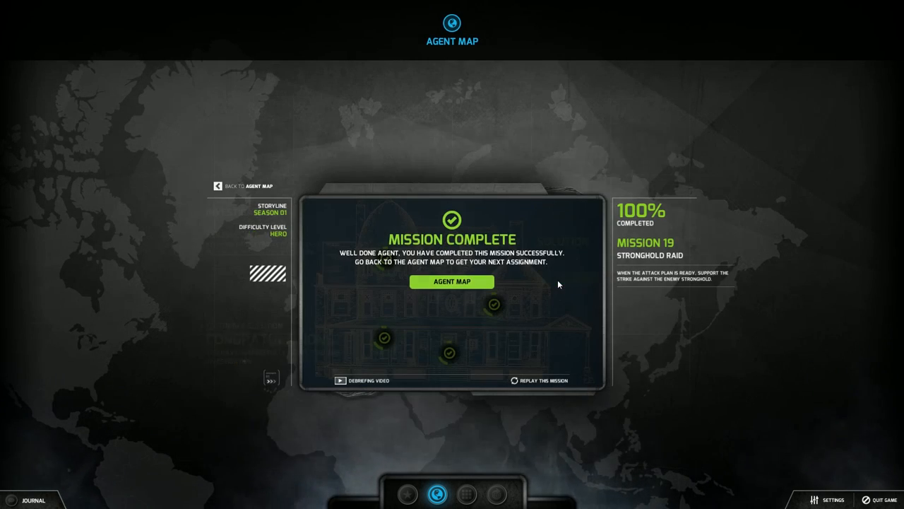
Go to the Agent Map and start the Support confirmation task of the mission.
left_click(451, 282)
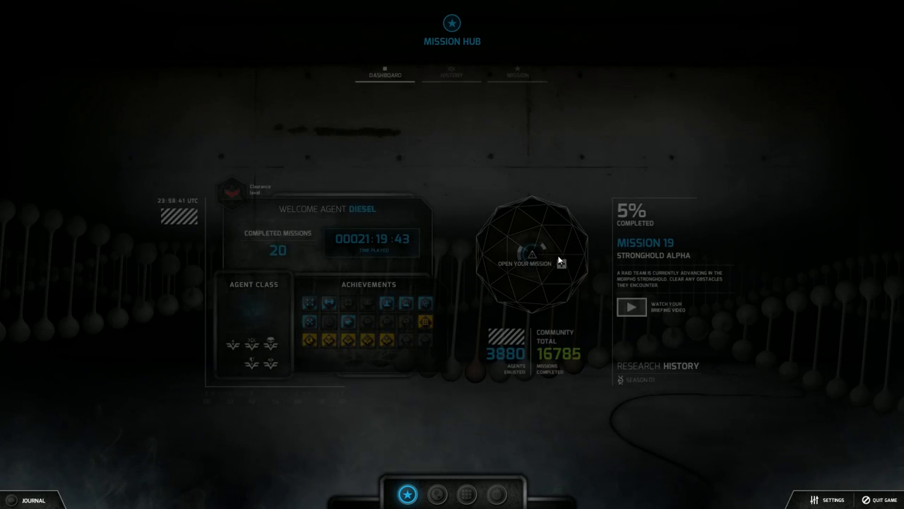
left_click(517, 75)
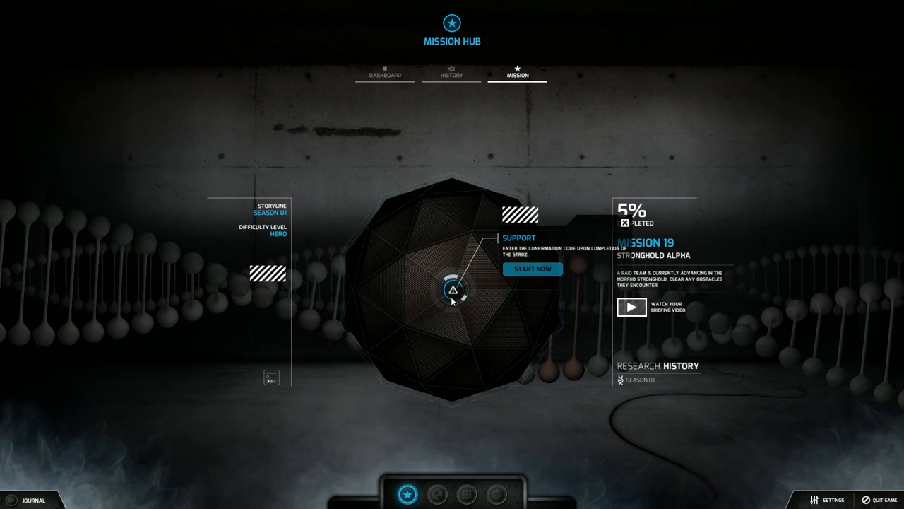
left_click(452, 293)
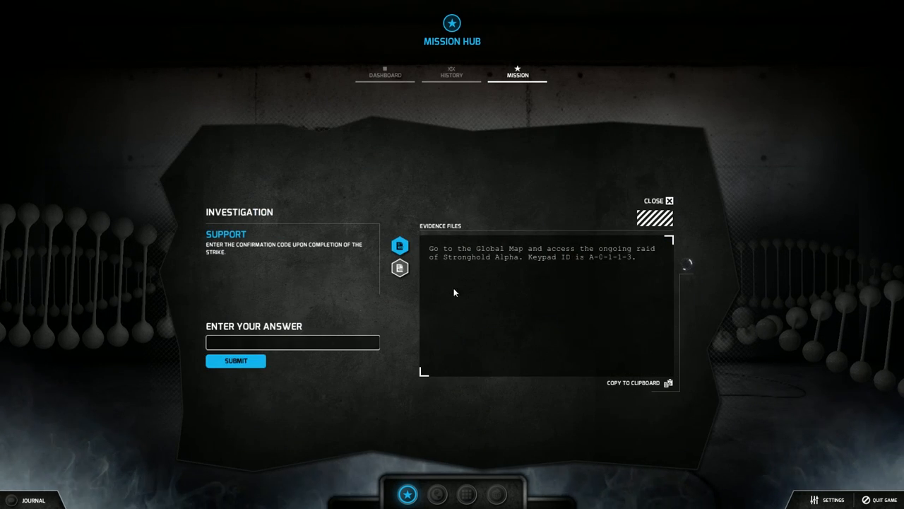
left_click(291, 342)
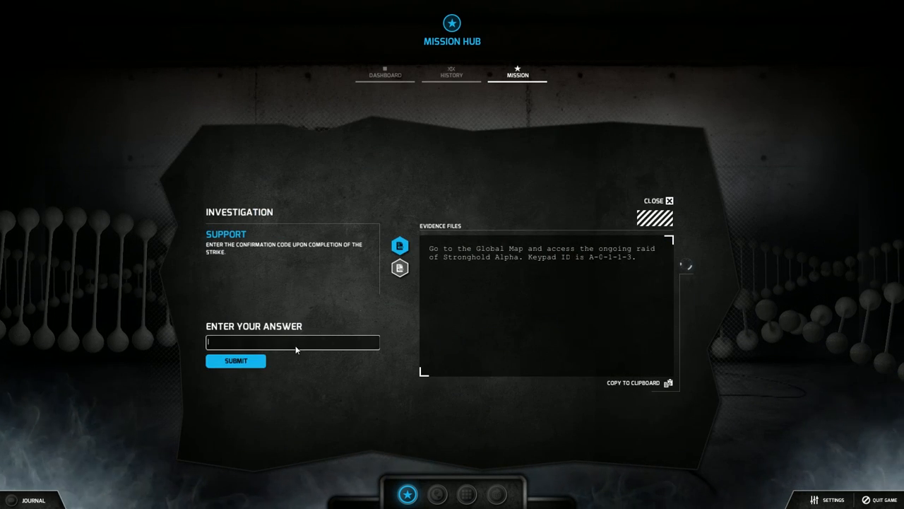
type("918")
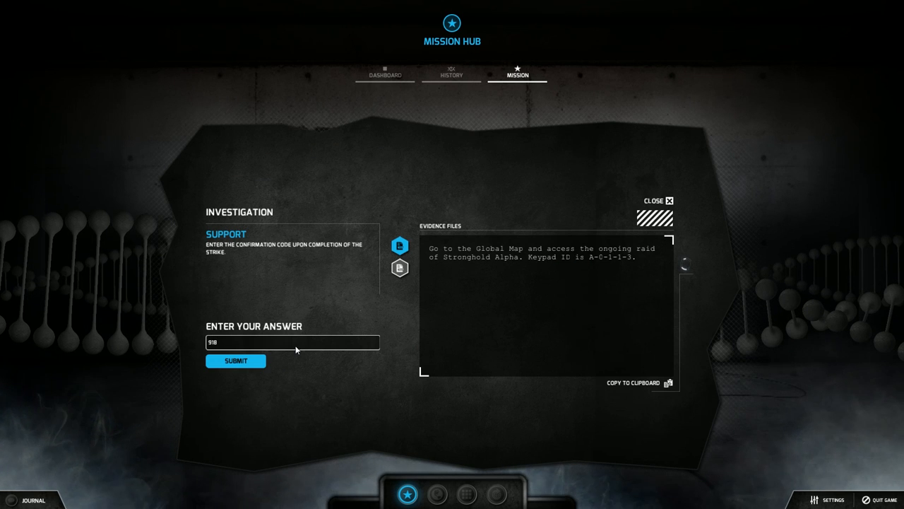
type("TC")
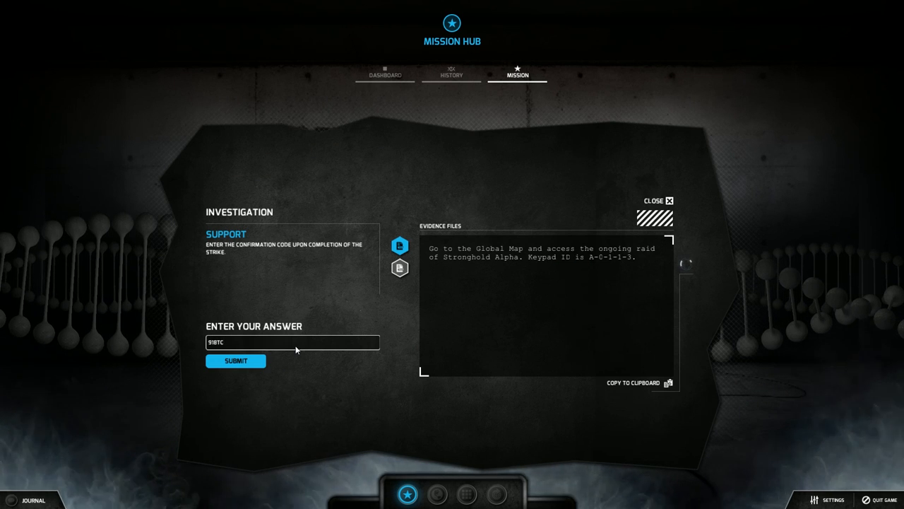
left_click(235, 360)
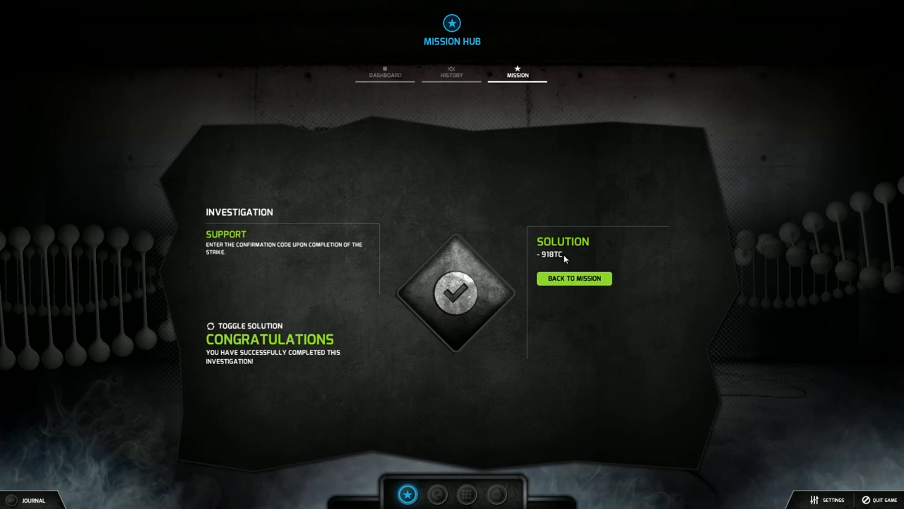
Return to the mission view showing Mission 20 Lasting Effects at 0%.
left_click(574, 278)
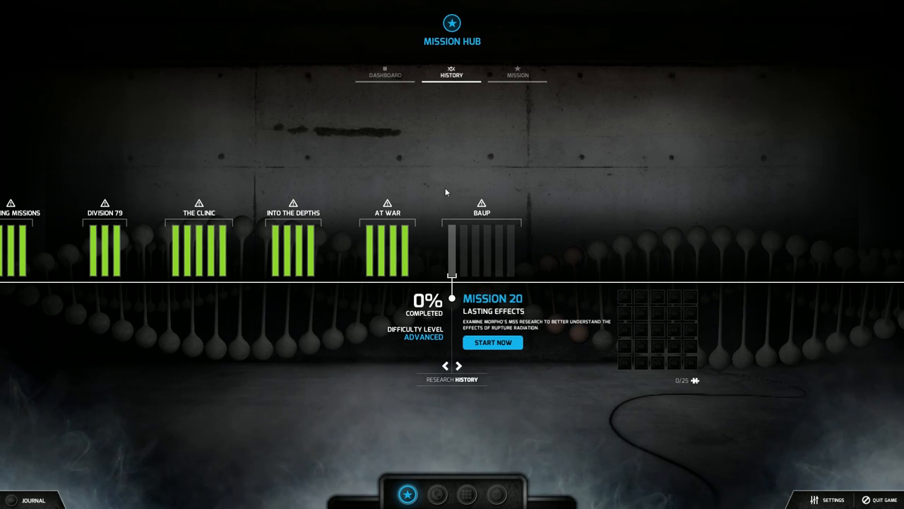
mouse_move(420, 196)
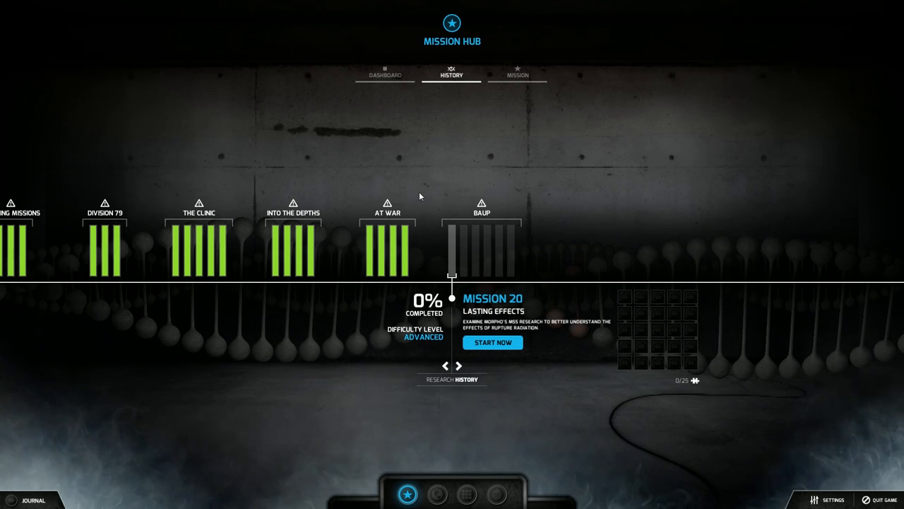